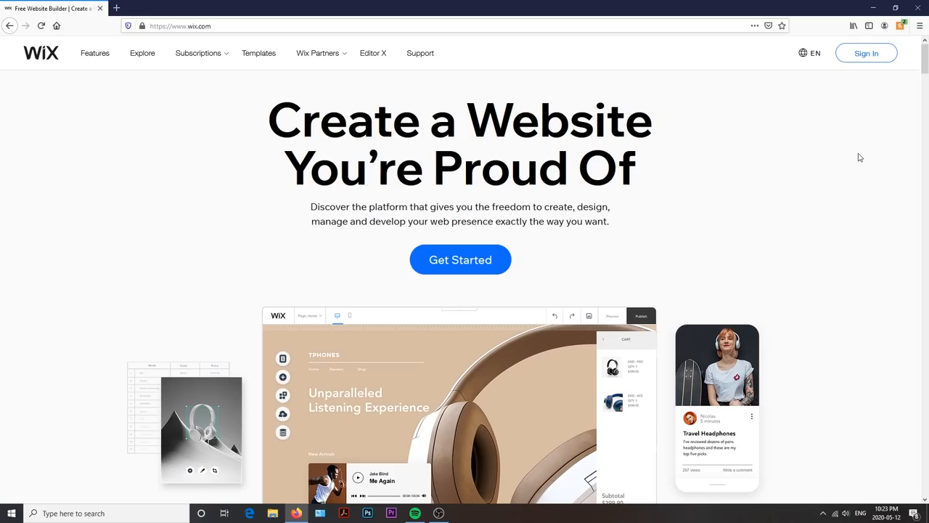
Step: Scroll through the Wix dashboard and start creating a new site
{"action": "scroll", "scroll_direction": "down", "scroll_amount": 3}
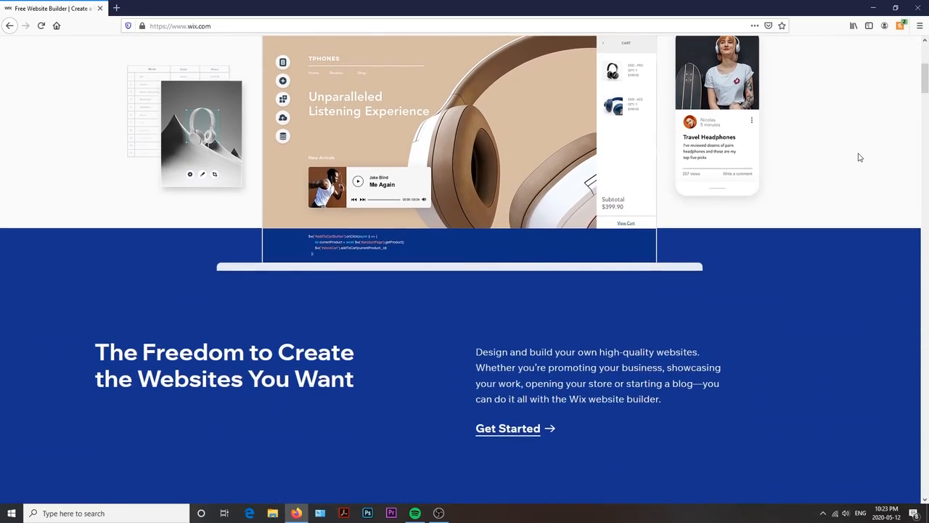
{"action": "scroll", "scroll_direction": "down", "scroll_amount": 3}
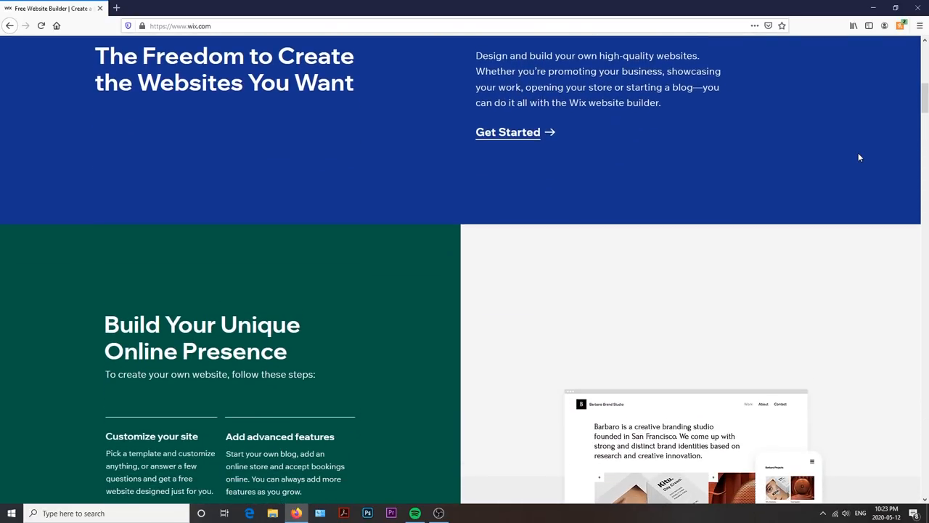
{"action": "scroll", "scroll_direction": "down", "scroll_amount": 3}
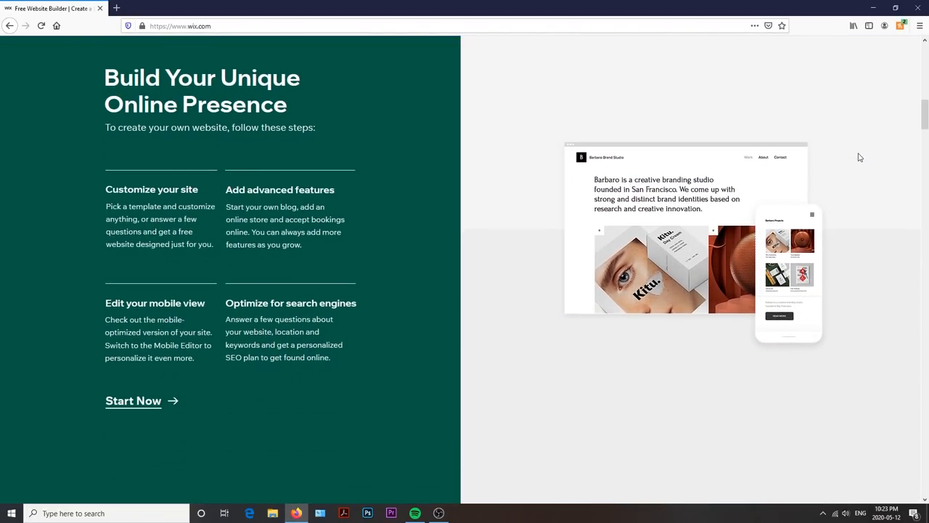
{"action": "scroll", "scroll_direction": "down", "scroll_amount": 3}
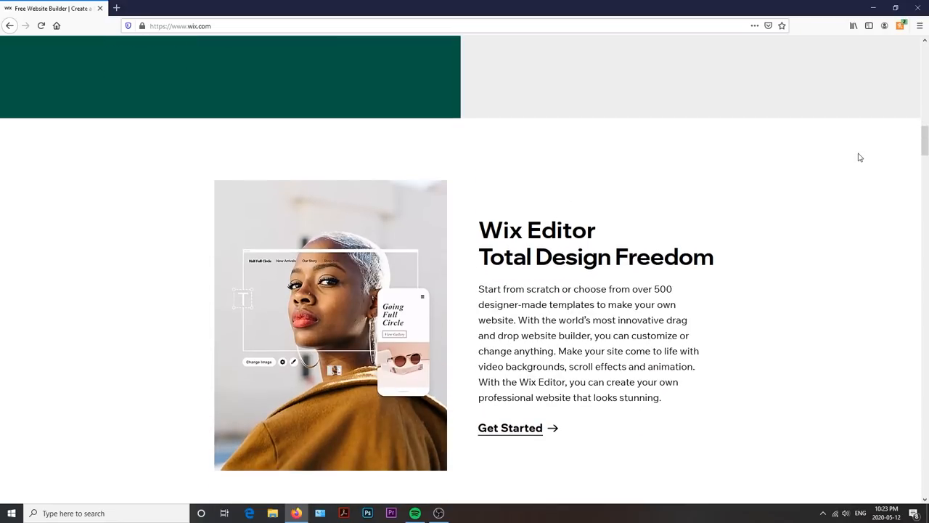
{"action": "scroll", "scroll_direction": "down", "scroll_amount": 3}
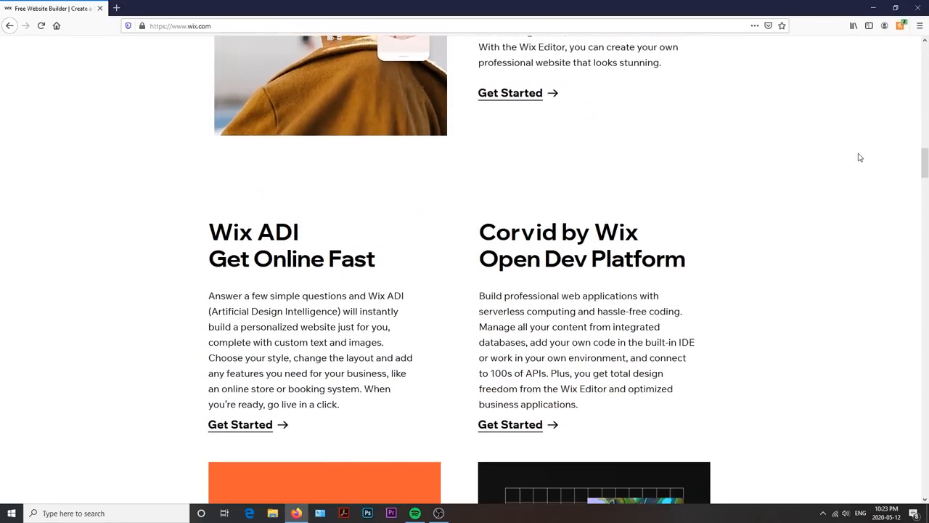
{"action": "scroll", "scroll_direction": "down", "scroll_amount": 3}
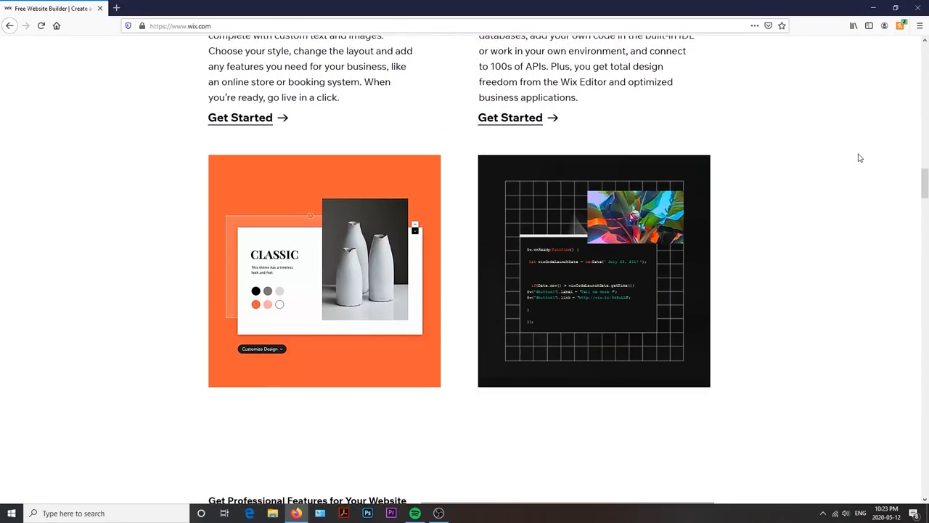
{"action": "scroll", "scroll_direction": "down", "scroll_amount": 3}
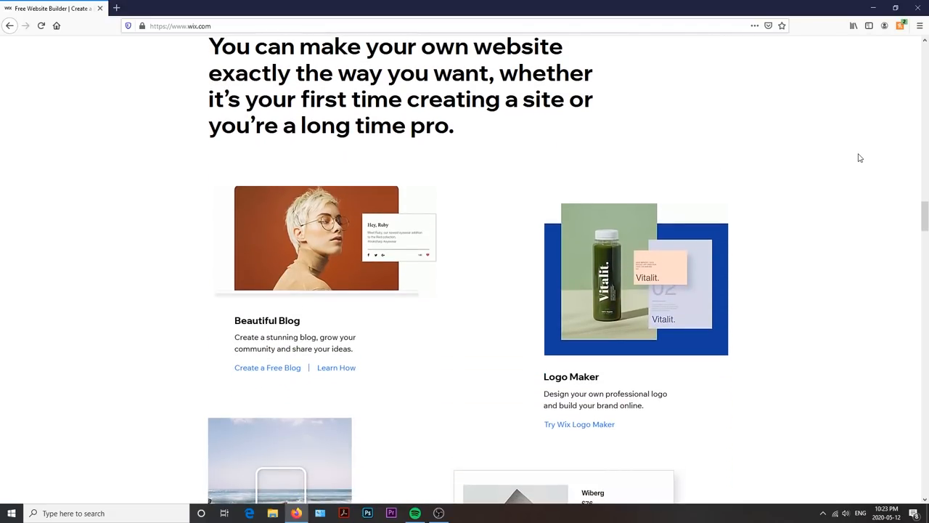
{"action": "scroll", "scroll_direction": "up", "scroll_amount": 3}
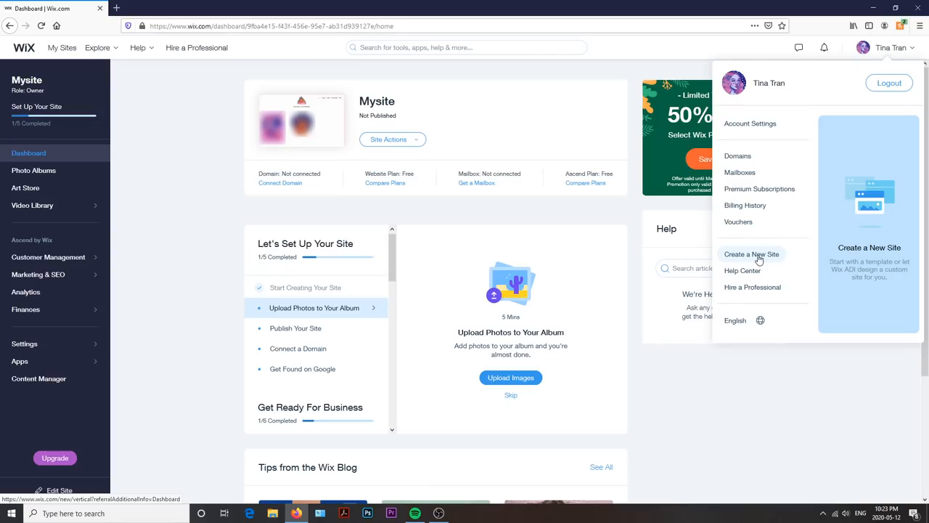
{"action": "left_click", "coordinate": [752, 254]}
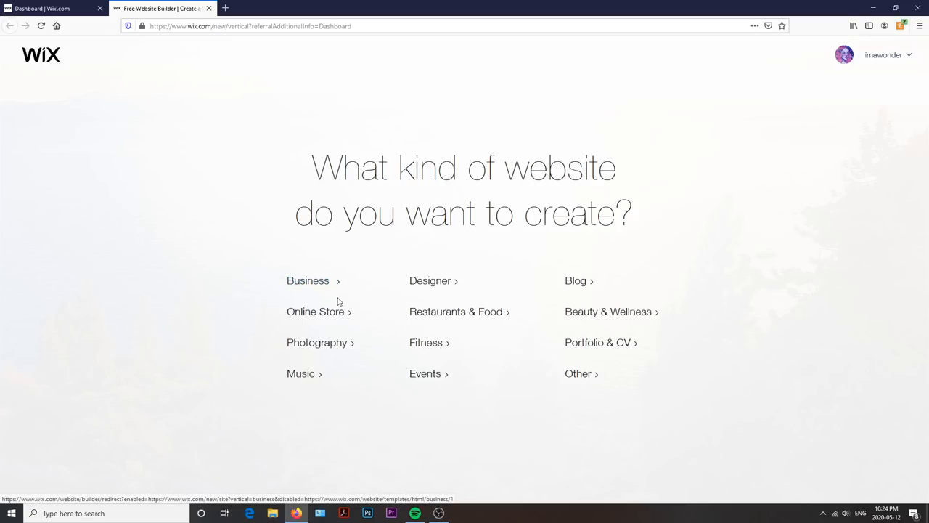
{"action": "mouse_move", "coordinate": [300, 373]}
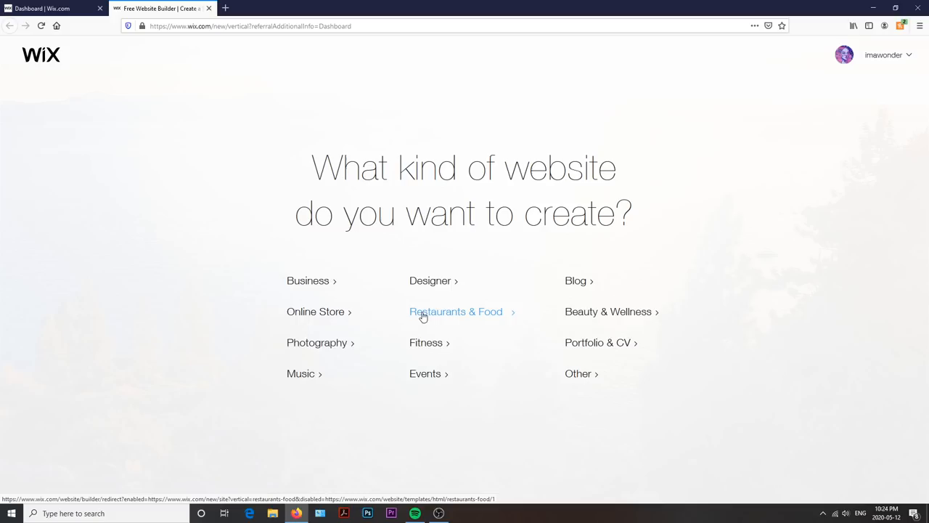
{"action": "mouse_move", "coordinate": [424, 373]}
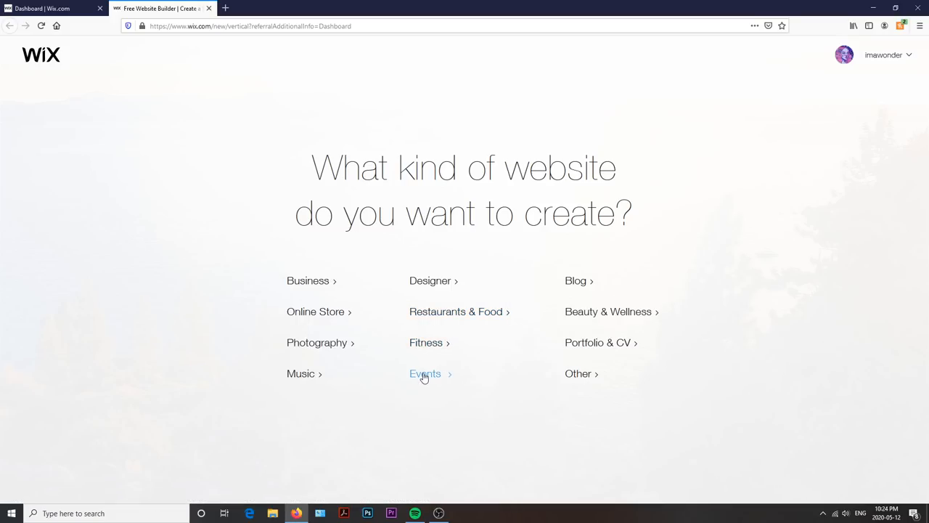
{"action": "mouse_move", "coordinate": [575, 281]}
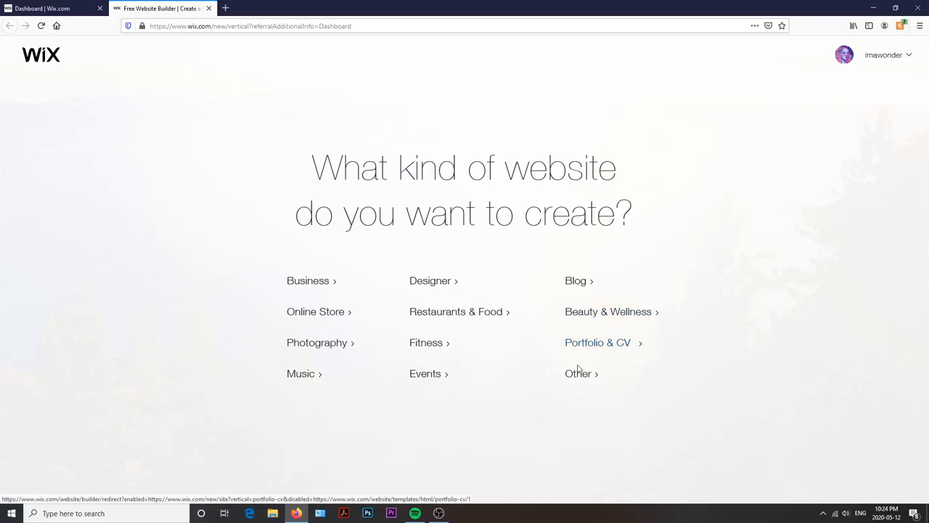
{"action": "mouse_move", "coordinate": [598, 343]}
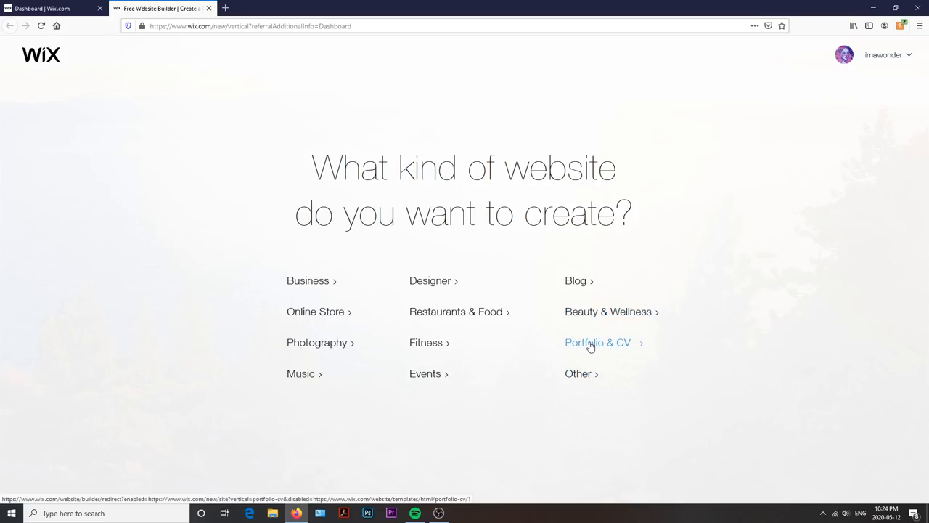
Step: Choose Portfolio & CV, go the template route and preview a photography portfolio template
{"action": "left_click", "coordinate": [598, 343]}
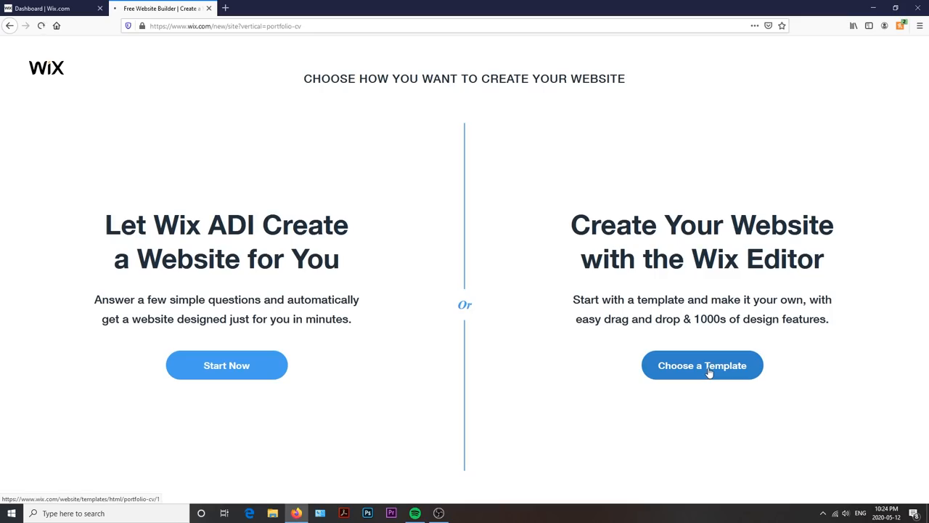
{"action": "left_click", "coordinate": [703, 366]}
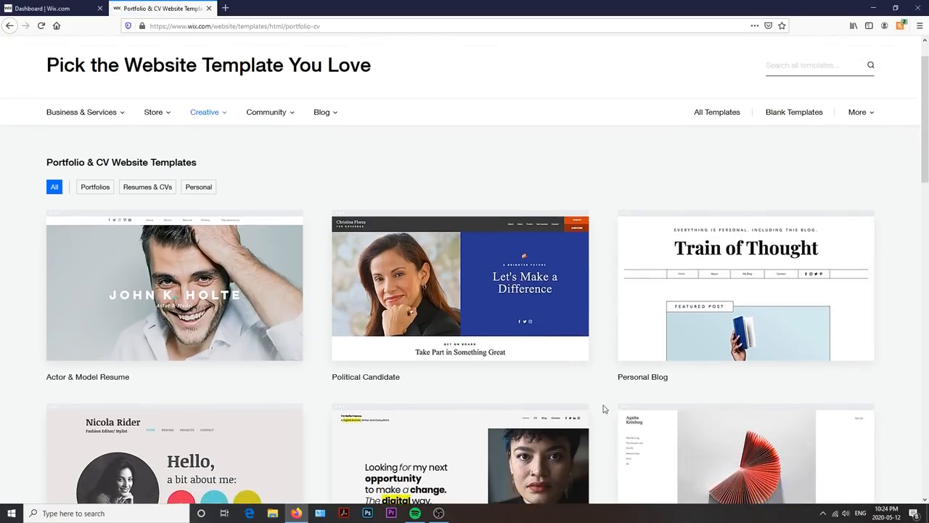
{"action": "scroll", "scroll_direction": "down", "scroll_amount": 3}
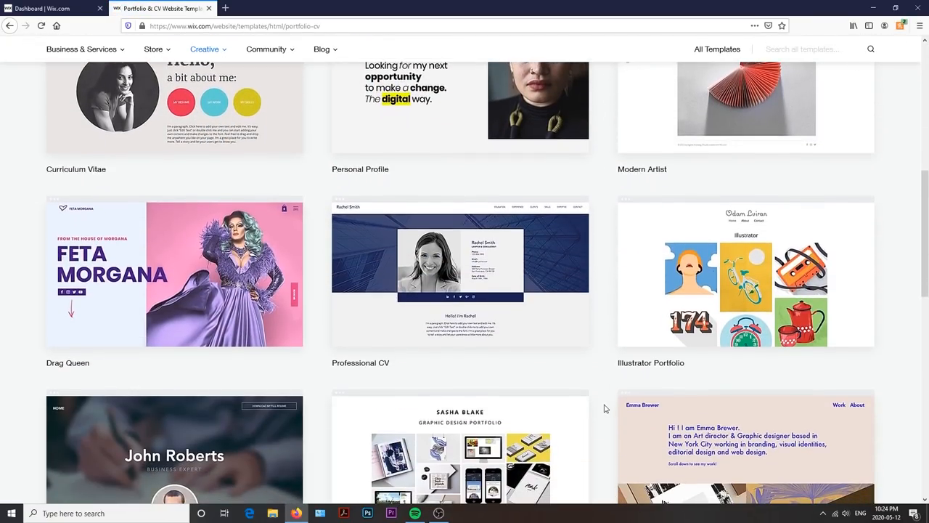
{"action": "scroll", "scroll_direction": "down", "scroll_amount": 3}
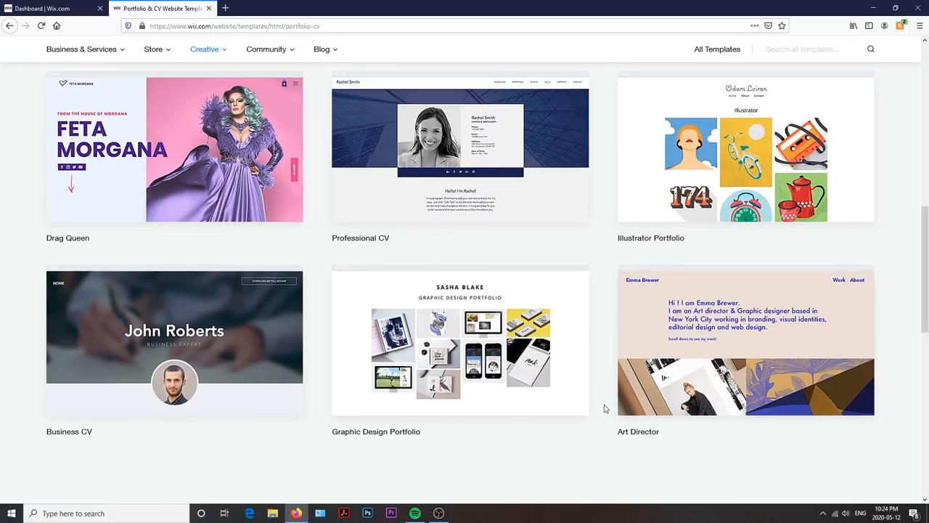
{"action": "left_click", "coordinate": [745, 342]}
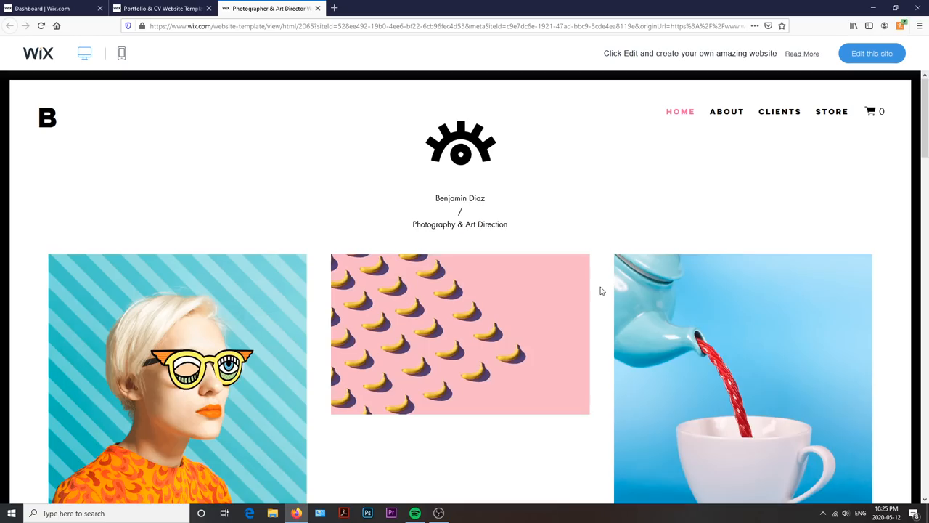
{"action": "scroll", "scroll_direction": "down", "scroll_amount": 3}
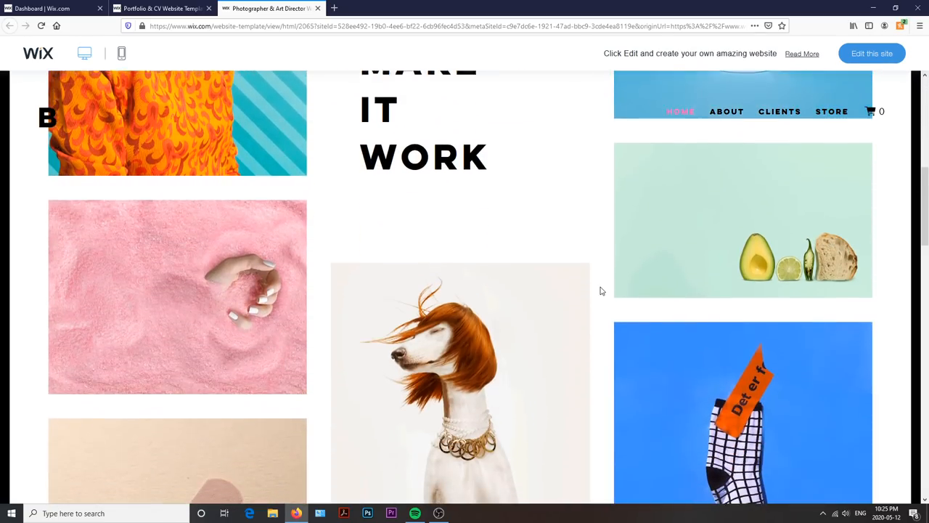
{"action": "scroll", "scroll_direction": "down", "scroll_amount": 3}
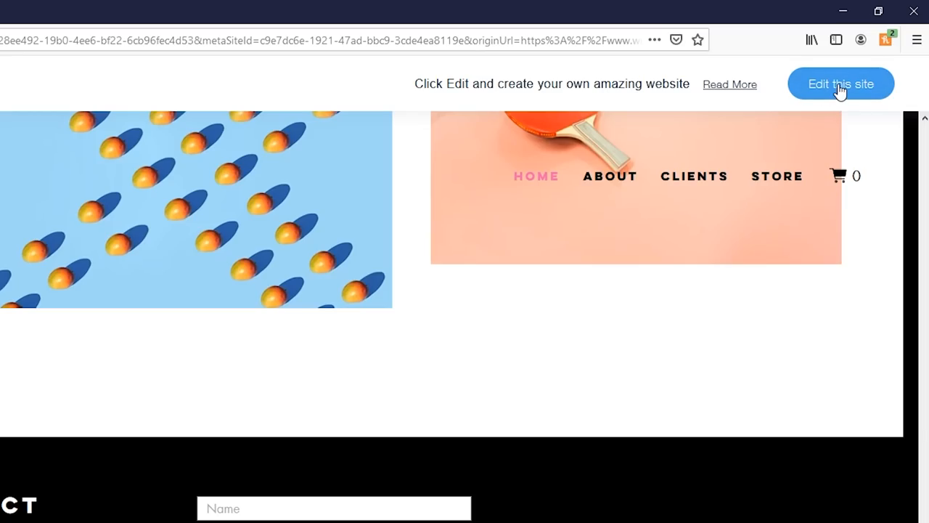
Step: Edit the chosen template and bring up the site's page list on the About page
{"action": "left_click", "coordinate": [841, 83]}
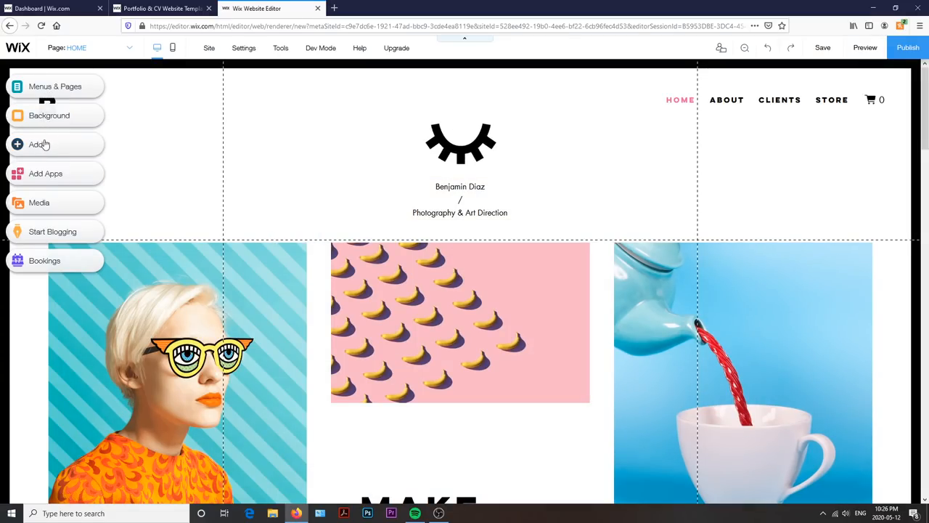
{"action": "mouse_move", "coordinate": [51, 207]}
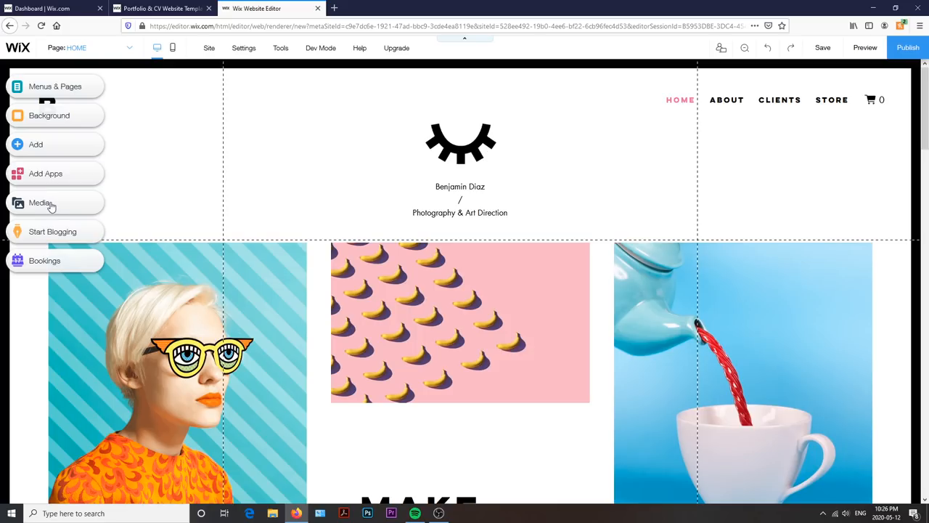
{"action": "mouse_move", "coordinate": [55, 87]}
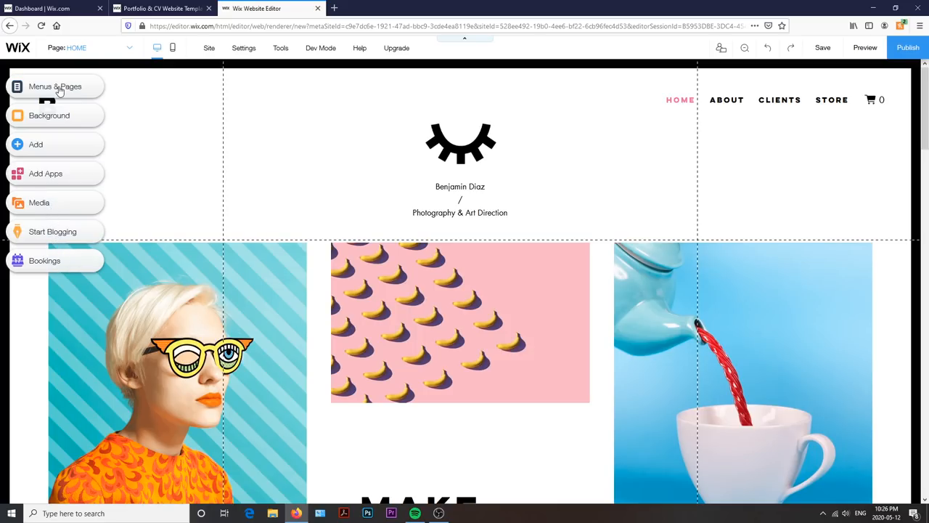
{"action": "left_click", "coordinate": [55, 87]}
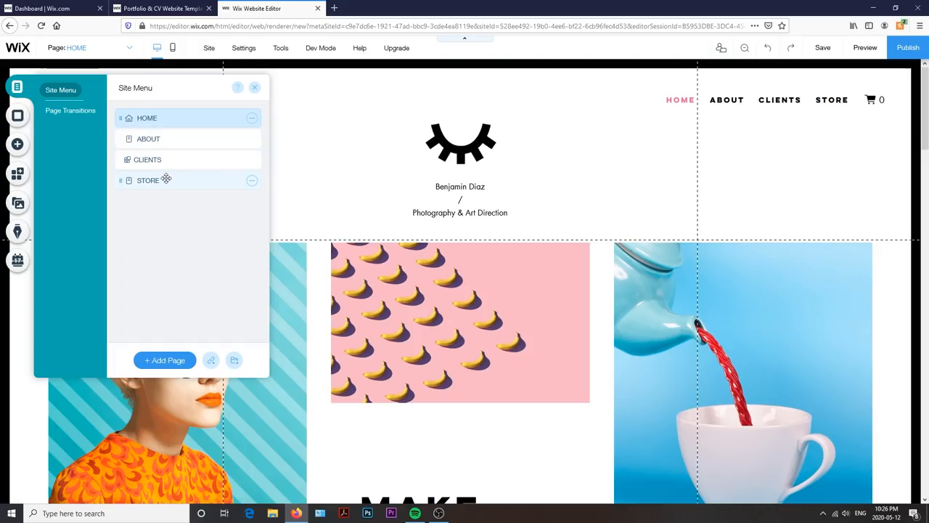
{"action": "left_click", "coordinate": [148, 139]}
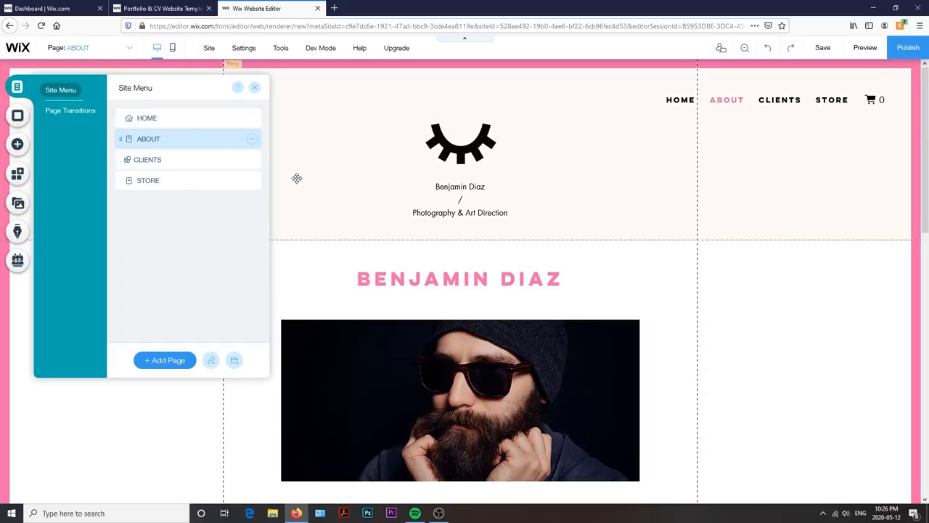
{"action": "scroll", "scroll_direction": "down", "scroll_amount": 3}
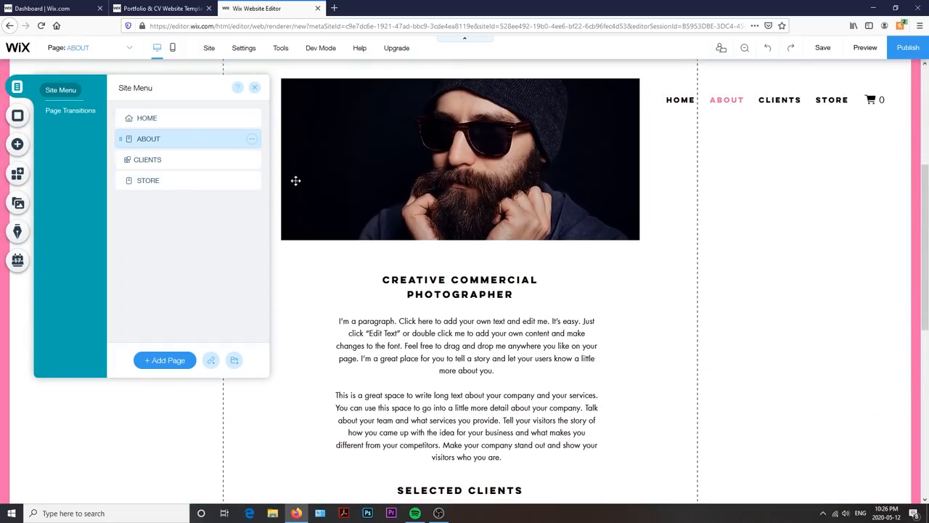
Step: Rename the Clients page to Work and delete the Store page
{"action": "left_click", "coordinate": [252, 159]}
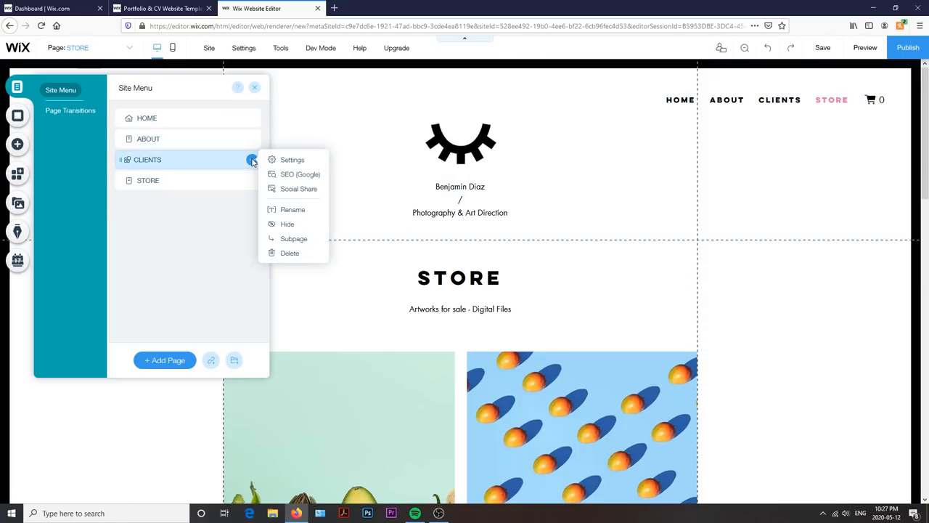
{"action": "left_click", "coordinate": [293, 209]}
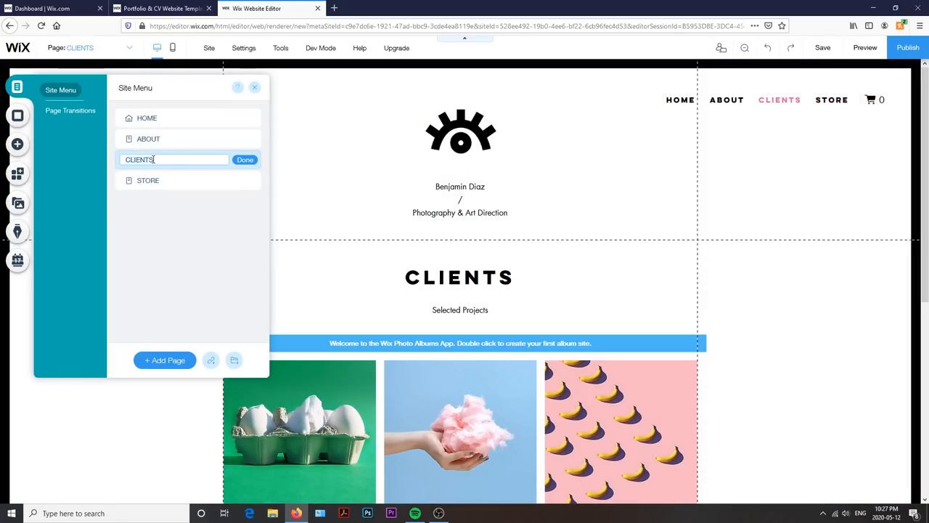
{"action": "type", "text": "WORK"}
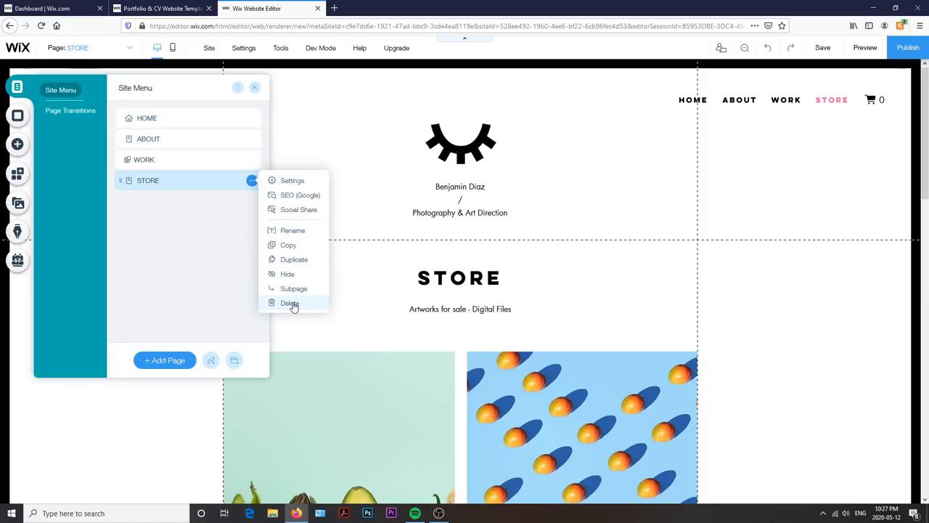
{"action": "left_click", "coordinate": [288, 304]}
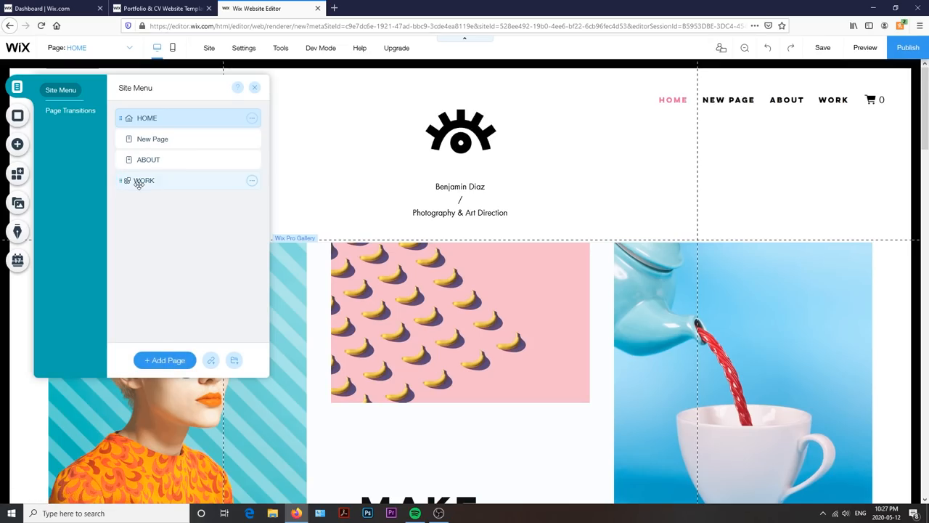
Step: Add a new page and name it INSTAGRAM
{"action": "left_click", "coordinate": [152, 140]}
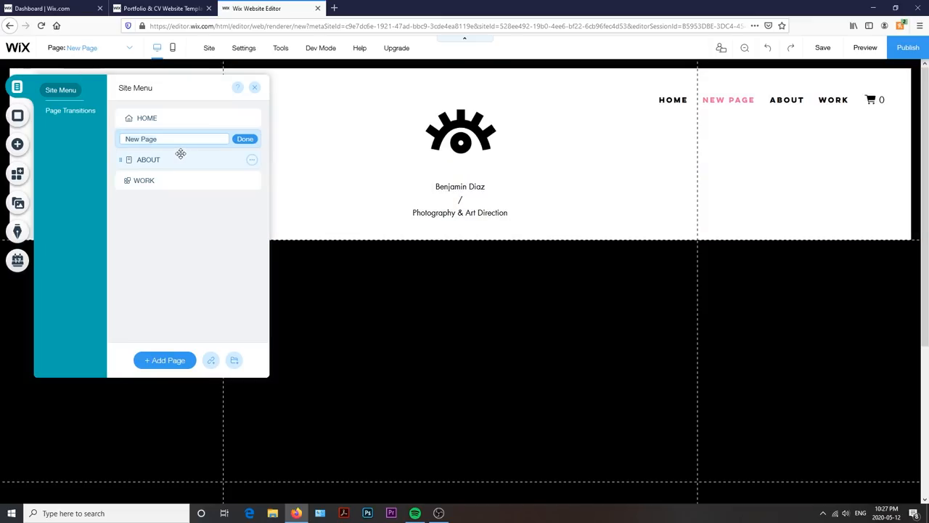
{"action": "type", "text": "INSTAGR"}
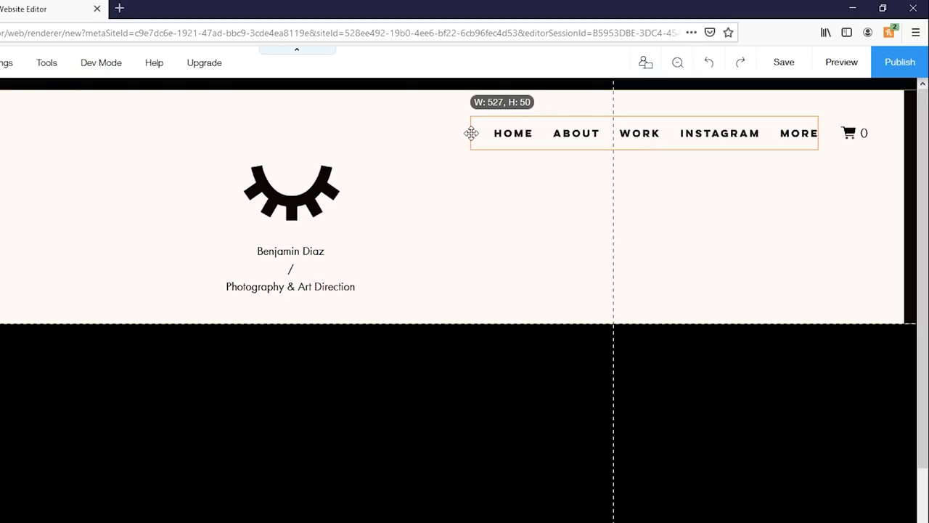
{"action": "left_click", "coordinate": [645, 134]}
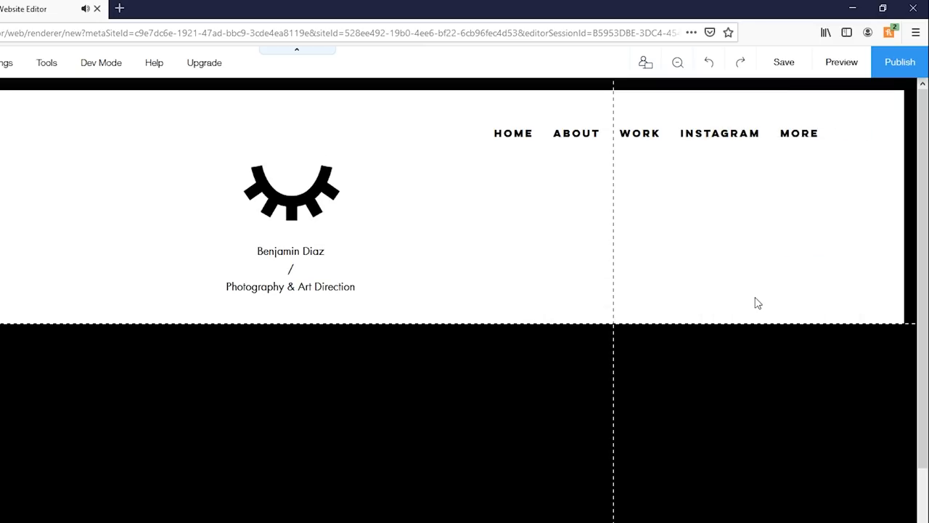
{"action": "left_click", "coordinate": [639, 134]}
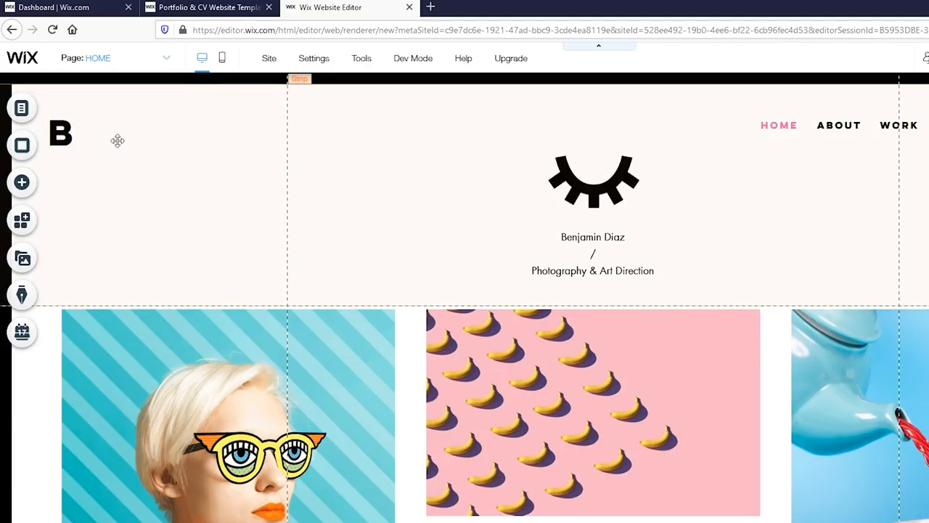
Step: Select the B logo button, pick a different preset button design and glance at the design help
{"action": "left_click", "coordinate": [60, 134]}
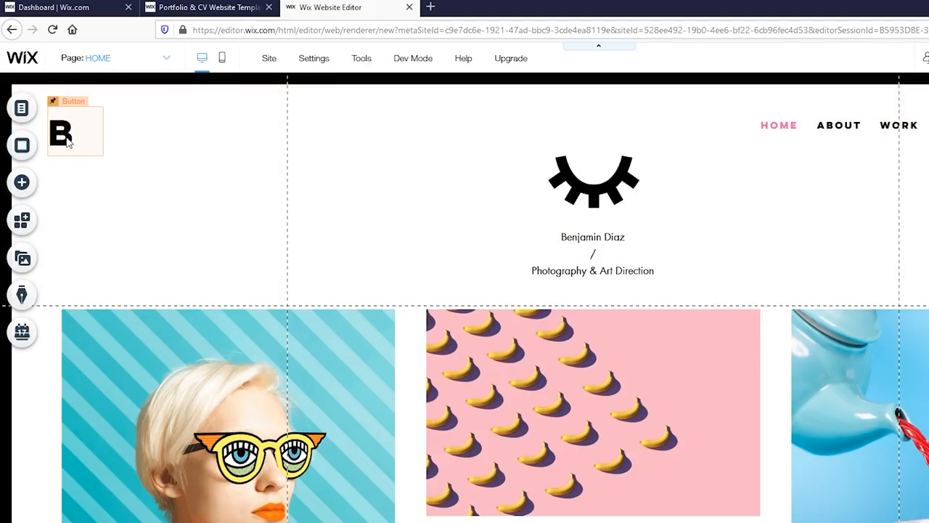
{"action": "left_click", "coordinate": [75, 131]}
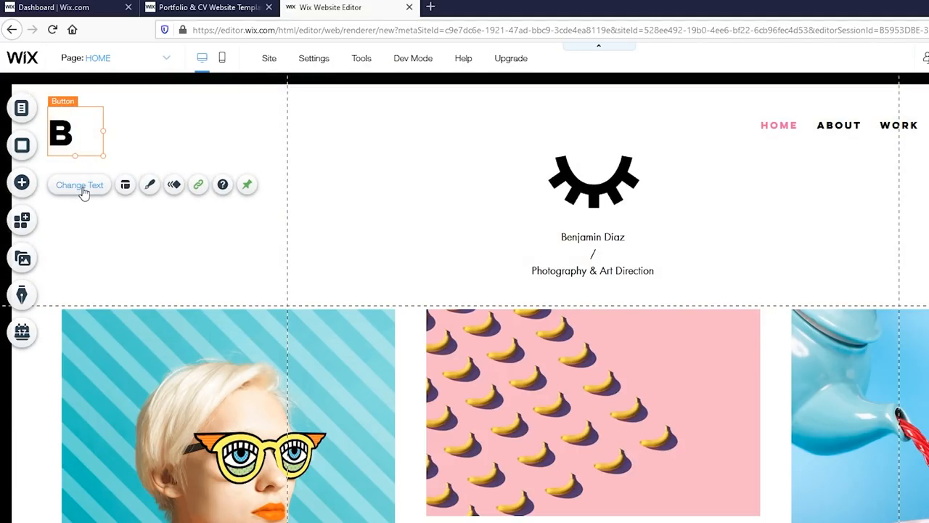
{"action": "right_click", "coordinate": [75, 131]}
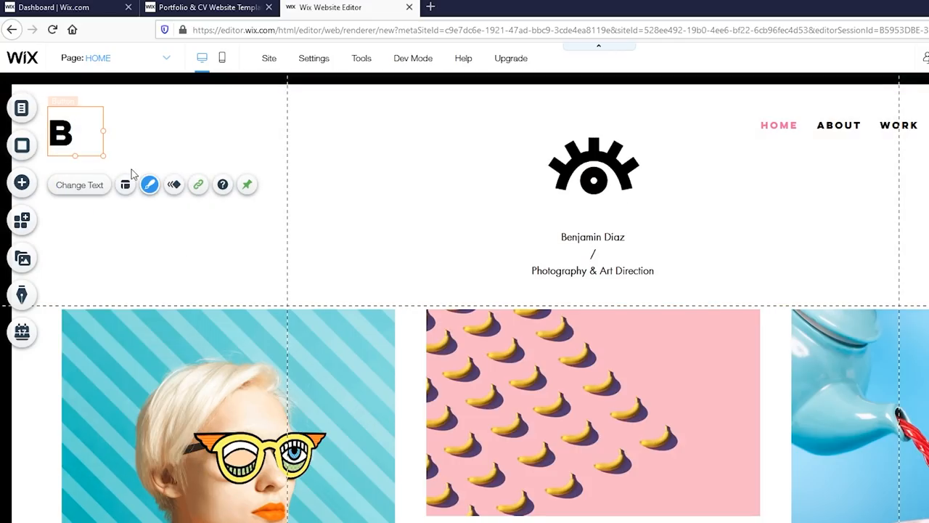
{"action": "left_click", "coordinate": [150, 185]}
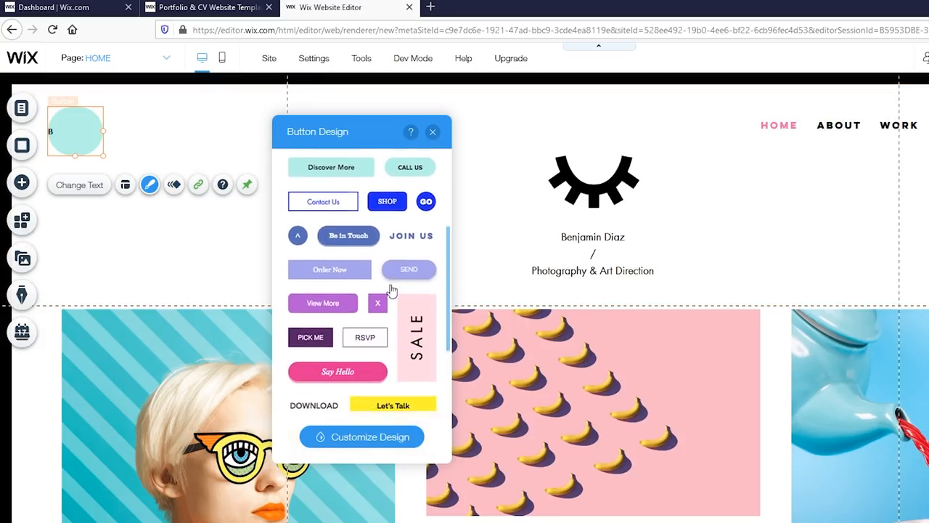
{"action": "scroll", "scroll_direction": "down", "scroll_amount": 3}
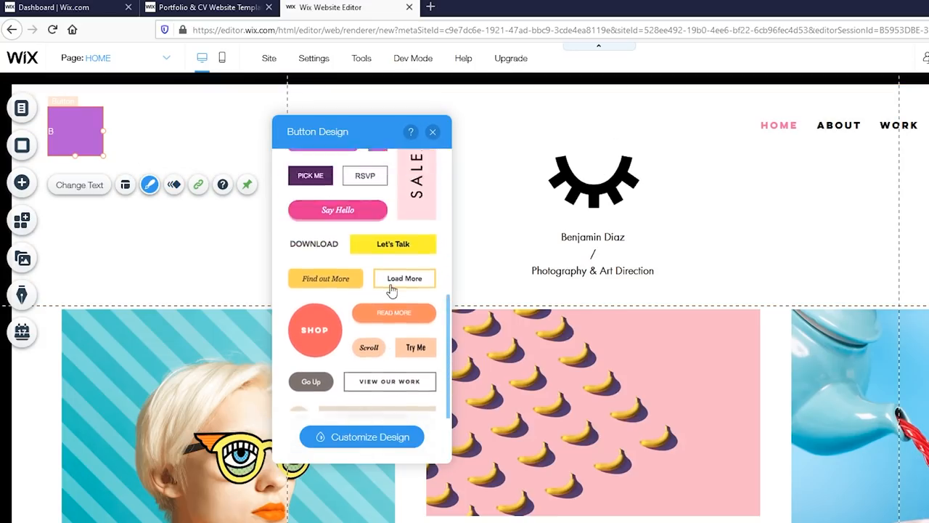
{"action": "left_click", "coordinate": [411, 131]}
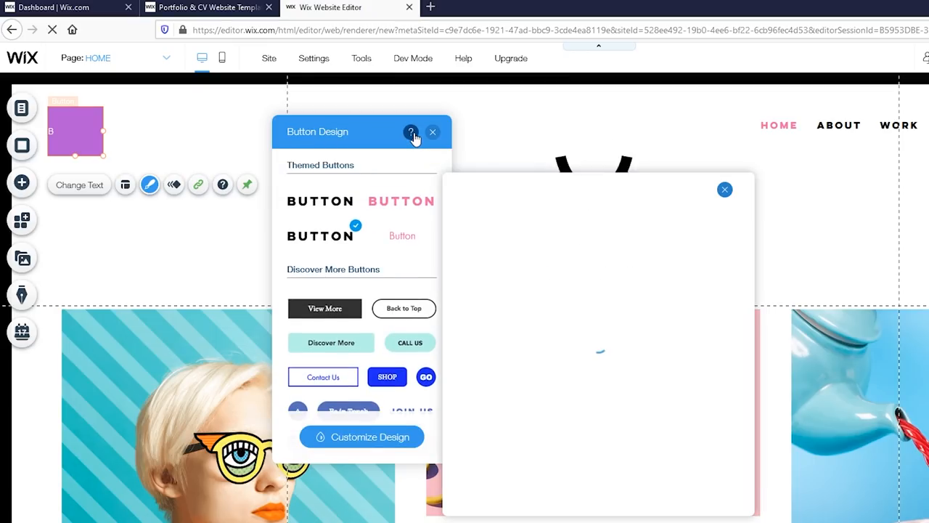
{"action": "left_click", "coordinate": [411, 133]}
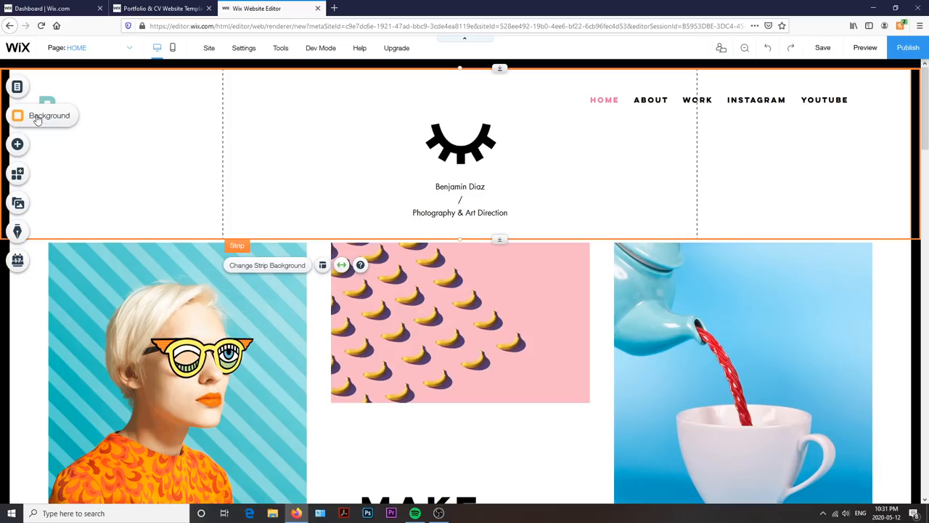
Step: Set the page background colour to a pink swatch
{"action": "left_click", "coordinate": [50, 116]}
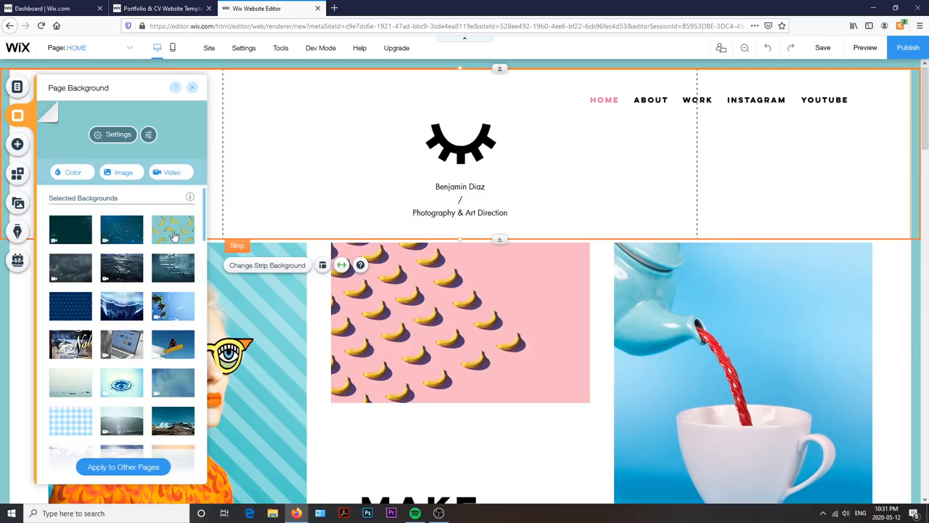
{"action": "left_click", "coordinate": [73, 172]}
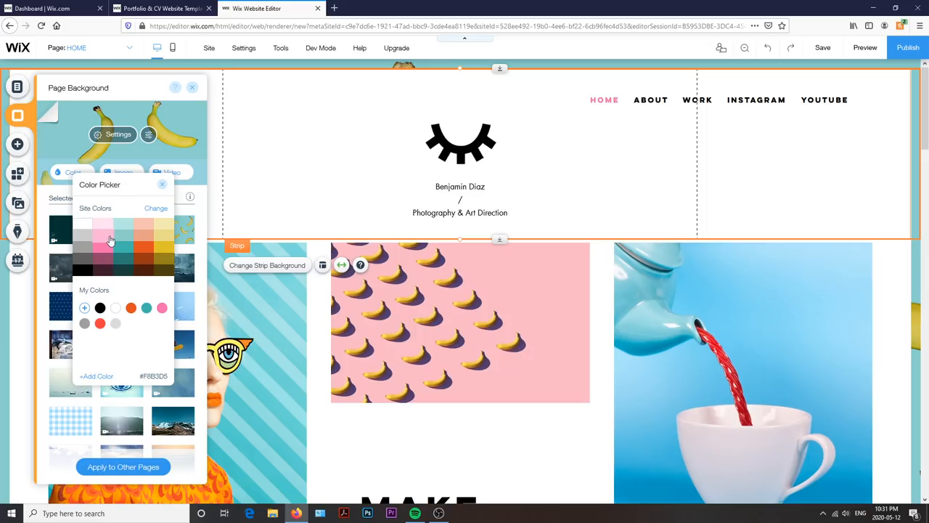
{"action": "left_click", "coordinate": [107, 240]}
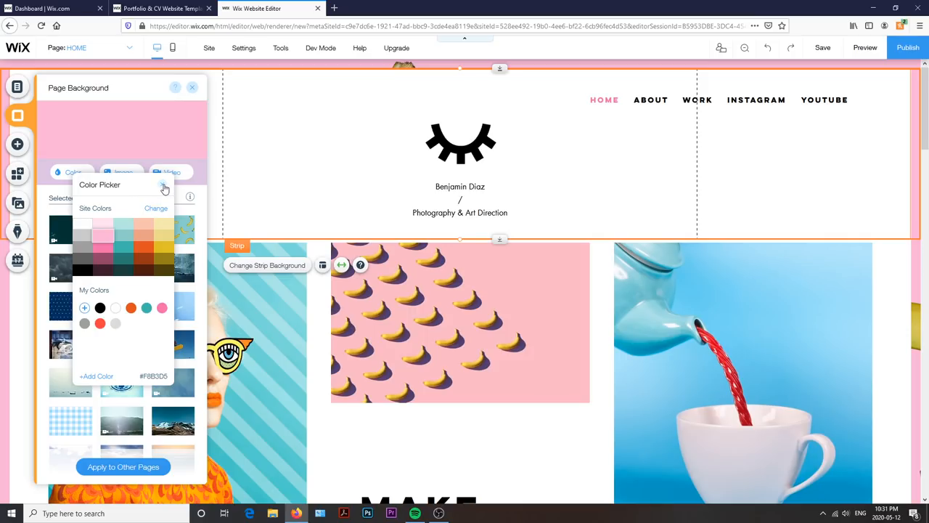
{"action": "left_click", "coordinate": [162, 188]}
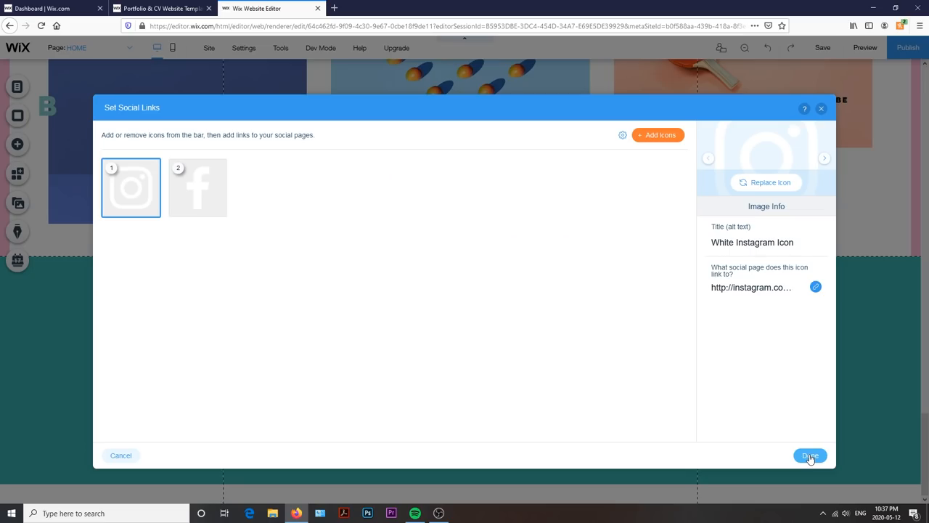
Step: Point the footer Instagram icon to the imawonder Instagram page
{"action": "left_click", "coordinate": [810, 456]}
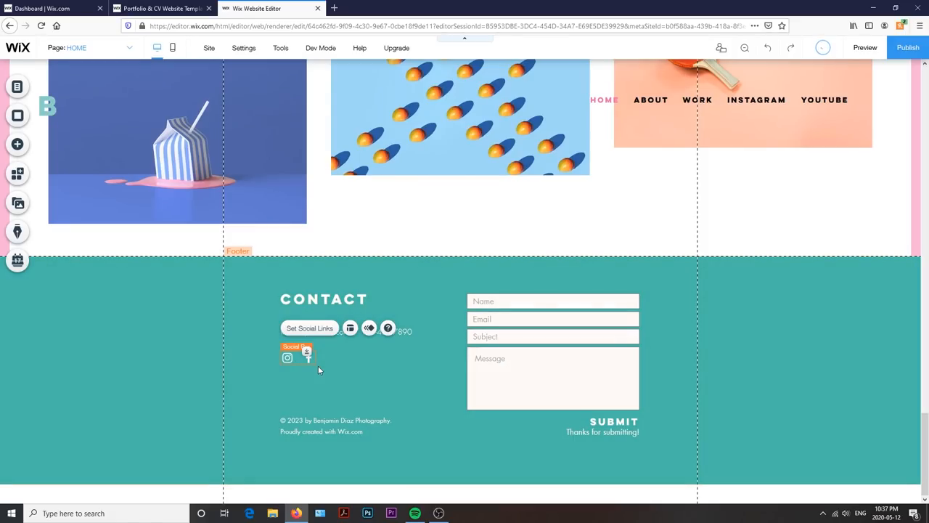
{"action": "left_click", "coordinate": [310, 328]}
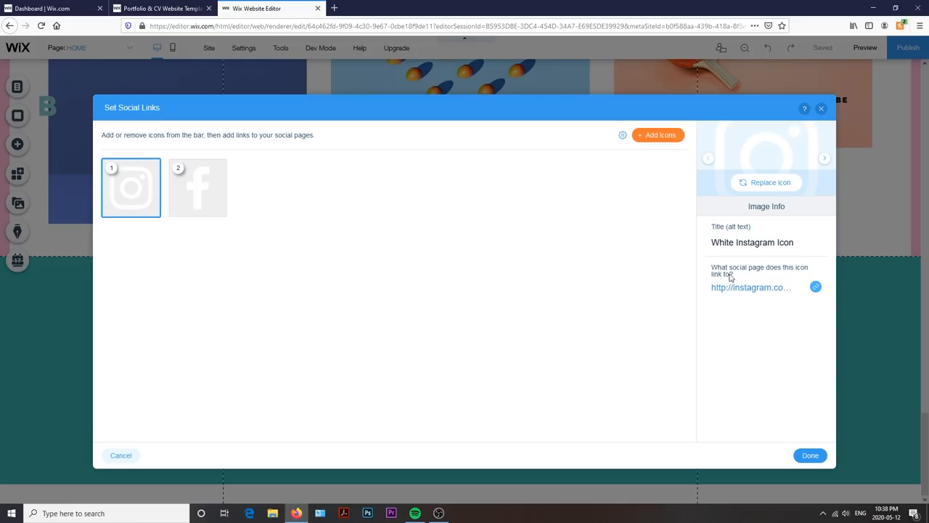
{"action": "left_click", "coordinate": [816, 287]}
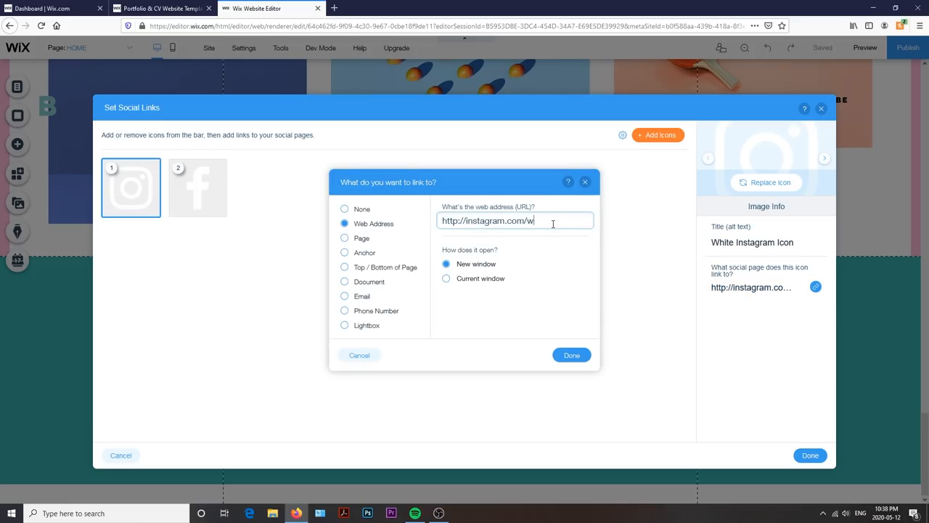
{"action": "type", "text": "imawonder"}
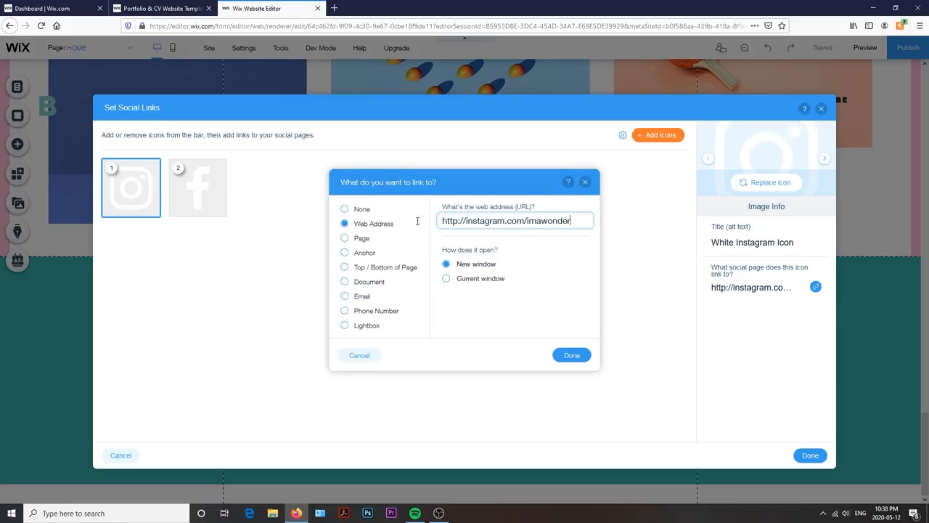
{"action": "left_click", "coordinate": [572, 354]}
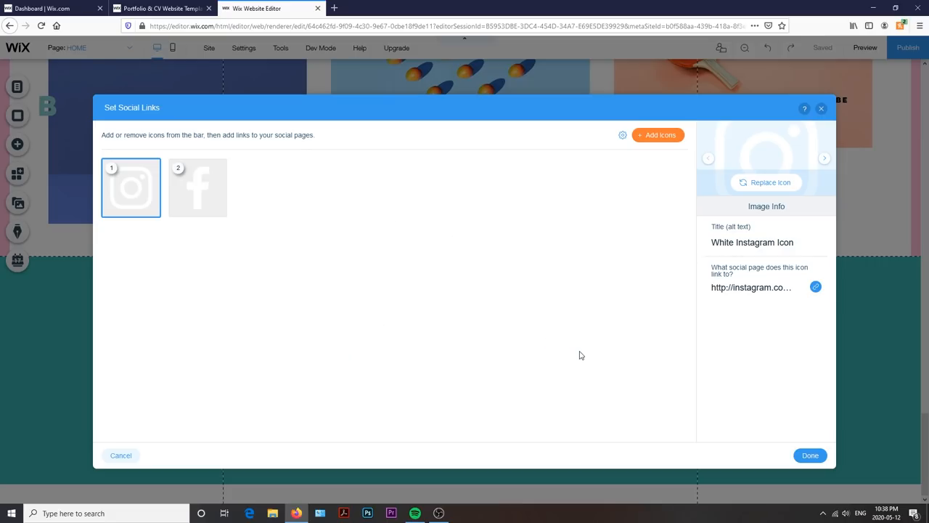
{"action": "mouse_move", "coordinate": [209, 192]}
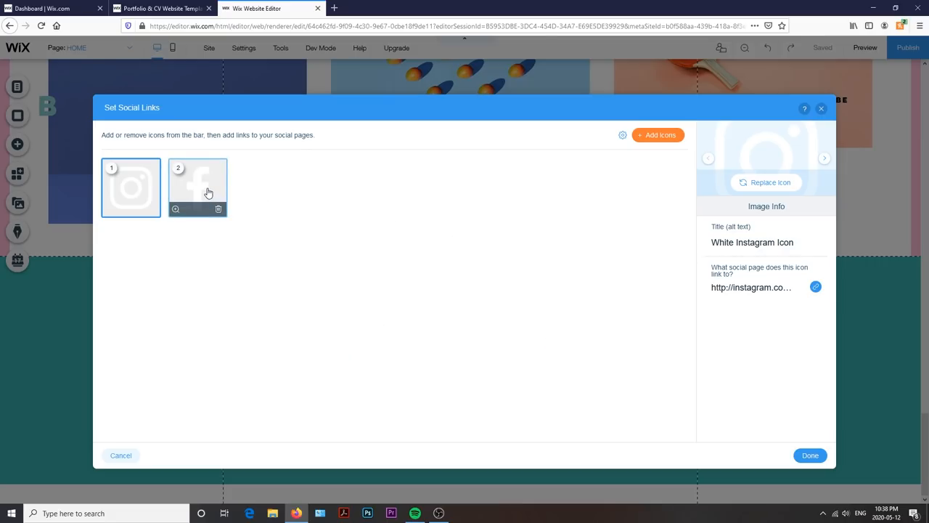
Step: Replace the Facebook icon with YouTube linking to youtube.com/imawonder
{"action": "left_click", "coordinate": [218, 209]}
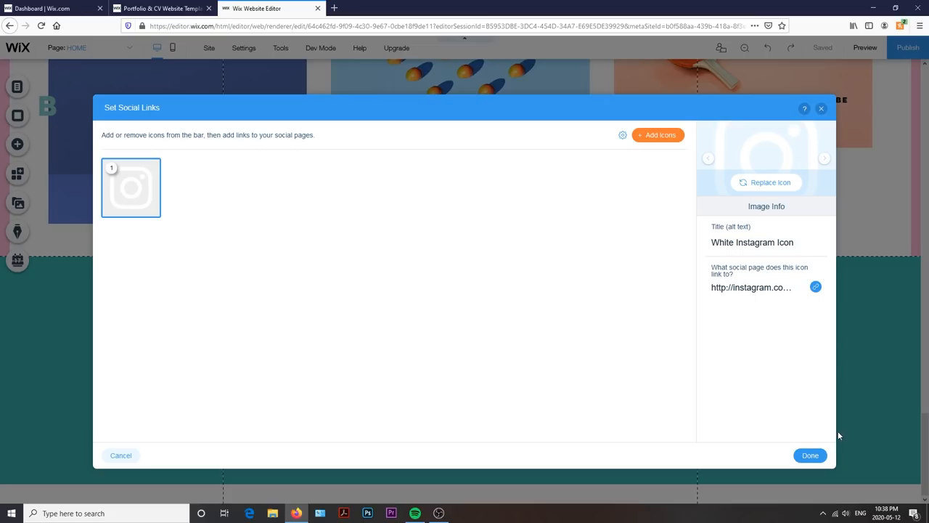
{"action": "left_click", "coordinate": [656, 135]}
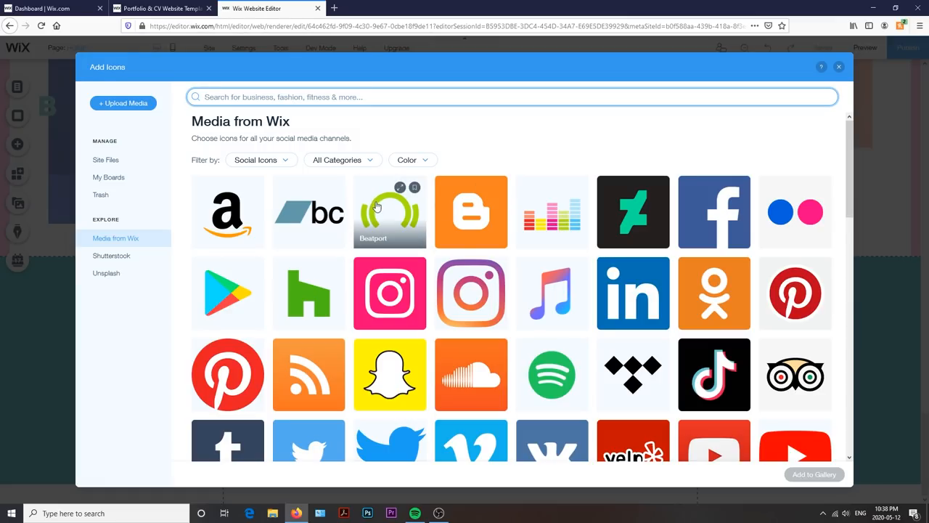
{"action": "type", "text": "youtube"}
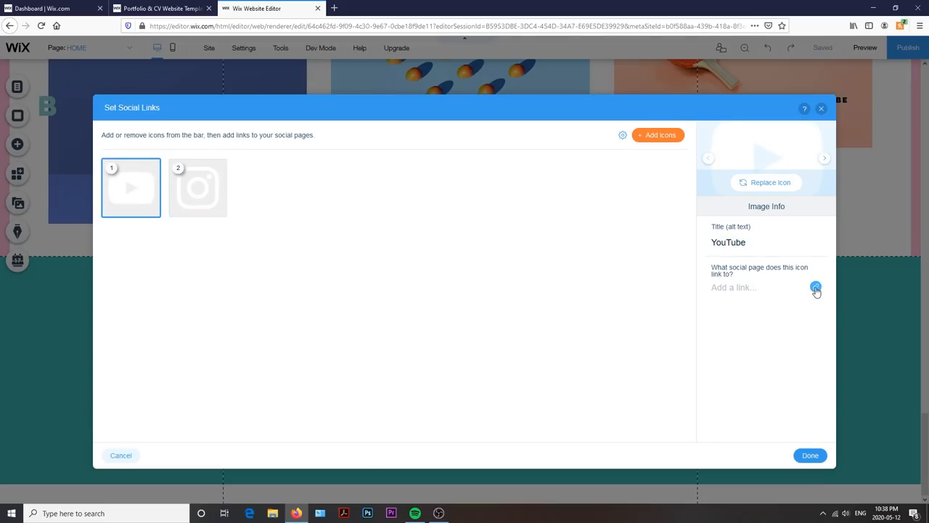
{"action": "left_click", "coordinate": [816, 286]}
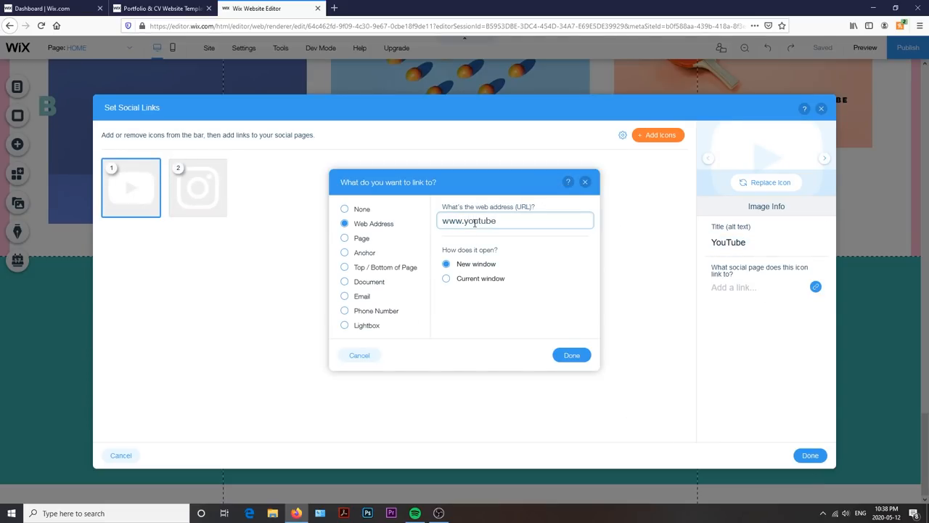
{"action": "type", "text": ".com/imawonder"}
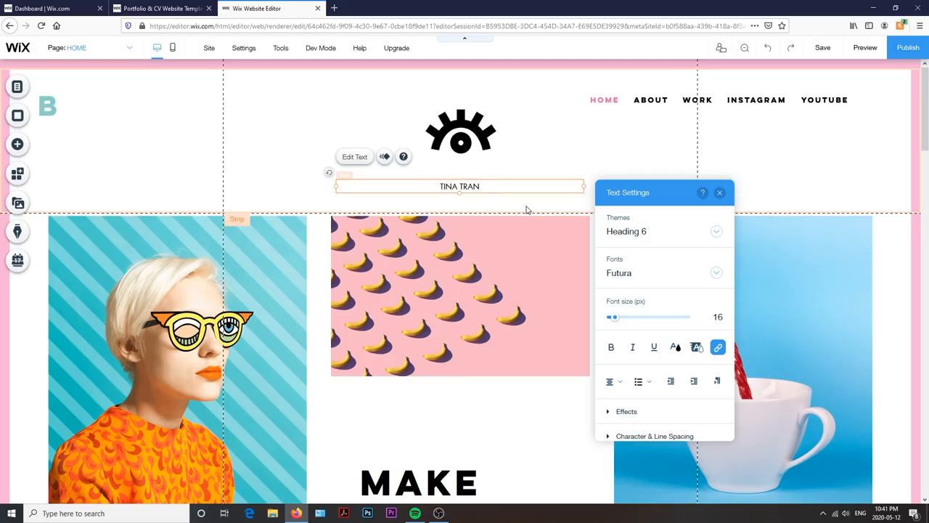
Step: Extend the header text with '| I'M A WONDER' in Lulo Clean, Heading 4 style
{"action": "type", "text": "| I'M A WONDER"}
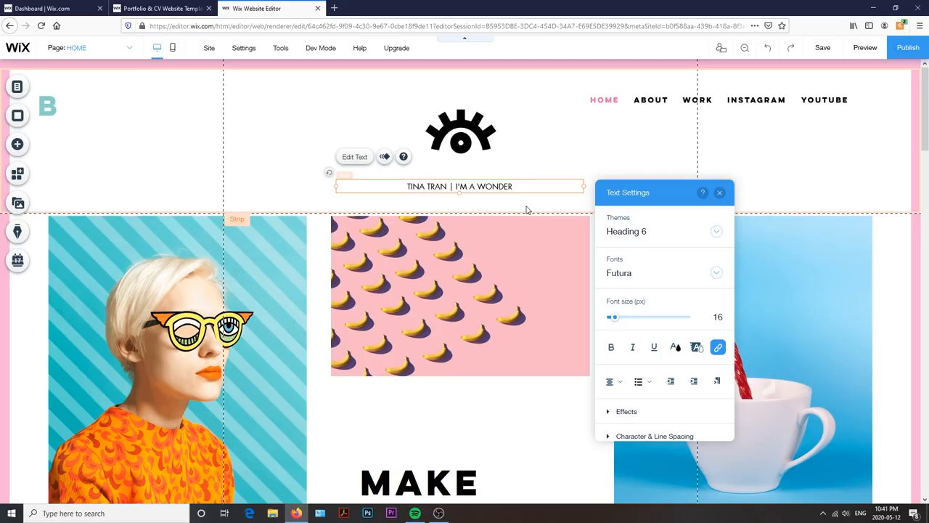
{"action": "left_click", "coordinate": [714, 273]}
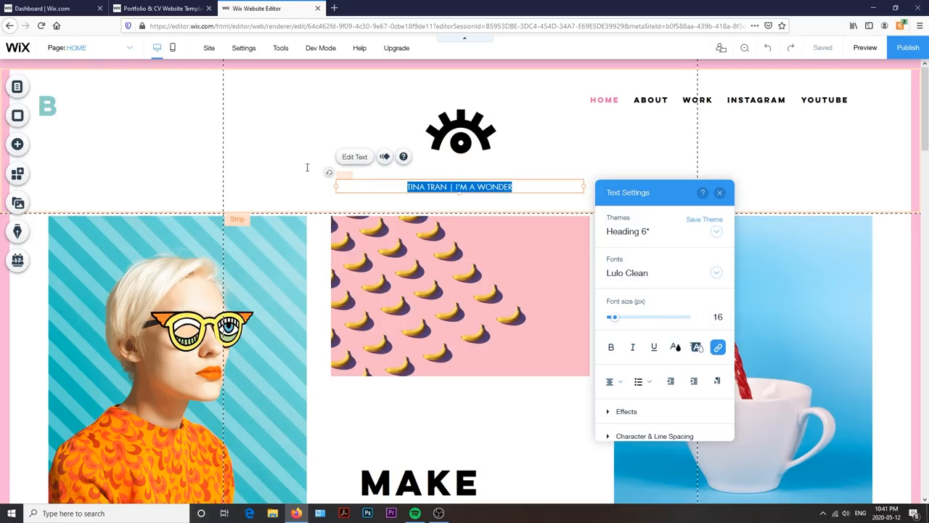
{"action": "left_click", "coordinate": [714, 231]}
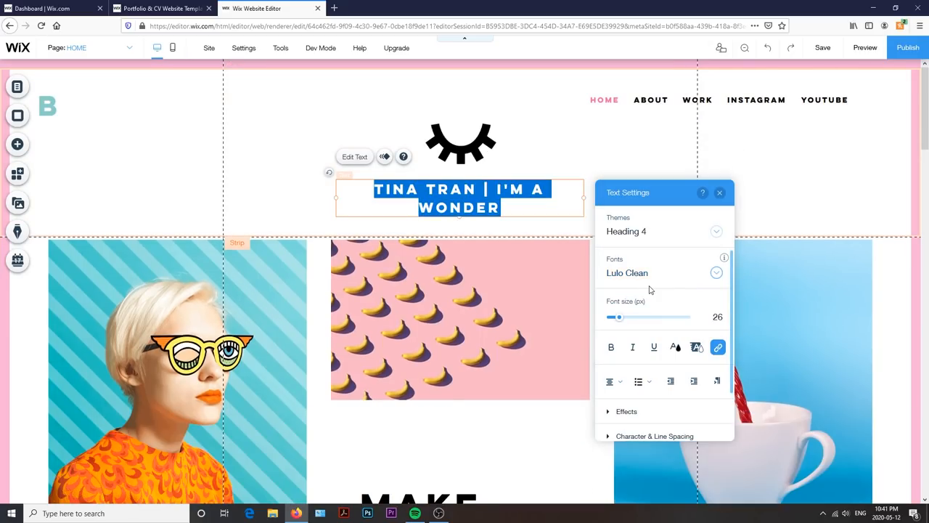
{"action": "left_click", "coordinate": [720, 191]}
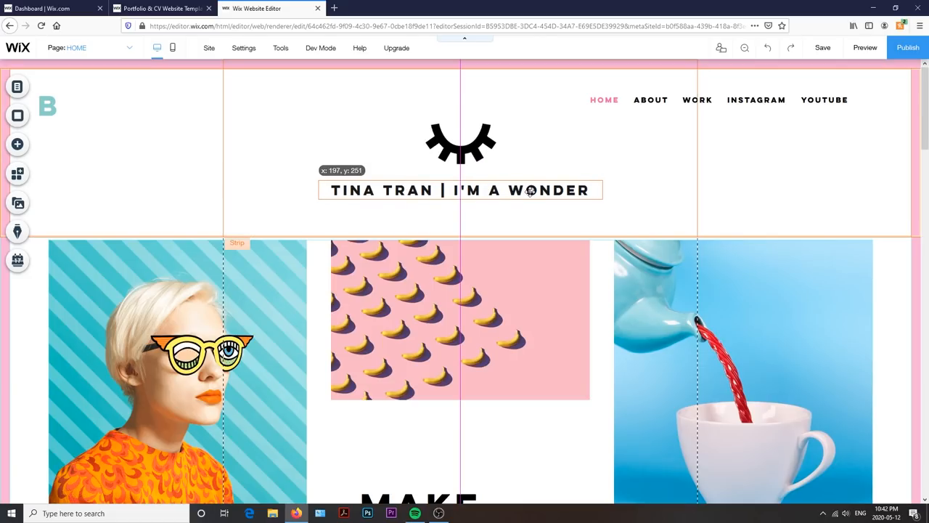
Step: Replace the eye logo with the uploaded DreamyGirl-Icon image centred above the title
{"action": "left_click", "coordinate": [461, 142]}
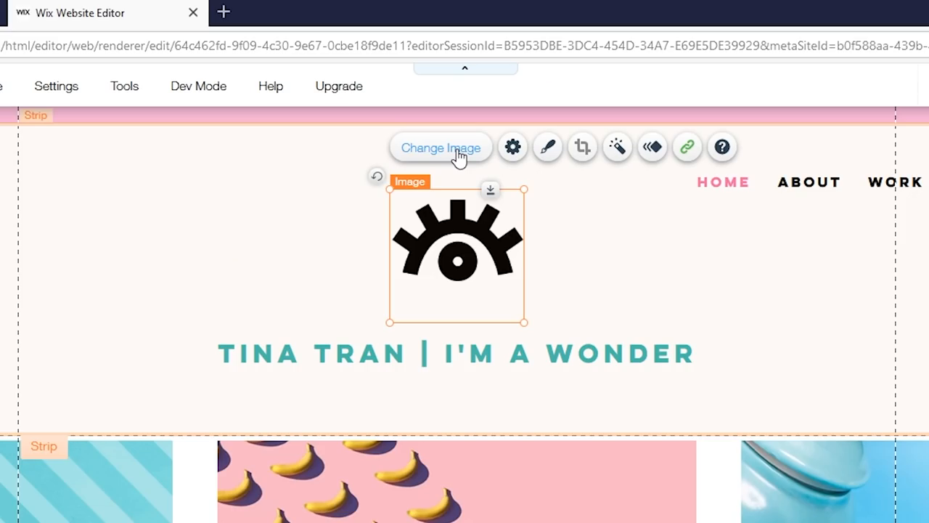
{"action": "left_click", "coordinate": [441, 148]}
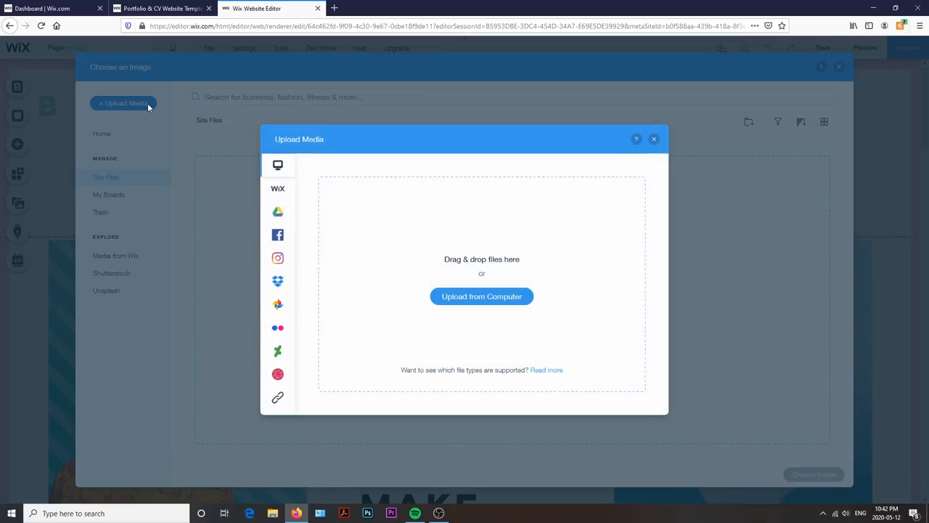
{"action": "mouse_move", "coordinate": [482, 296]}
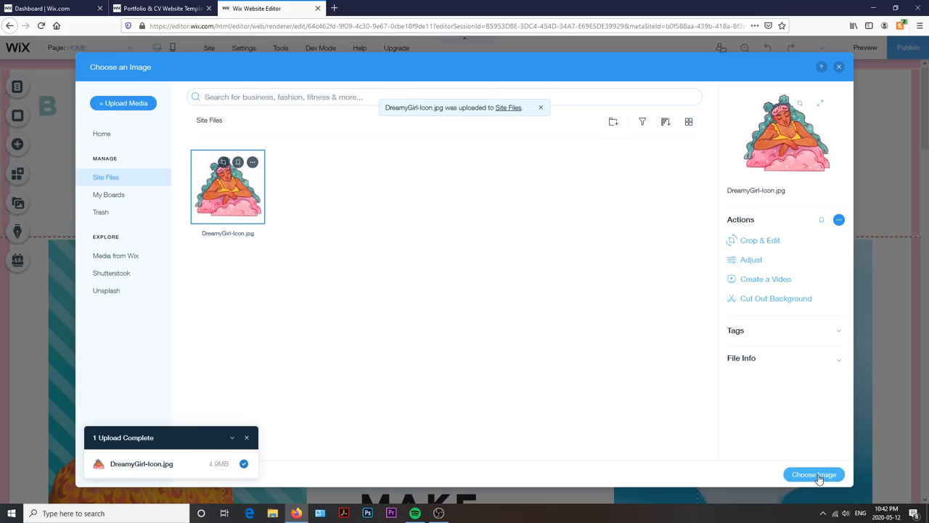
{"action": "left_click", "coordinate": [813, 473]}
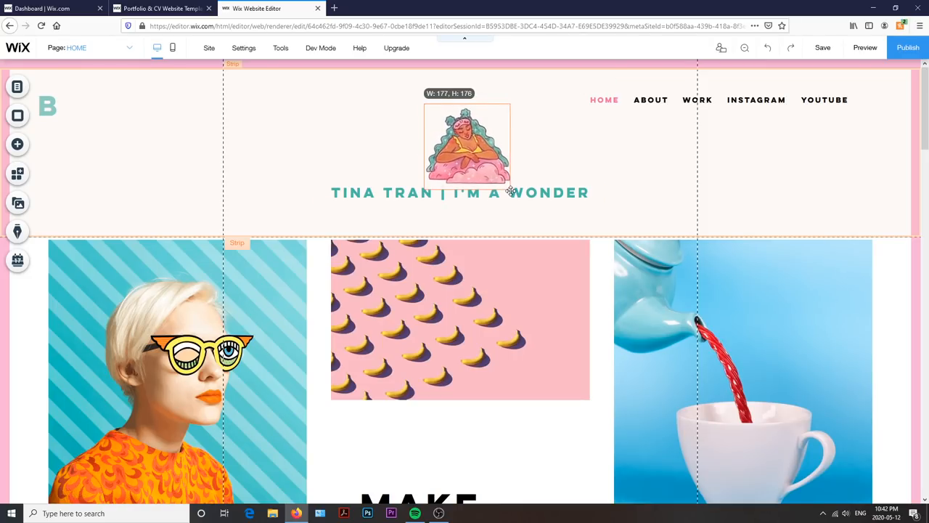
{"action": "left_click", "coordinate": [467, 145]}
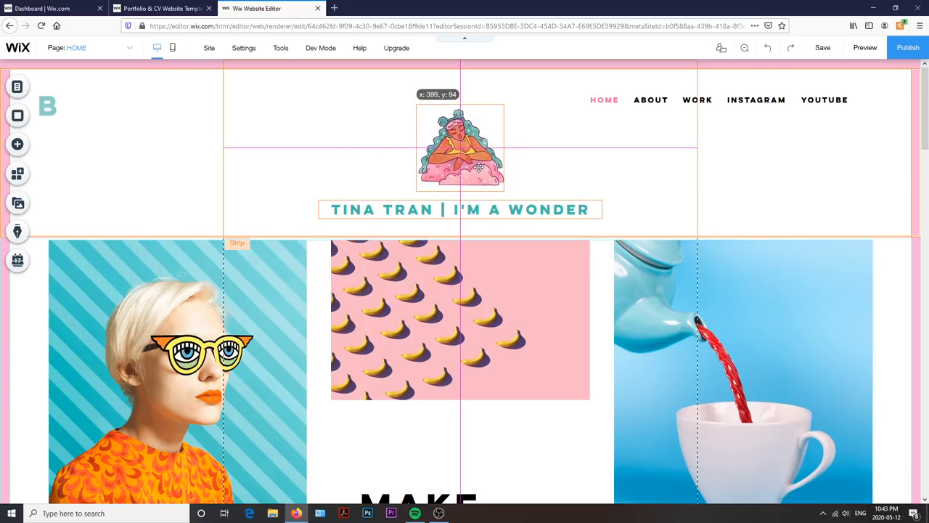
{"action": "left_click", "coordinate": [459, 145]}
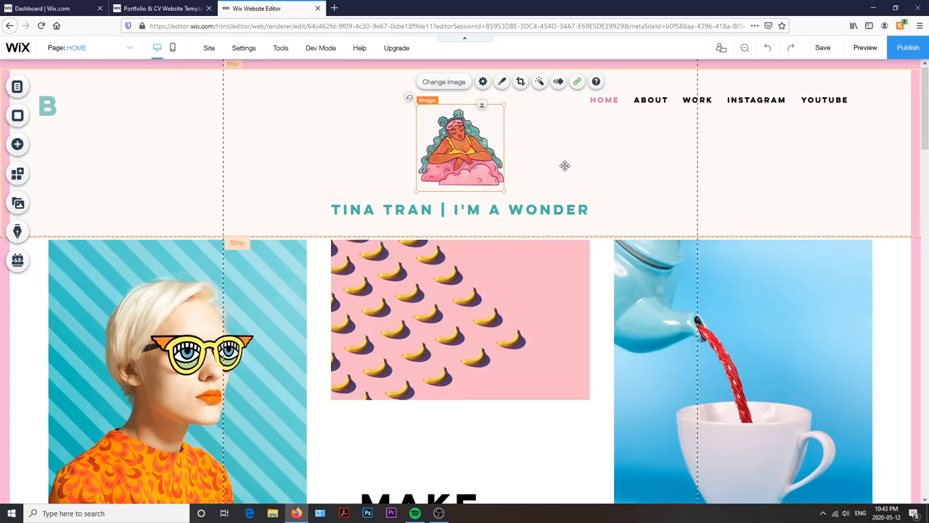
{"action": "left_click", "coordinate": [444, 81]}
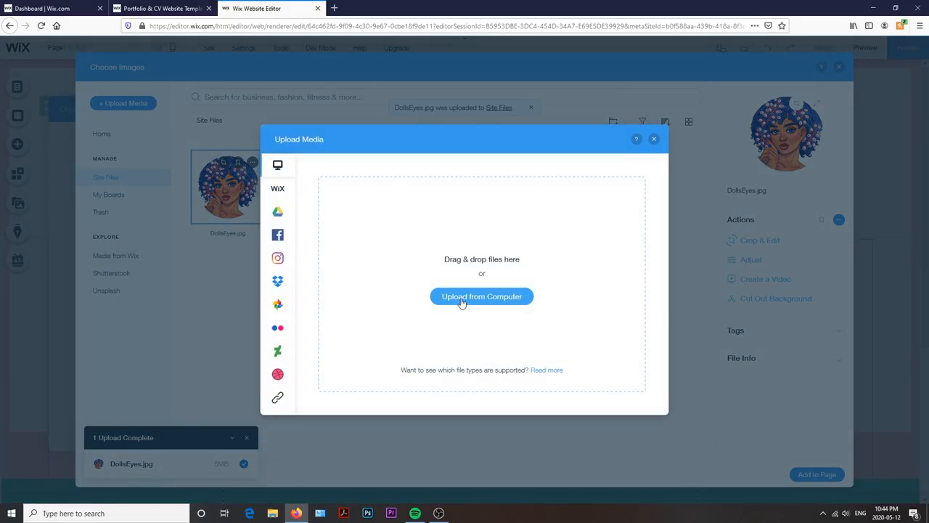
Step: Upload the artwork files from the computer into the home page gallery
{"action": "left_click", "coordinate": [481, 296]}
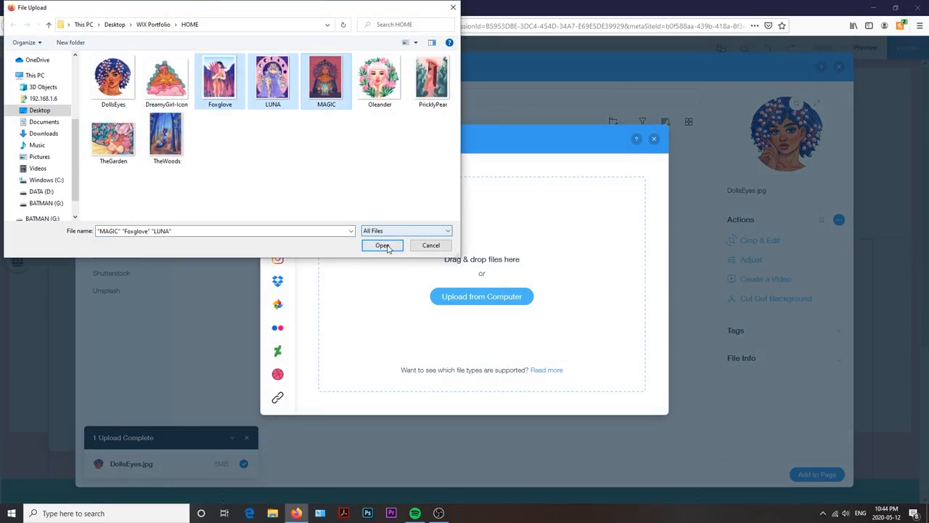
{"action": "left_click", "coordinate": [383, 244]}
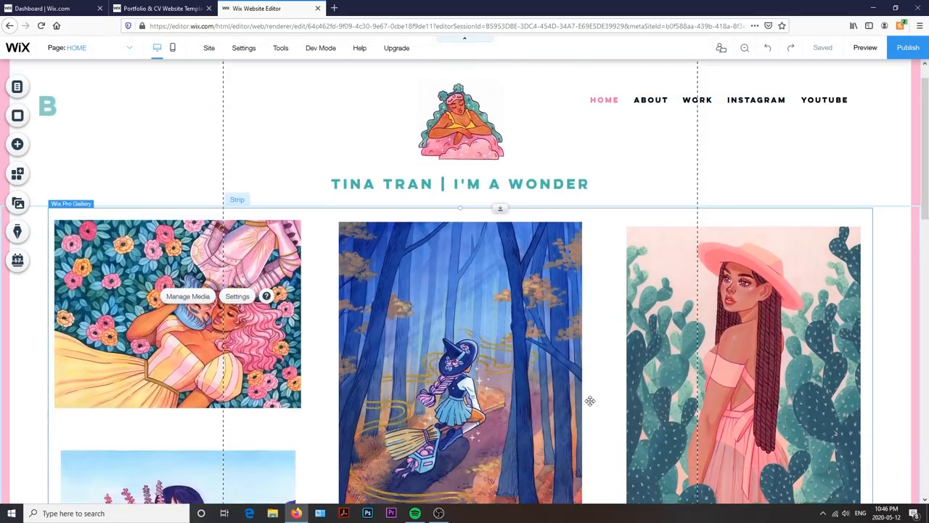
{"action": "scroll", "scroll_direction": "down", "scroll_amount": 3}
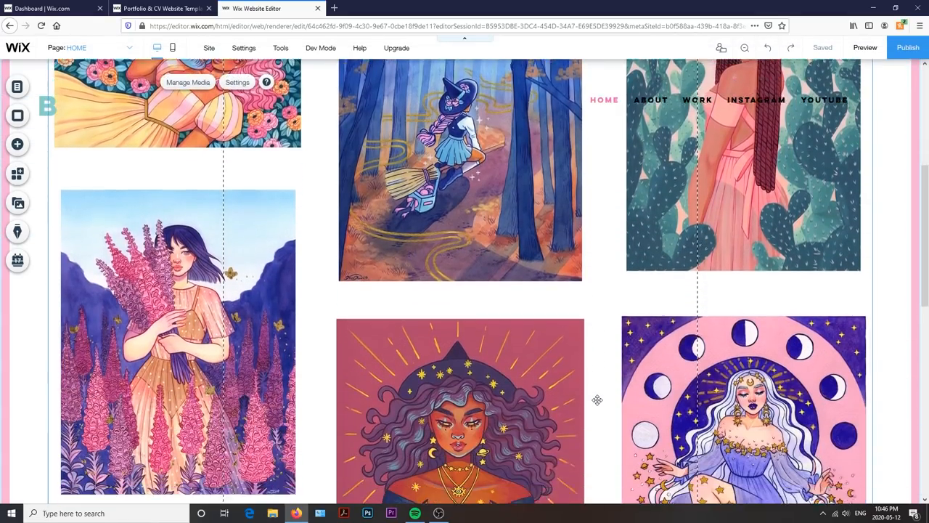
{"action": "scroll", "scroll_direction": "down", "scroll_amount": 3}
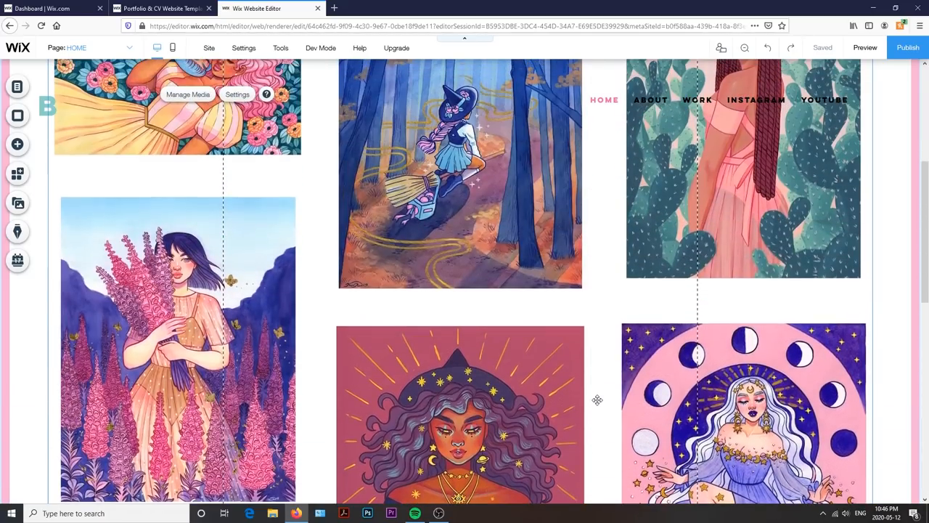
Step: Title gallery artworks such as Luna (Watercolour) and the Woods piece in the organiser
{"action": "left_click", "coordinate": [188, 93]}
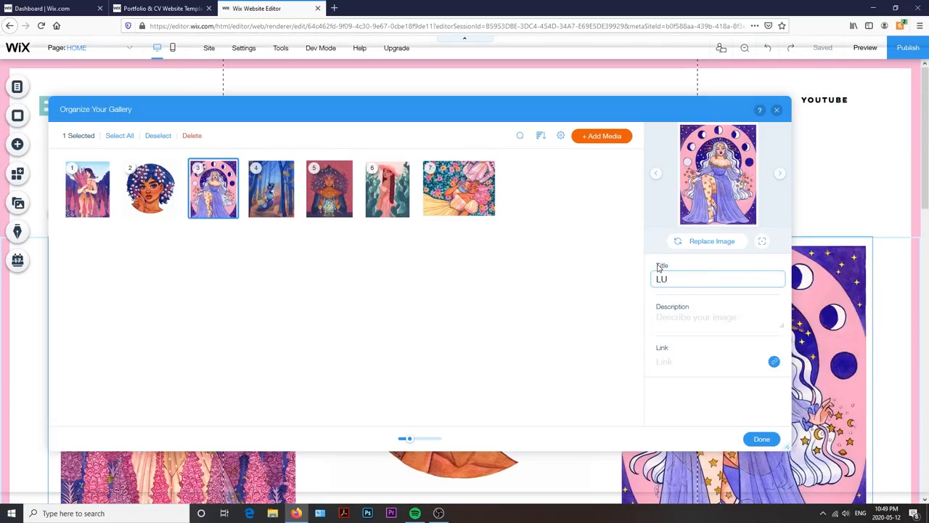
{"action": "type", "text": "Watercolour, ink, gouache"}
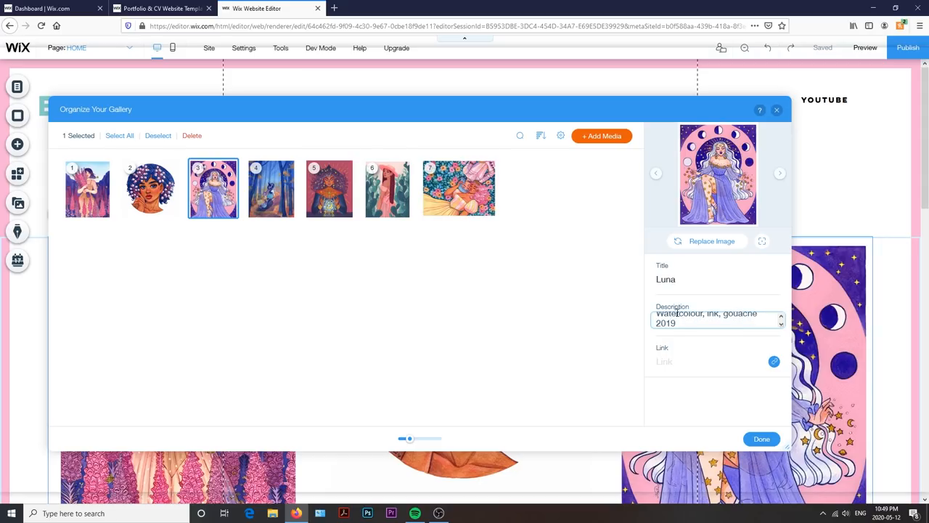
{"action": "left_click", "coordinate": [270, 188]}
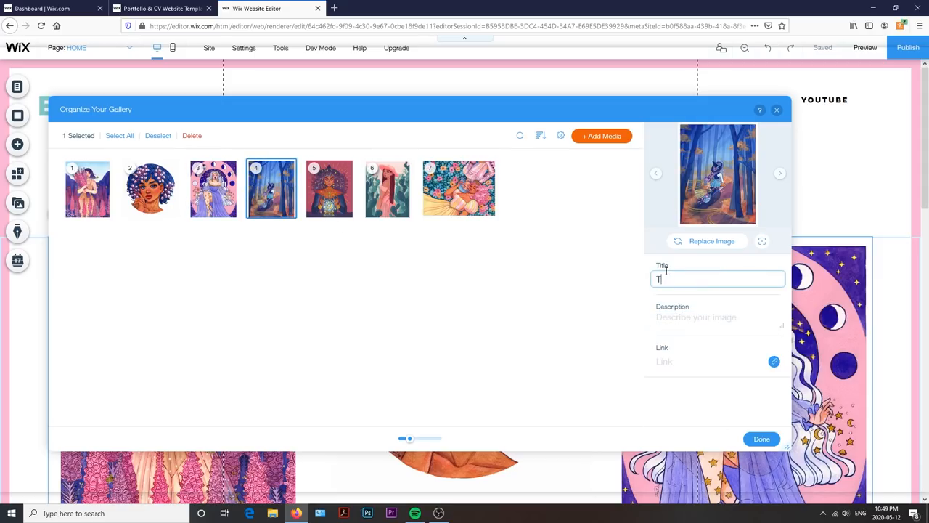
{"action": "type", "text": "he Woods"}
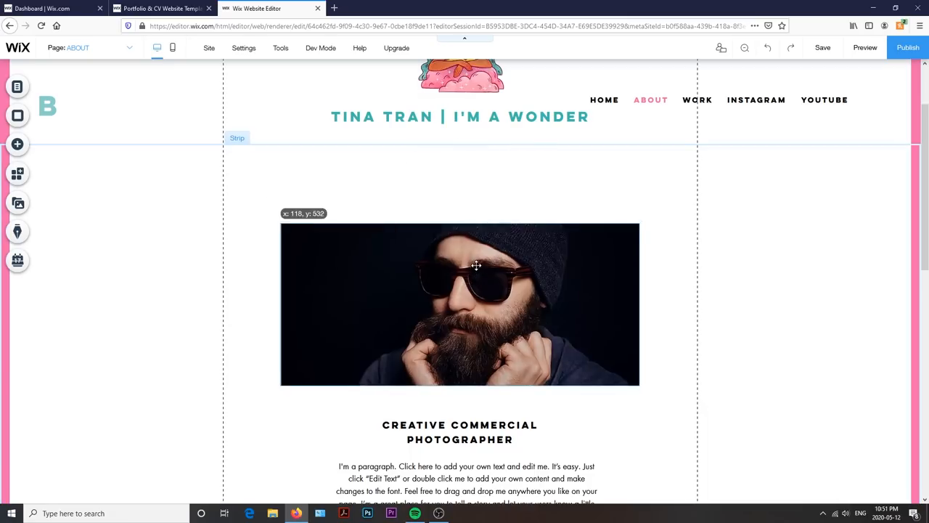
Step: Swap the About portrait photo for the girl-holding-pink-flowers illustration
{"action": "left_click", "coordinate": [476, 265]}
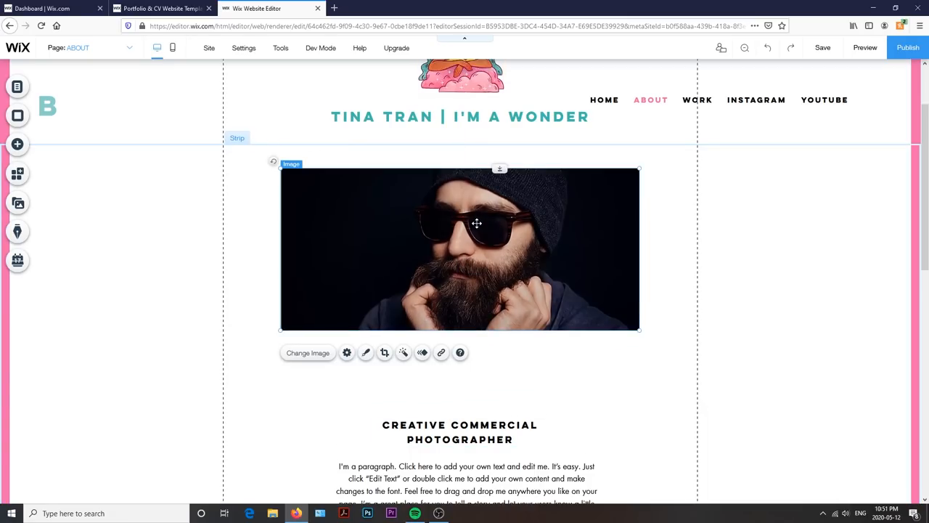
{"action": "left_click", "coordinate": [307, 352]}
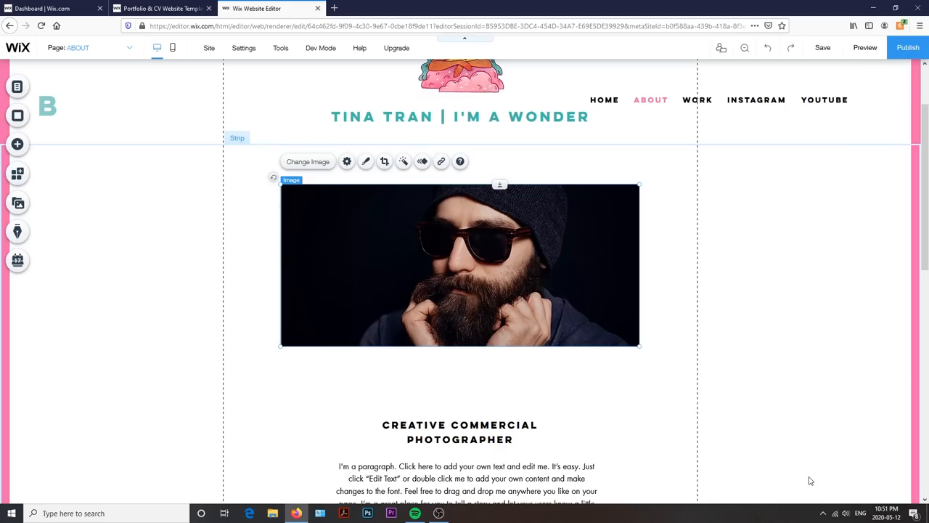
{"action": "left_click", "coordinate": [307, 161]}
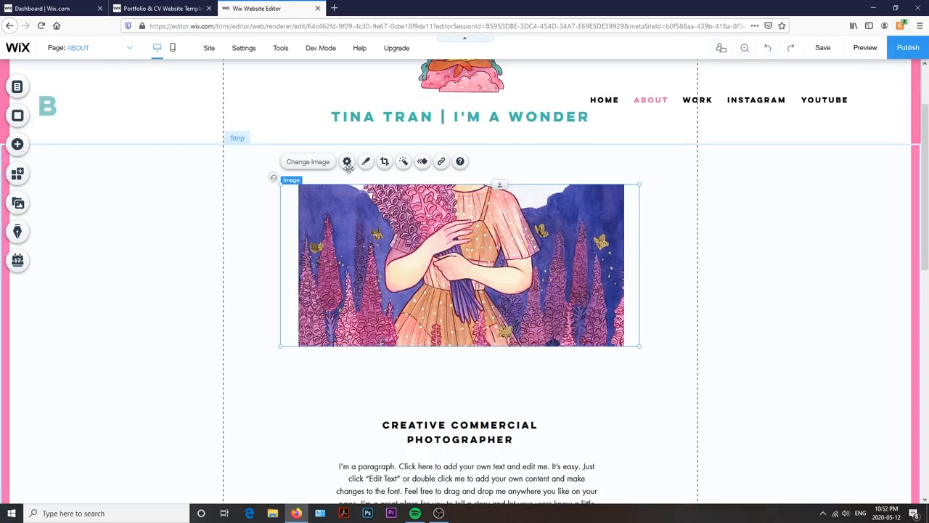
{"action": "mouse_move", "coordinate": [384, 161]}
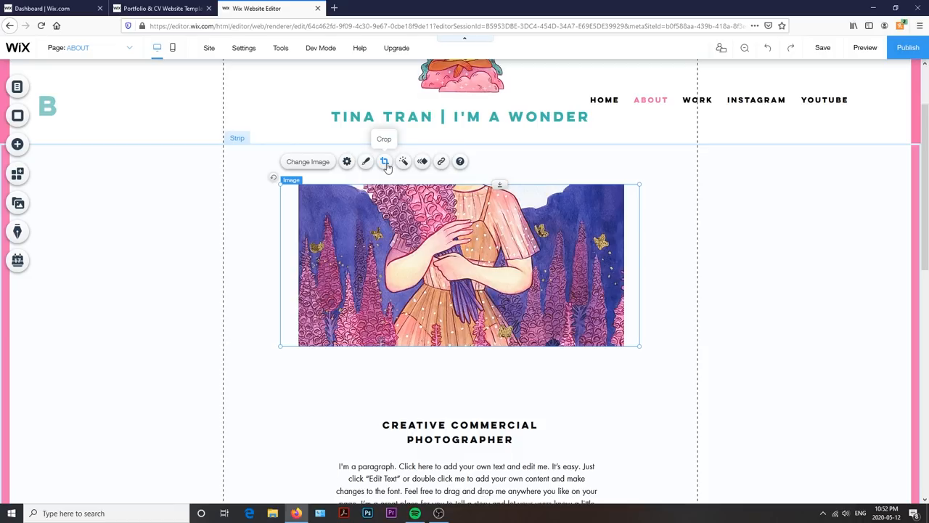
Step: Crop and zoom the illustration so the frame centres on the girl's face
{"action": "left_click", "coordinate": [383, 161]}
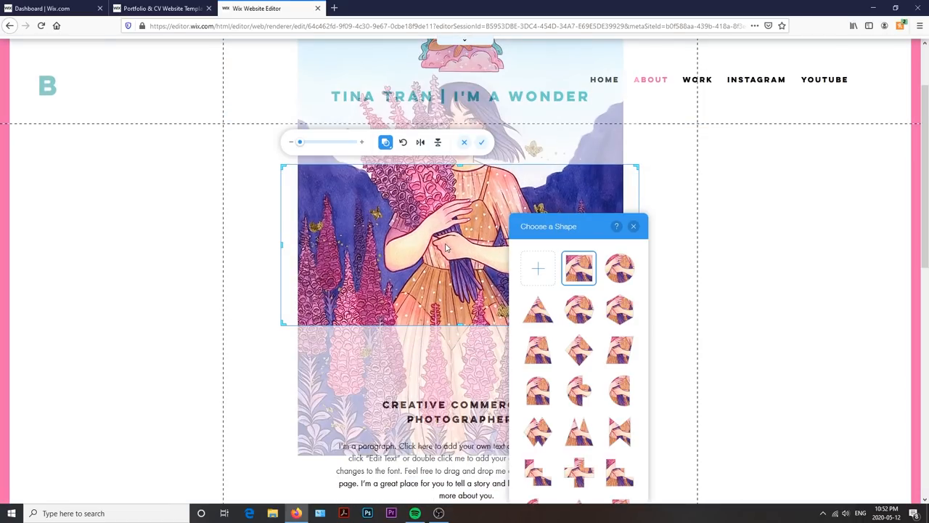
{"action": "left_click", "coordinate": [633, 227]}
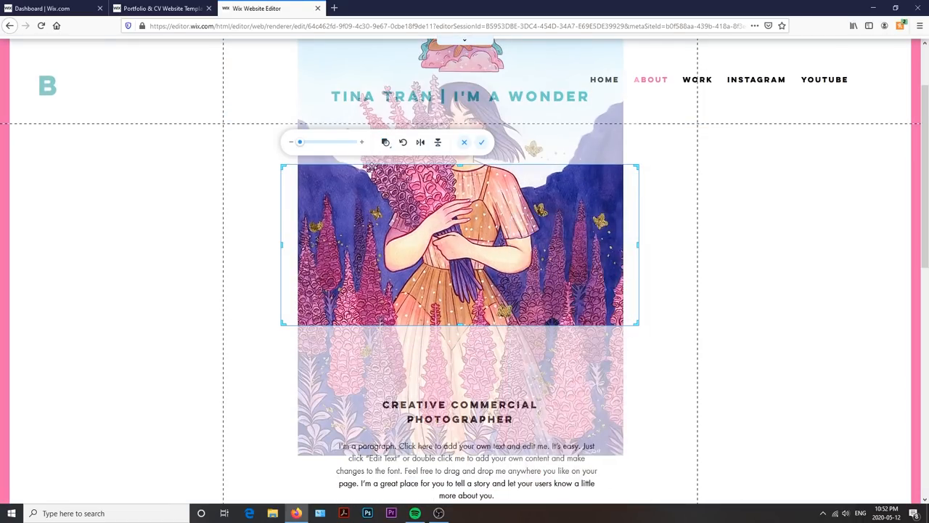
{"action": "left_click", "coordinate": [480, 142]}
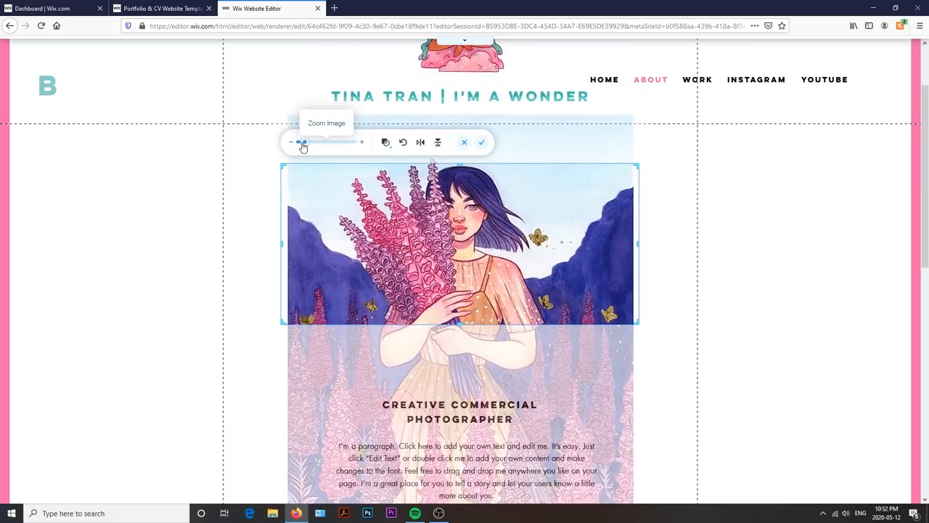
{"action": "left_click", "coordinate": [304, 143]}
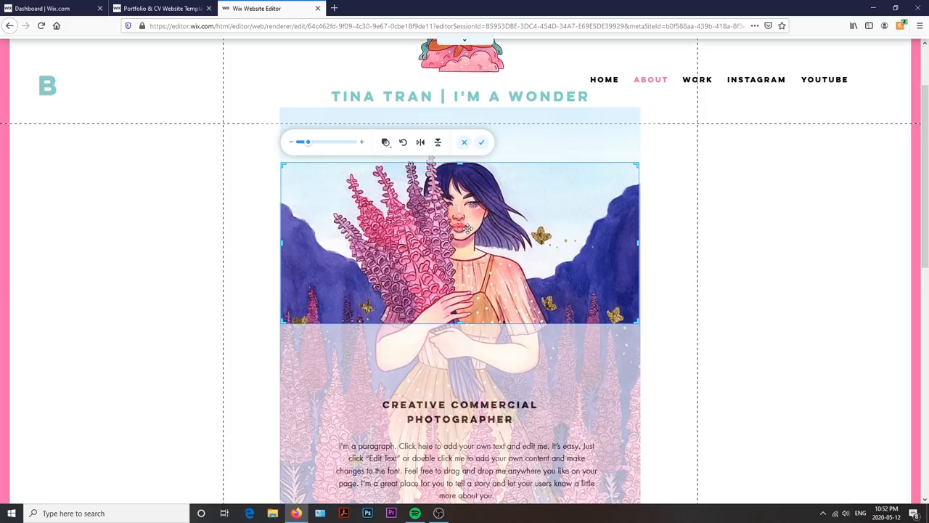
{"action": "left_click_drag", "start_coordinate": [459, 320], "coordinate": [459, 360]}
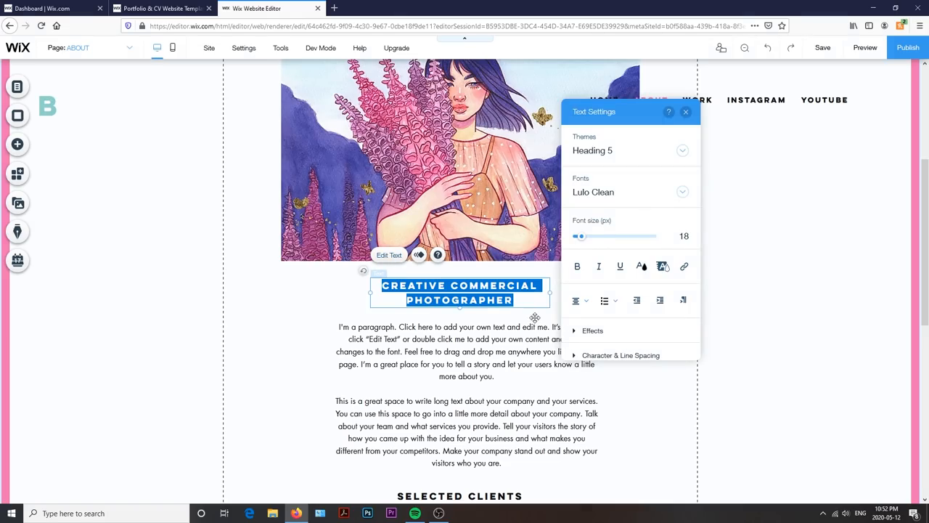
Step: Retitle the heading 'ILLUSTRATOR & CONTENT CREATOR' at font size 24 in pink
{"action": "type", "text": "ILLUS"}
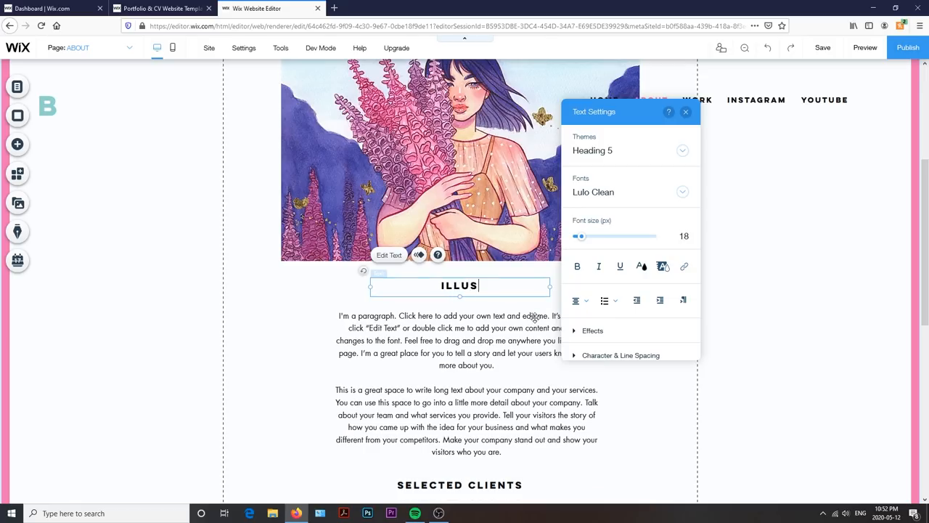
{"action": "type", "text": "TRATOR & CON"}
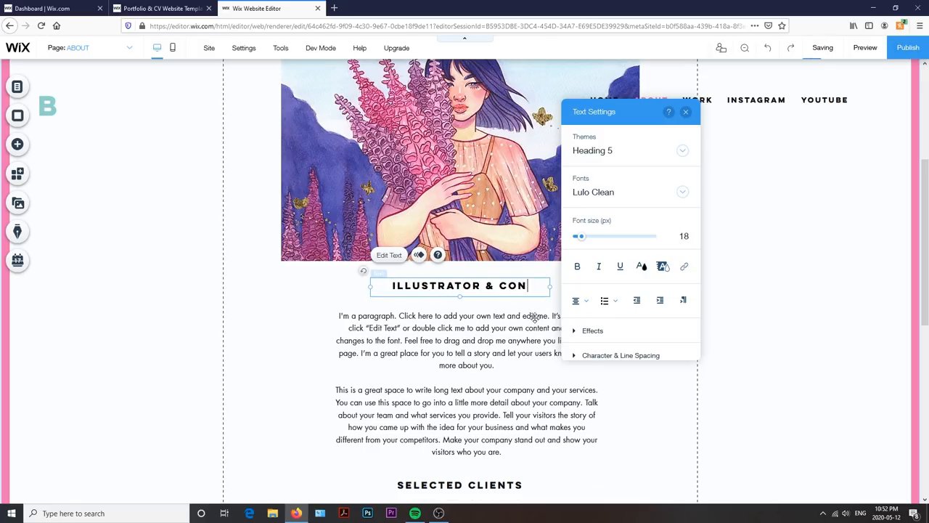
{"action": "type", "text": "TENT CREATOR"}
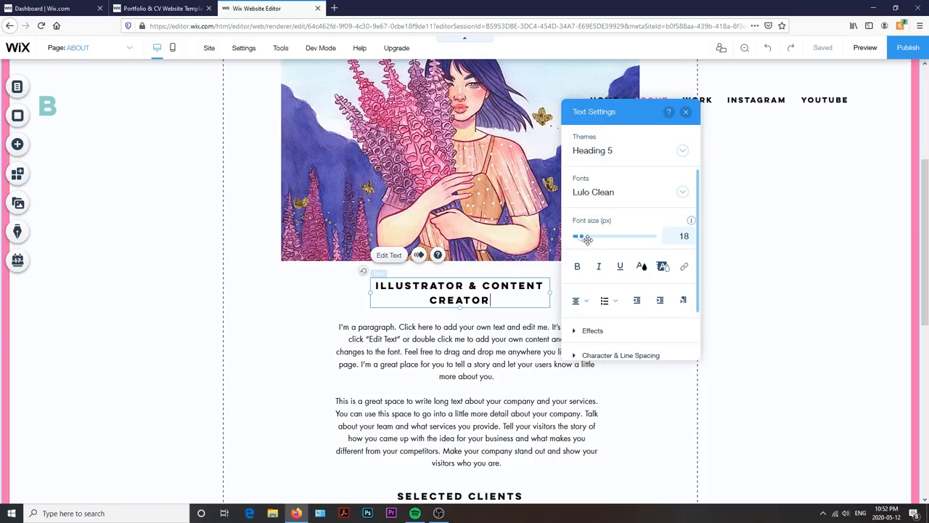
{"action": "left_click_drag", "start_coordinate": [587, 235], "coordinate": [585, 235]}
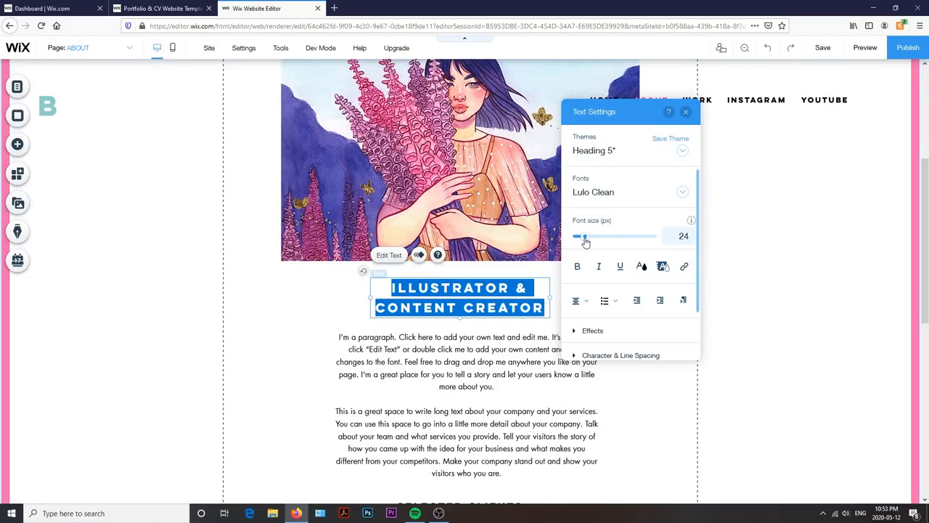
{"action": "left_click", "coordinate": [662, 266]}
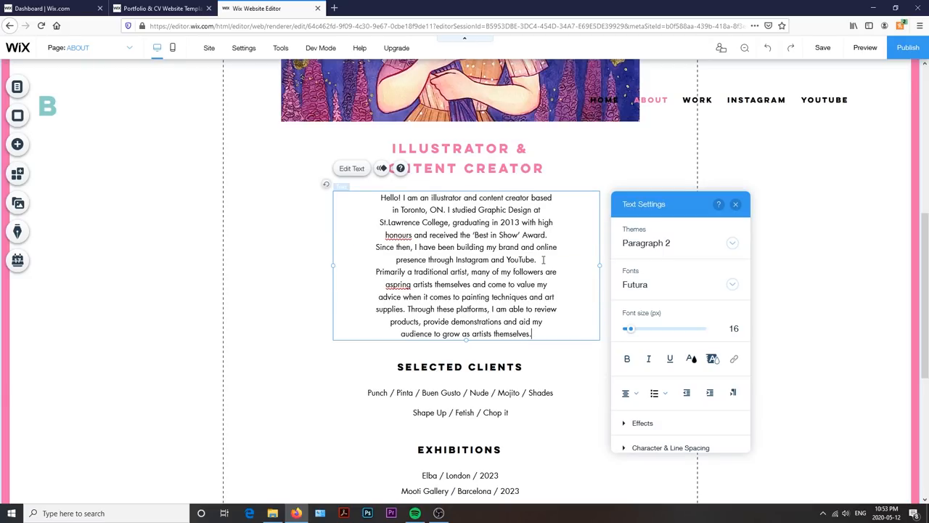
Step: Recolour the SELECTED CLIENTS heading pink and add the bio paragraph
{"action": "left_click", "coordinate": [734, 203]}
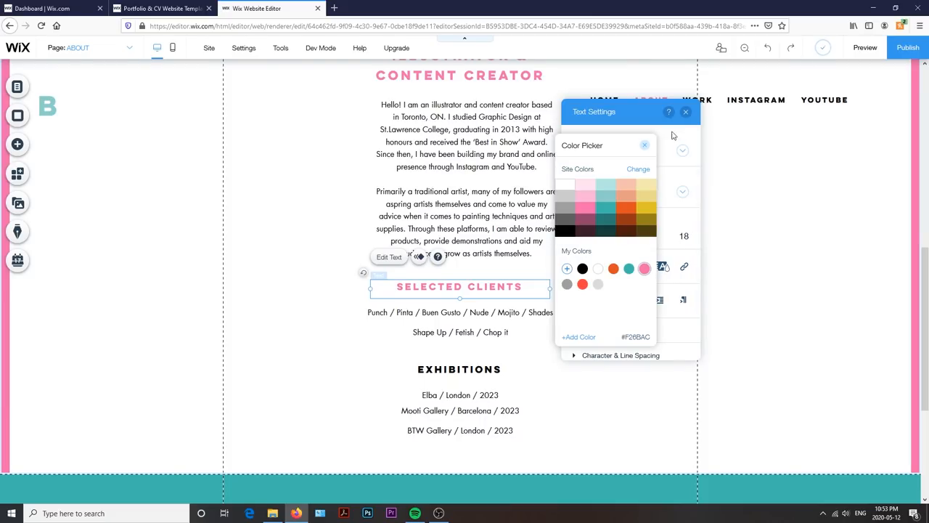
{"action": "left_click", "coordinate": [645, 145]}
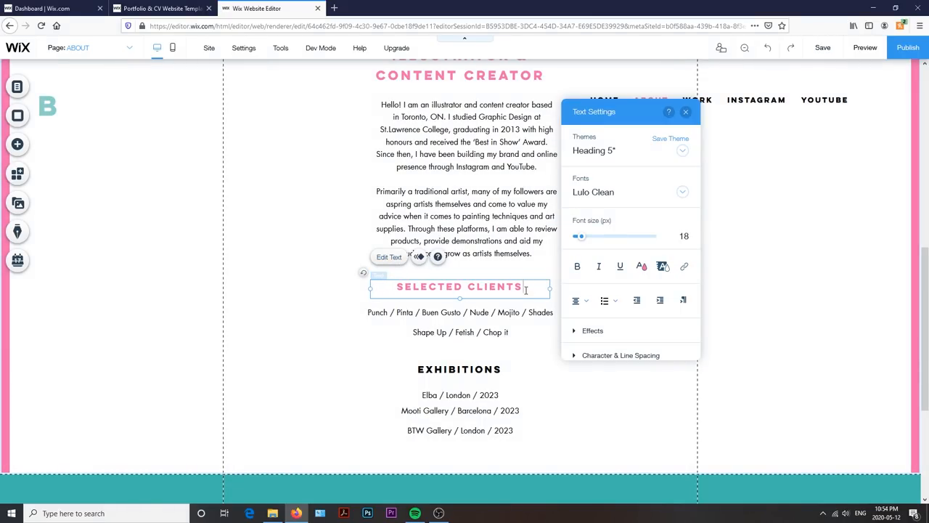
{"action": "left_click", "coordinate": [459, 323]}
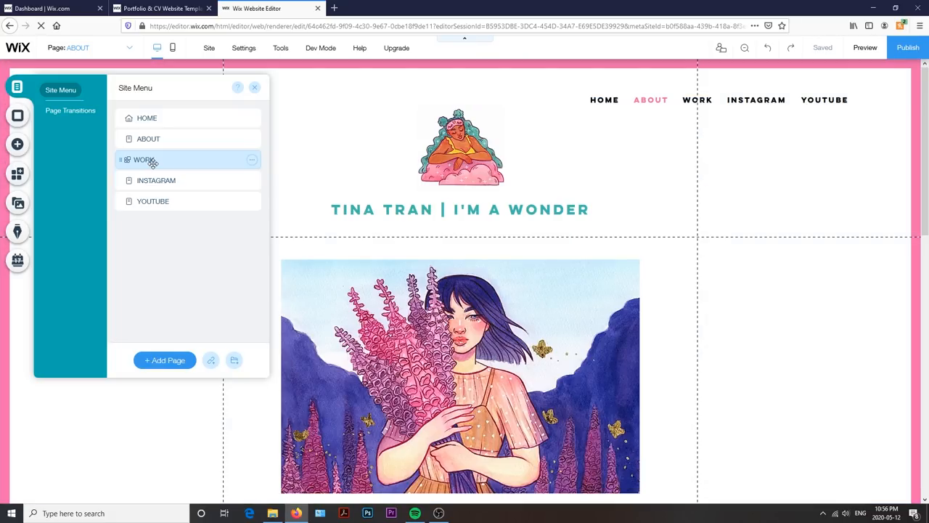
Step: Launch the Wix Photo Albums setup from the Work page and hit Get Started
{"action": "left_click", "coordinate": [143, 159]}
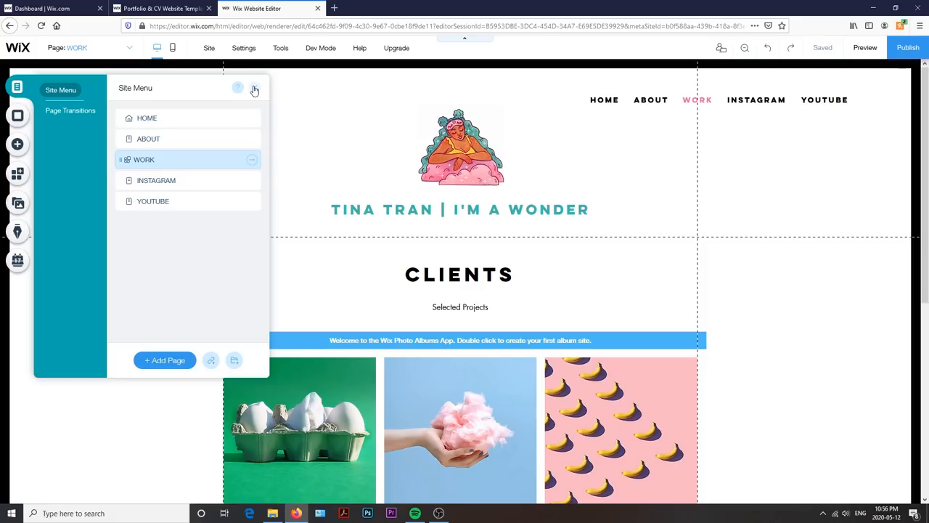
{"action": "left_click", "coordinate": [254, 88]}
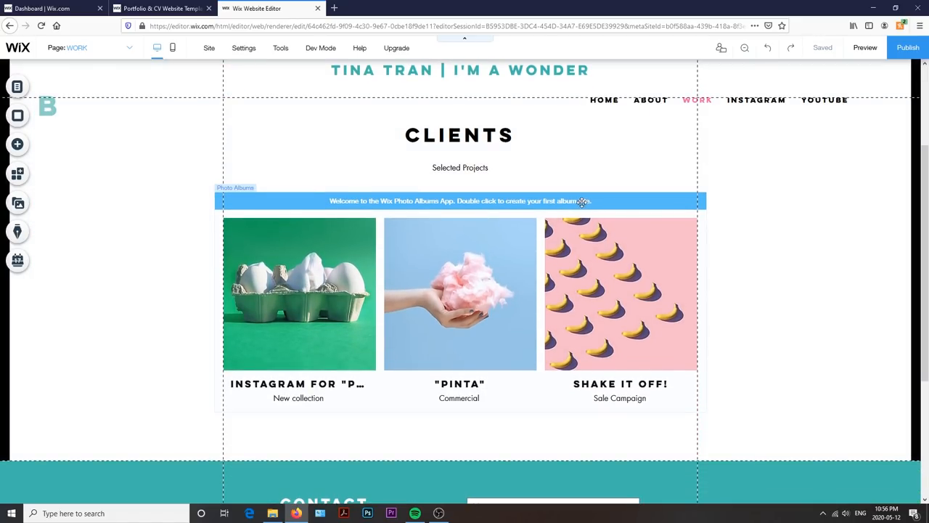
{"action": "double_click", "coordinate": [458, 200]}
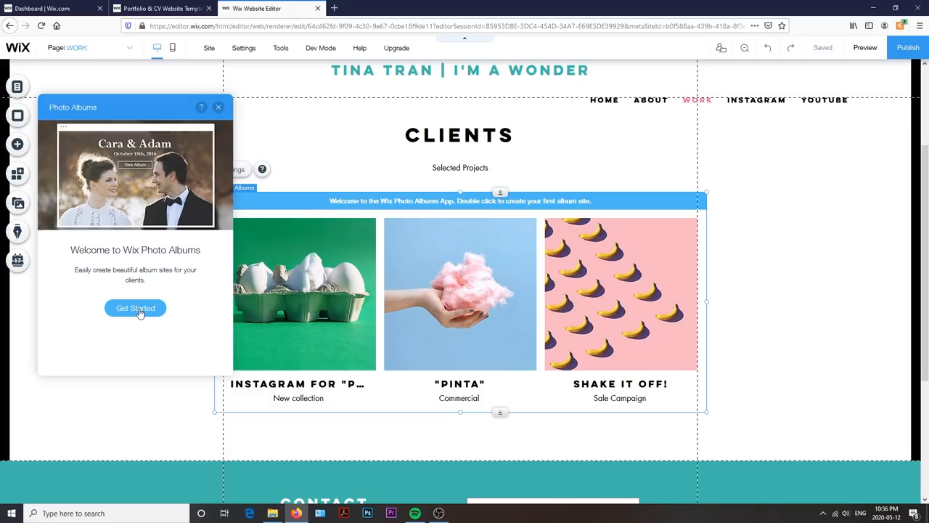
{"action": "left_click", "coordinate": [135, 308]}
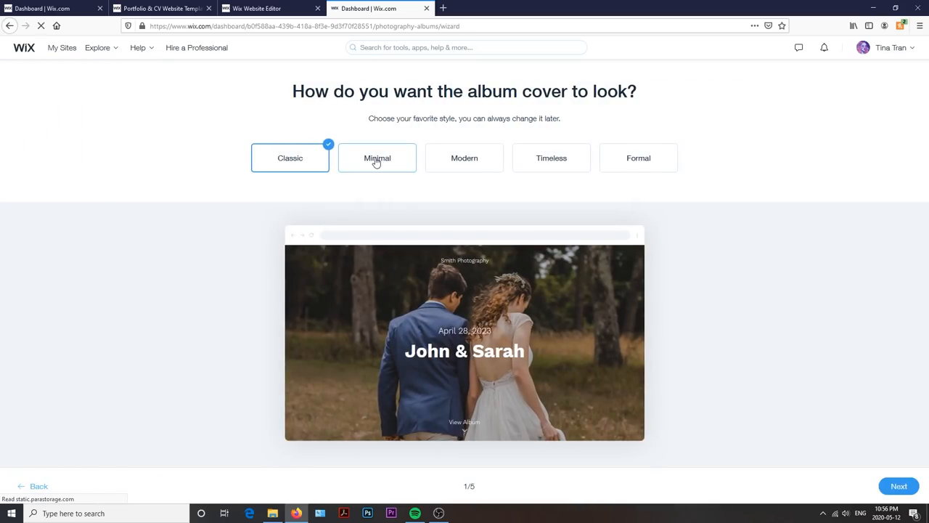
Step: Step through cover, layout and business name, naming the album LIVING FANTASY
{"action": "left_click", "coordinate": [899, 485]}
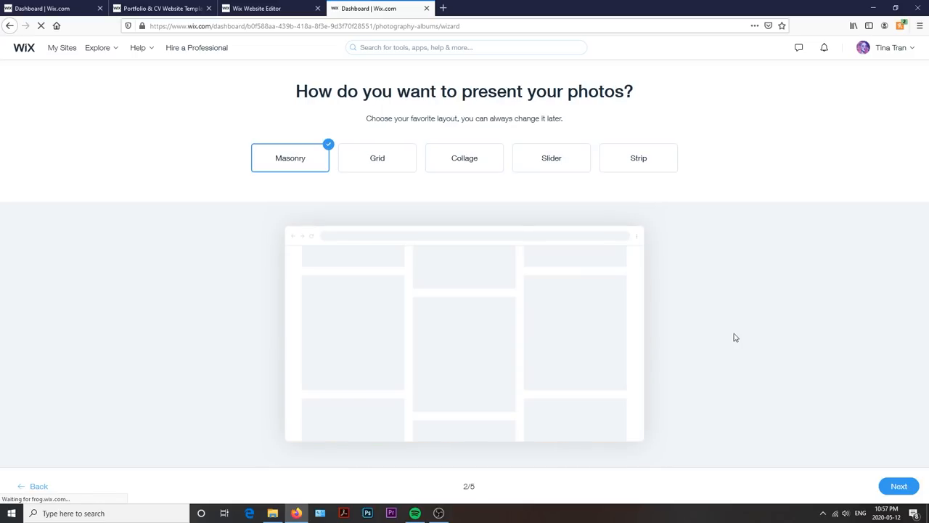
{"action": "mouse_move", "coordinate": [377, 159]}
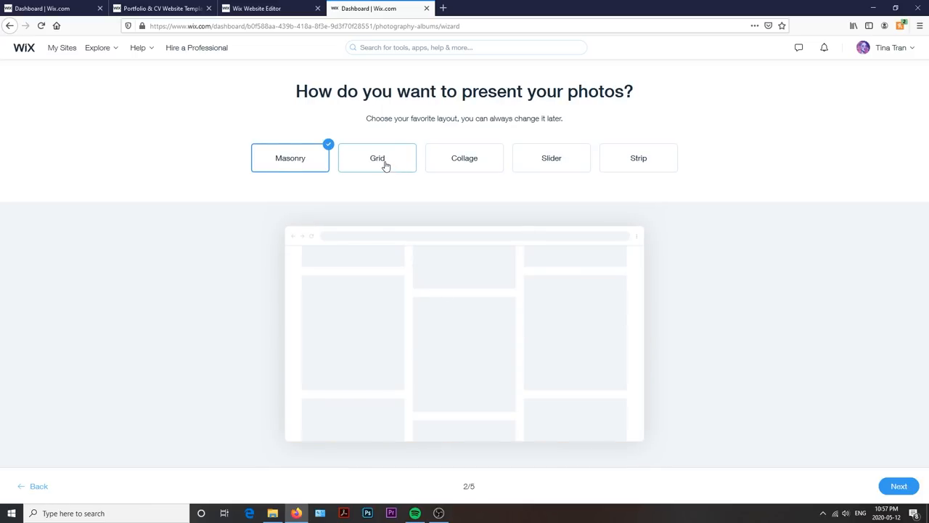
{"action": "left_click", "coordinate": [899, 485]}
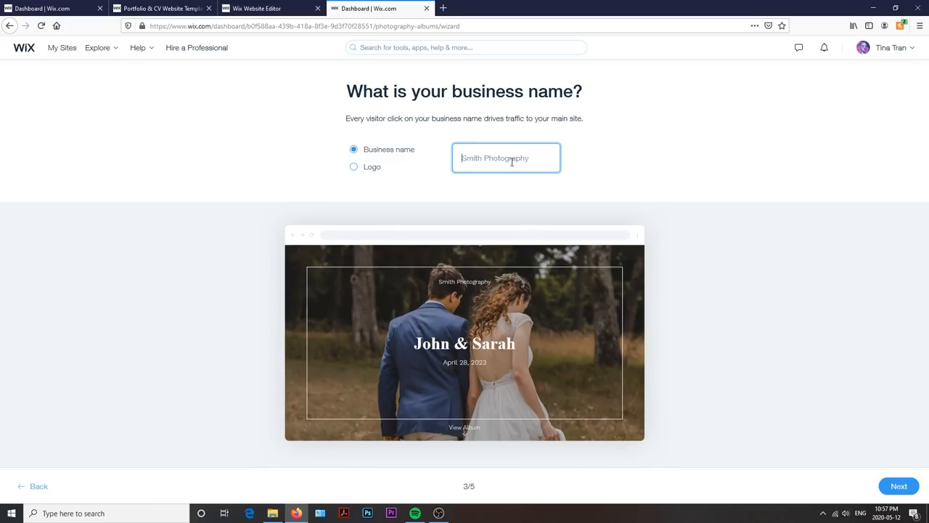
{"action": "left_click", "coordinate": [899, 485]}
{"action": "type", "text": "LIVING FAN"}
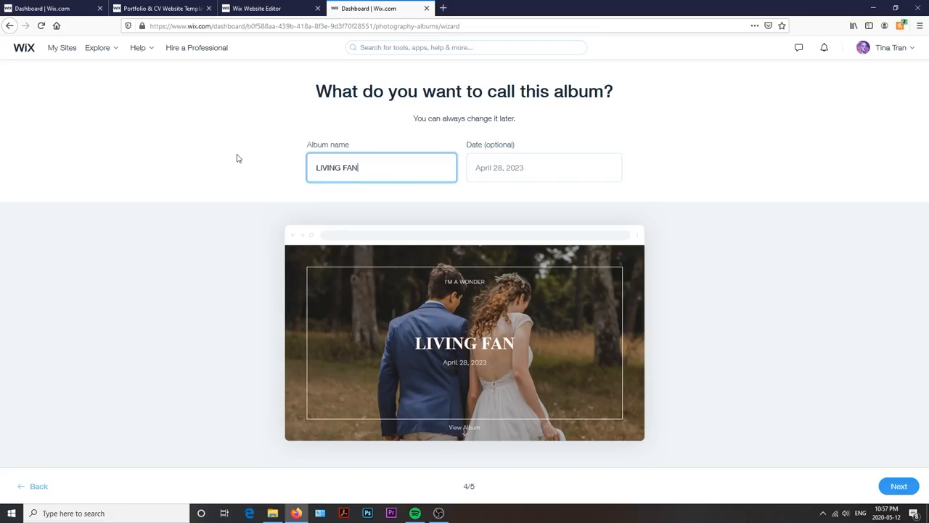
{"action": "type", "text": "TASY"}
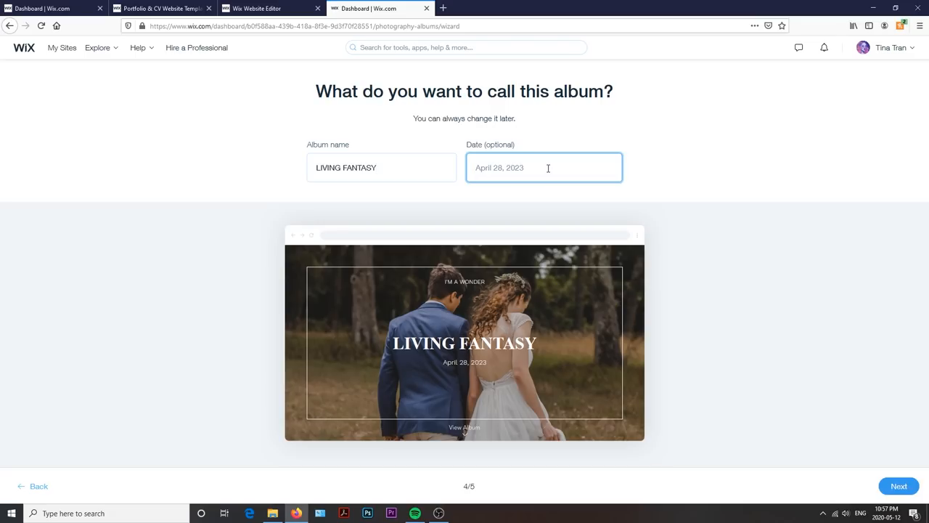
{"action": "left_click", "coordinate": [899, 484]}
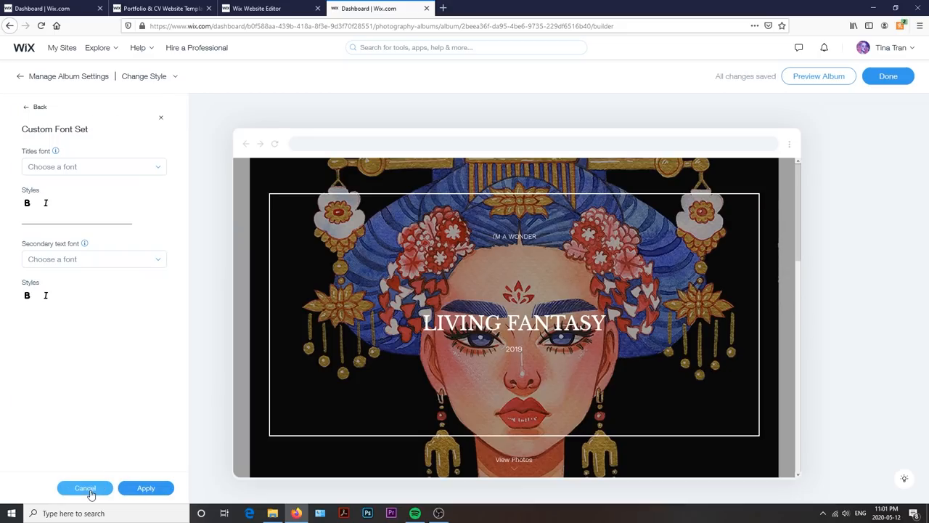
Step: Browse the title font list and choose a font for the album title
{"action": "left_click", "coordinate": [93, 165]}
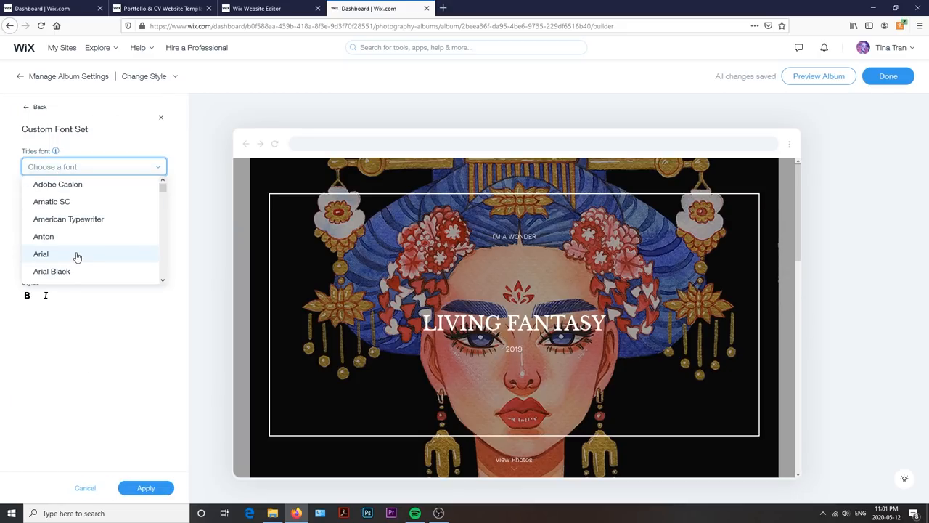
{"action": "scroll", "scroll_direction": "down", "scroll_amount": 3}
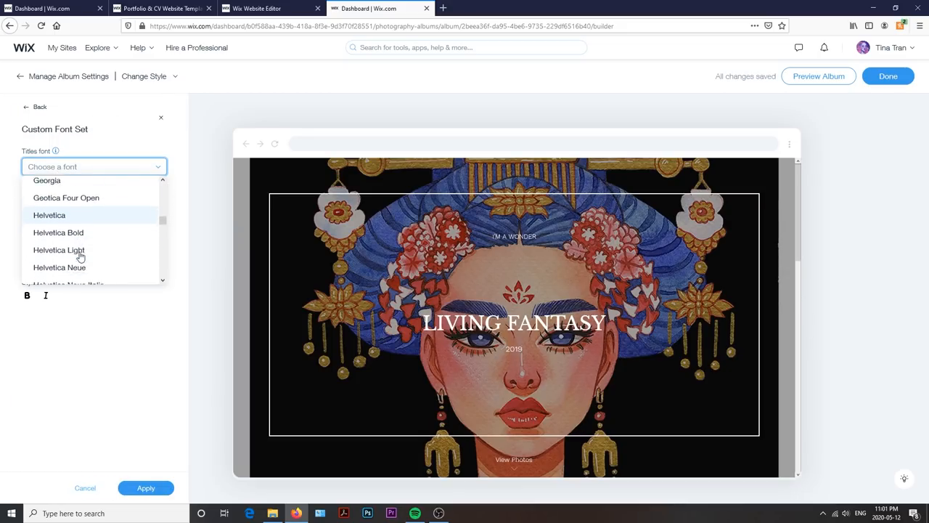
{"action": "scroll", "scroll_direction": "down", "scroll_amount": 3}
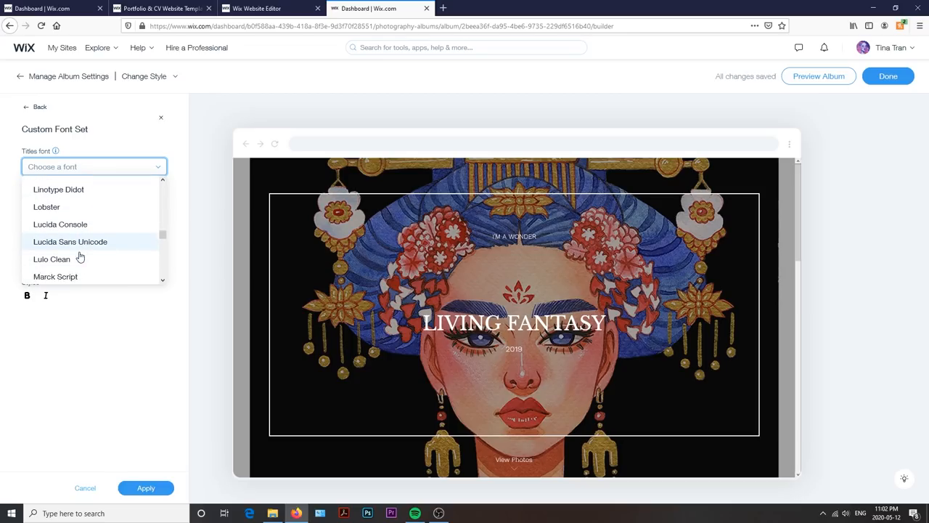
{"action": "left_click", "coordinate": [52, 258]}
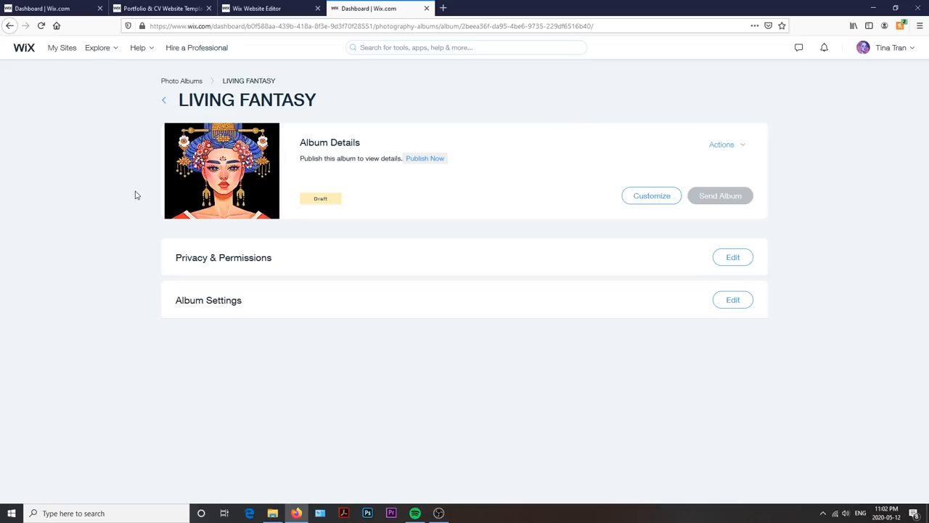
Step: Save the privacy settings and publish the LIVING FANTASY album with love-only reactions
{"action": "left_click", "coordinate": [732, 257]}
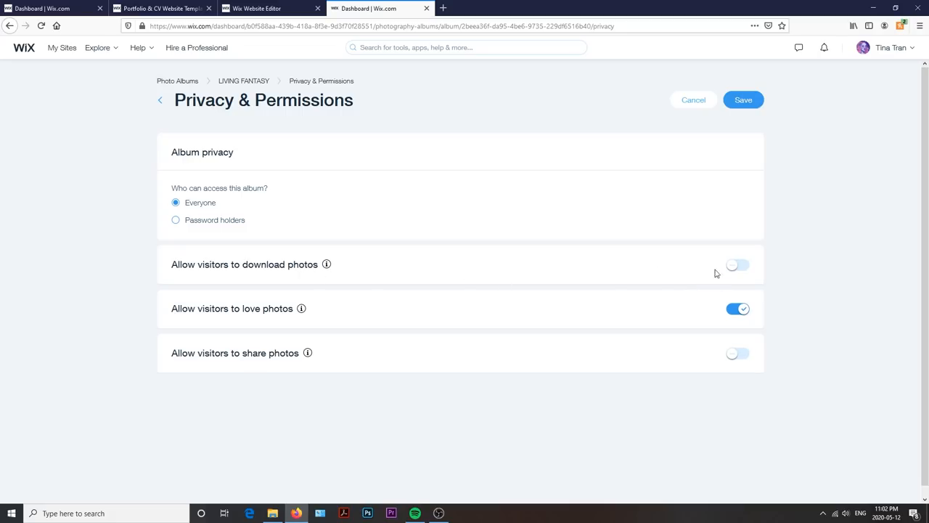
{"action": "mouse_move", "coordinate": [217, 363]}
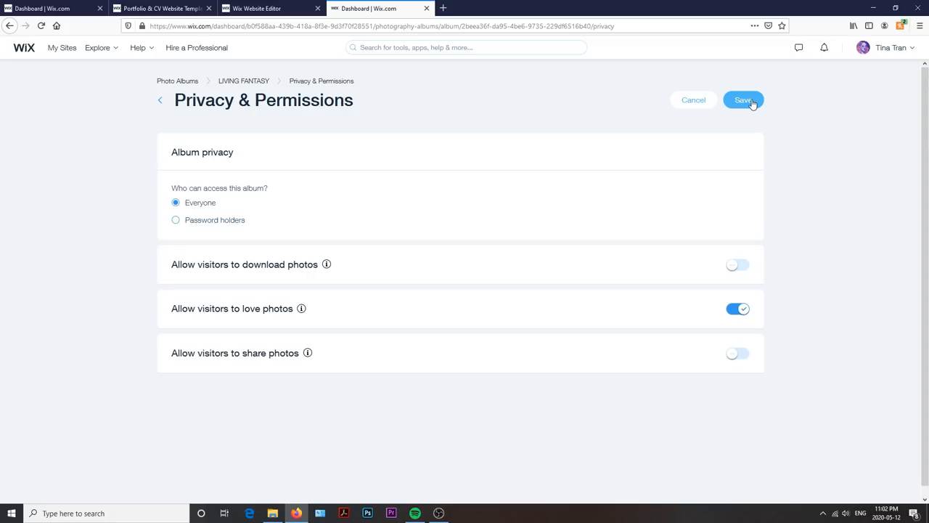
{"action": "left_click", "coordinate": [744, 99]}
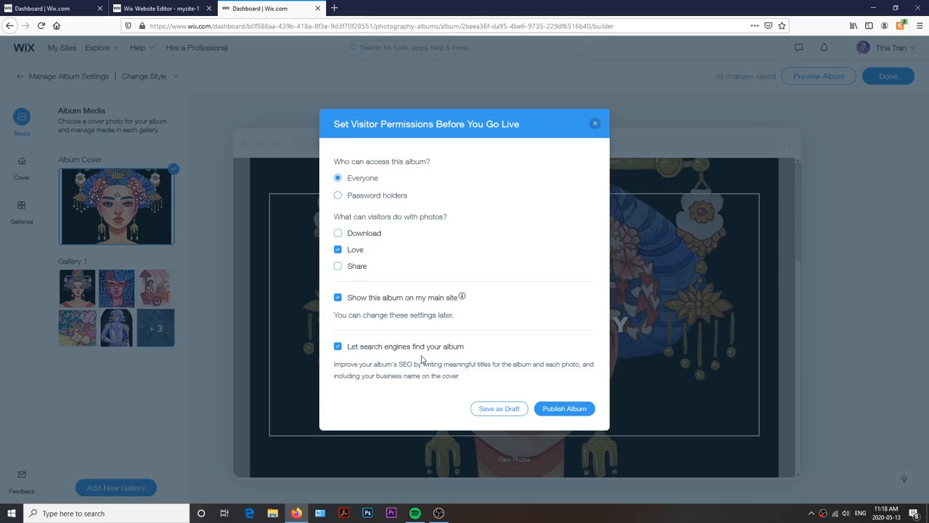
{"action": "mouse_move", "coordinate": [563, 408]}
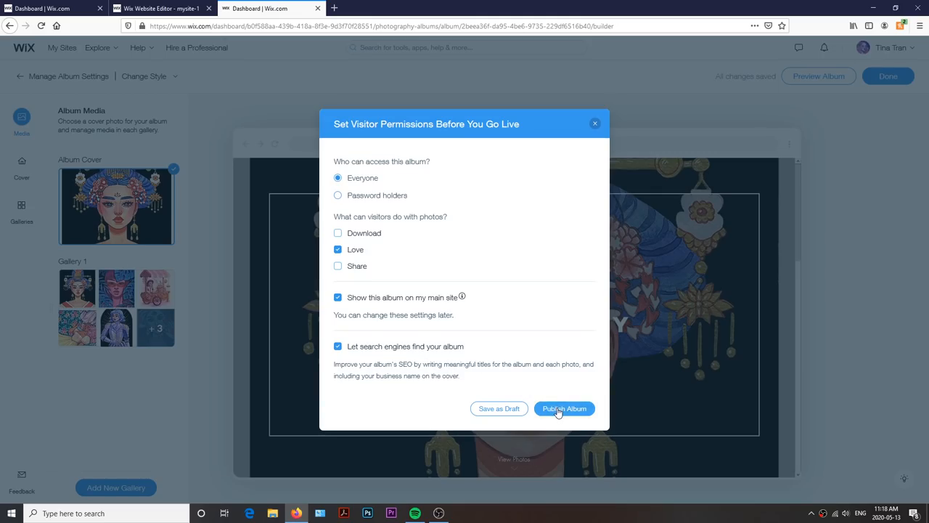
{"action": "left_click", "coordinate": [563, 408]}
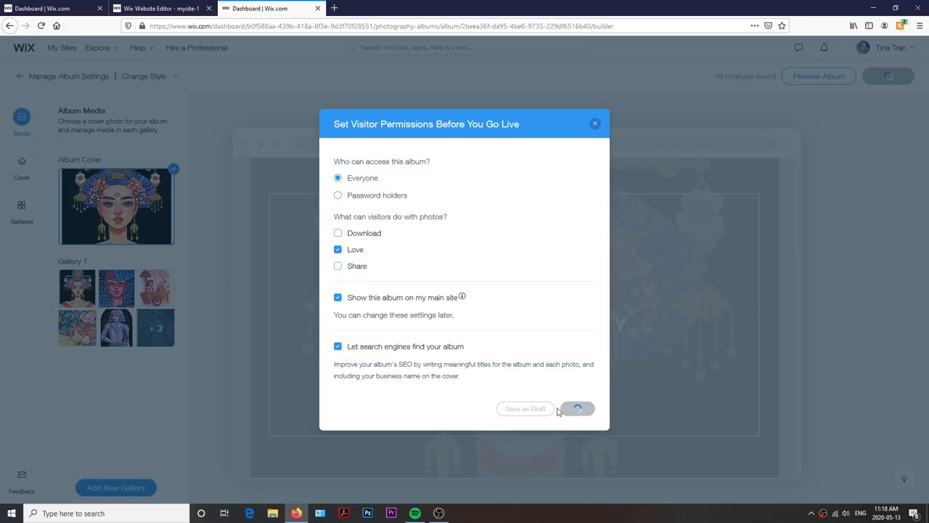
{"action": "left_click", "coordinate": [578, 408]}
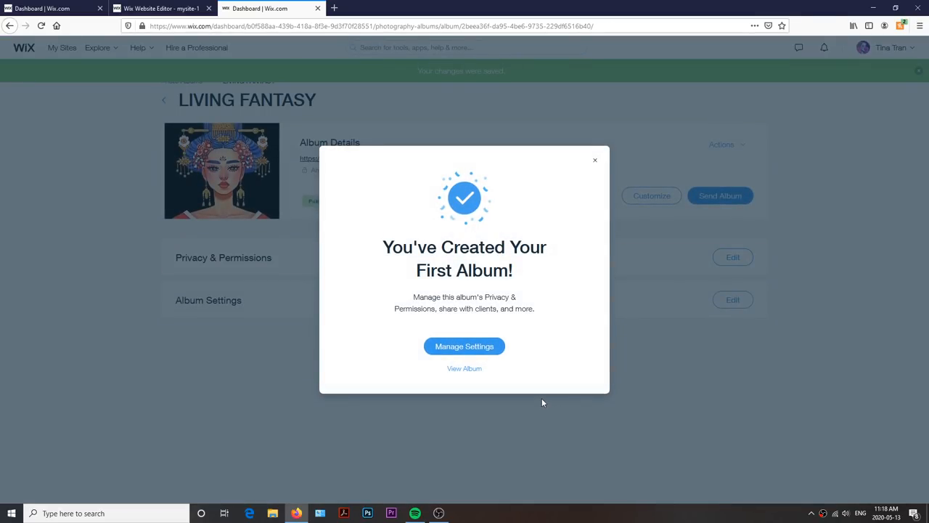
{"action": "left_click", "coordinate": [160, 9]}
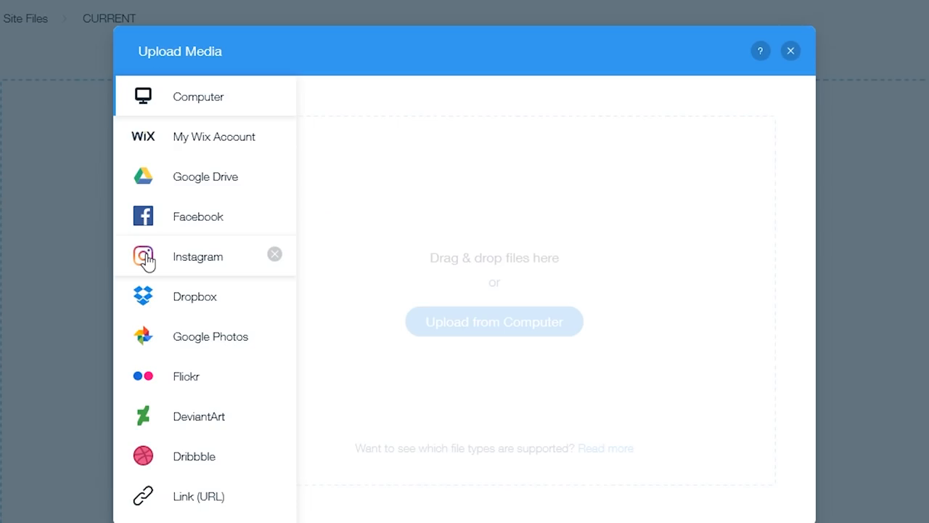
Step: Select Instagram artworks in Upload Media to fill the CURRENT album
{"action": "left_click", "coordinate": [198, 255]}
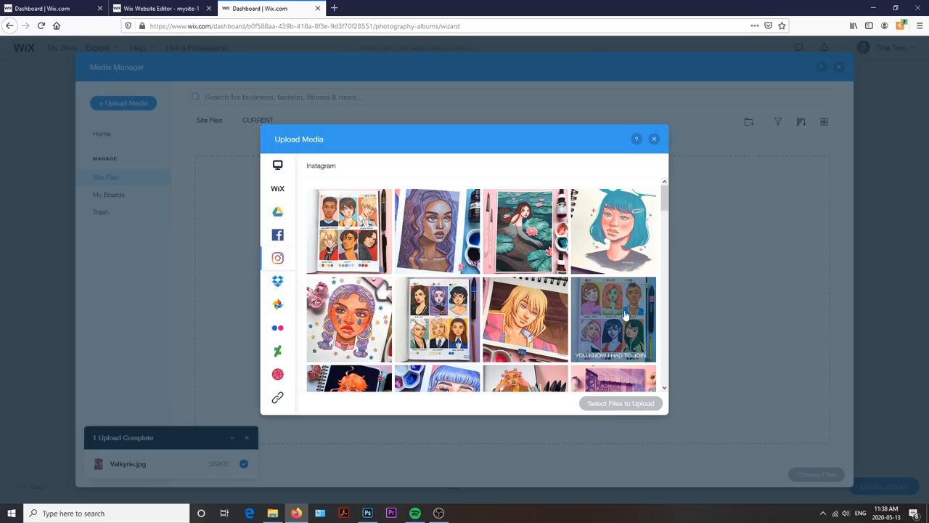
{"action": "left_click", "coordinate": [526, 231]}
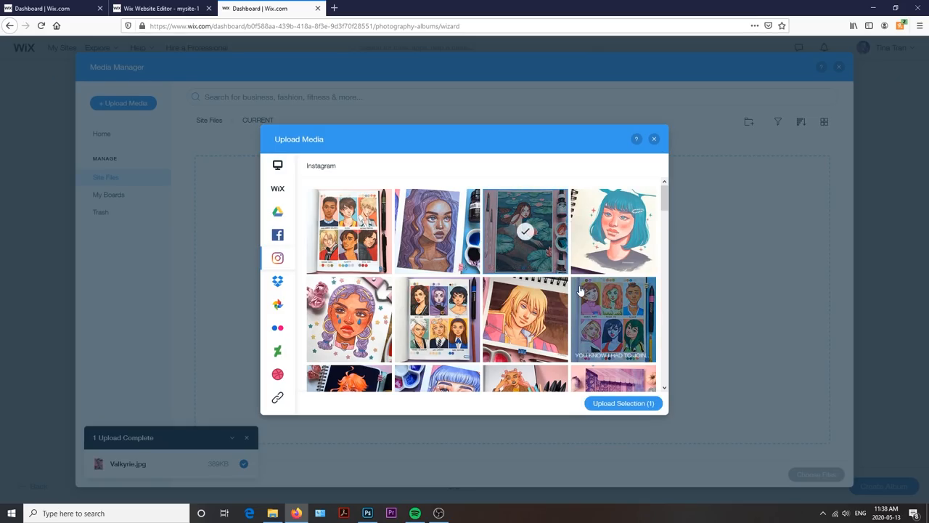
{"action": "scroll", "scroll_direction": "down", "scroll_amount": 3}
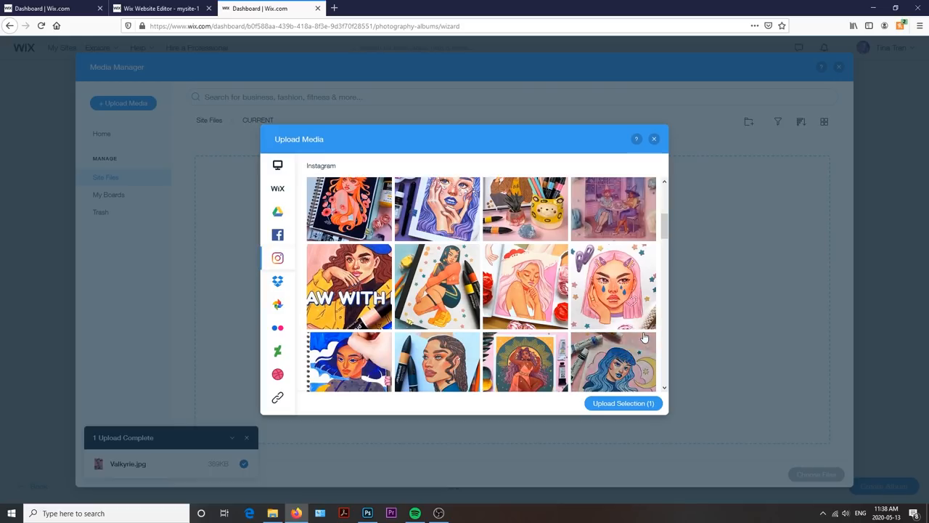
{"action": "scroll", "scroll_direction": "down", "scroll_amount": 3}
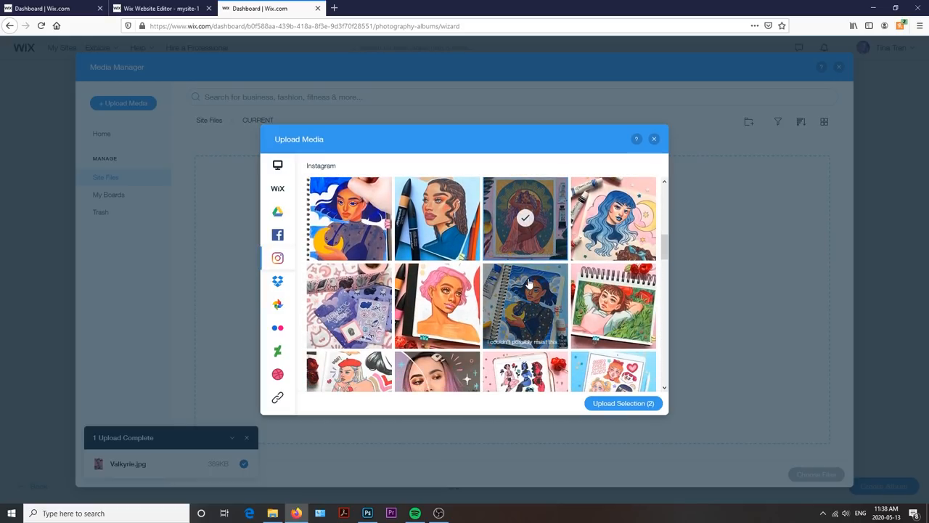
{"action": "scroll", "scroll_direction": "down", "scroll_amount": 3}
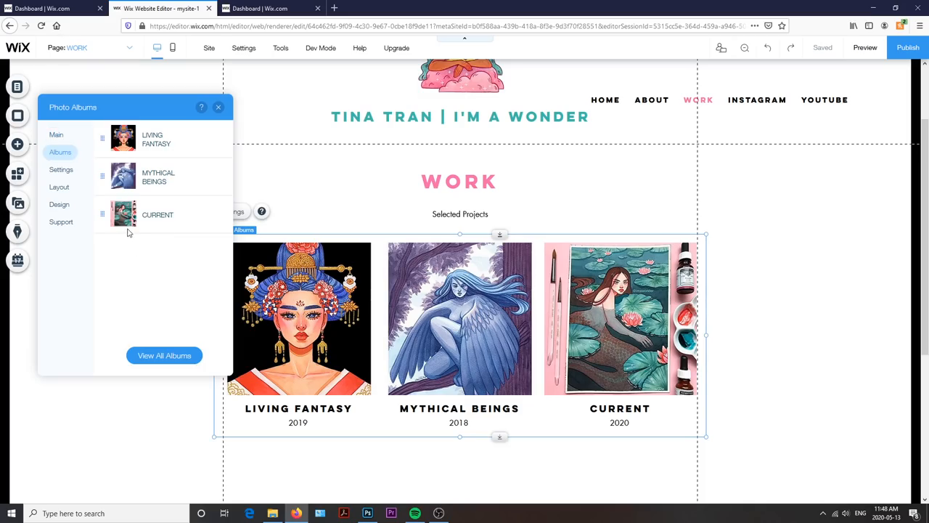
Step: Preview the Living Fantasy gallery, enlarging the couple-among-flowers artwork and closing it
{"action": "left_click_drag", "start_coordinate": [122, 215], "coordinate": [122, 134]}
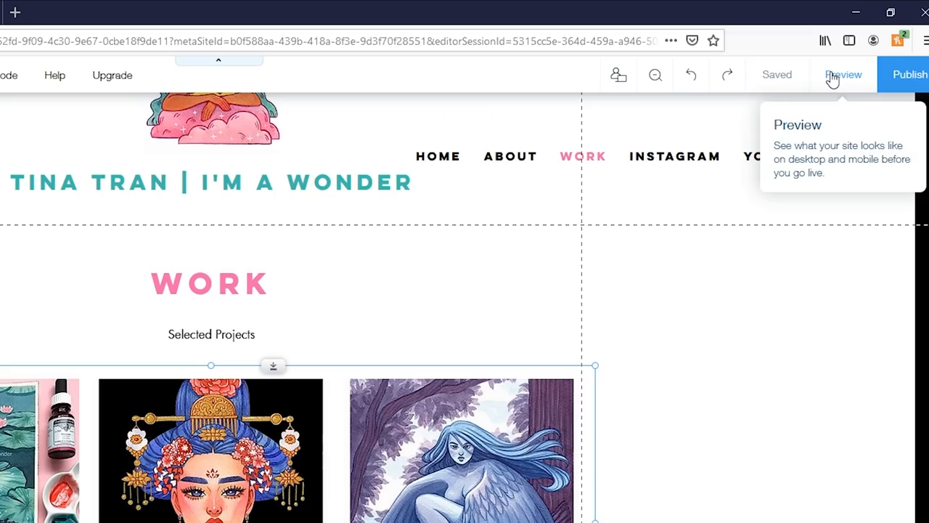
{"action": "left_click", "coordinate": [842, 75]}
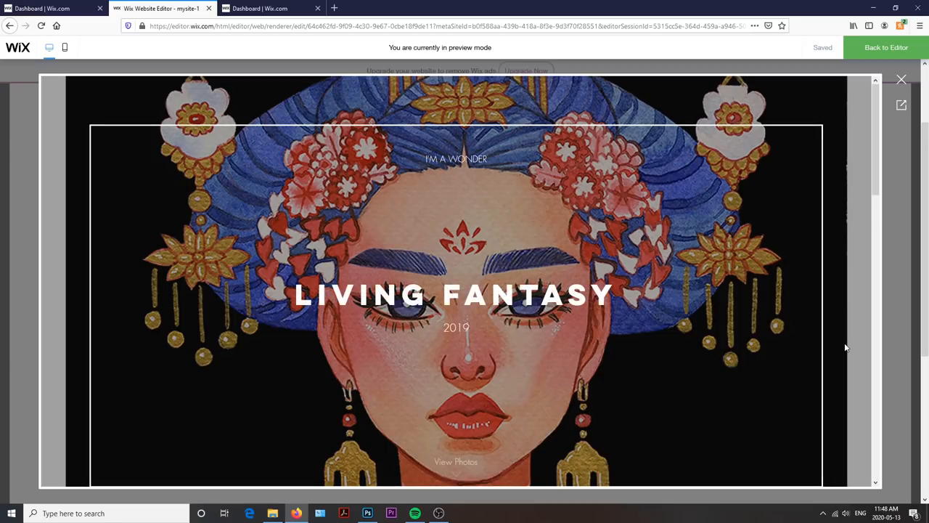
{"action": "scroll", "scroll_direction": "down", "scroll_amount": 3}
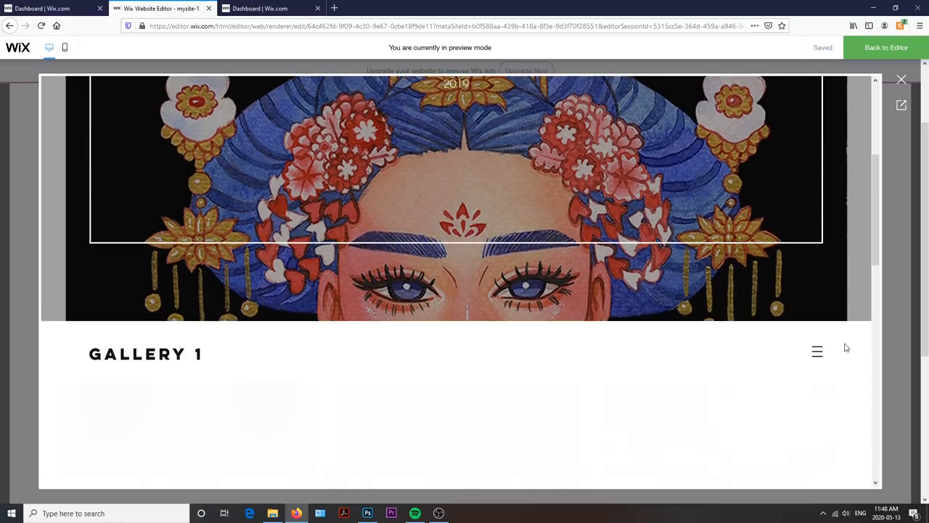
{"action": "scroll", "scroll_direction": "down", "scroll_amount": 3}
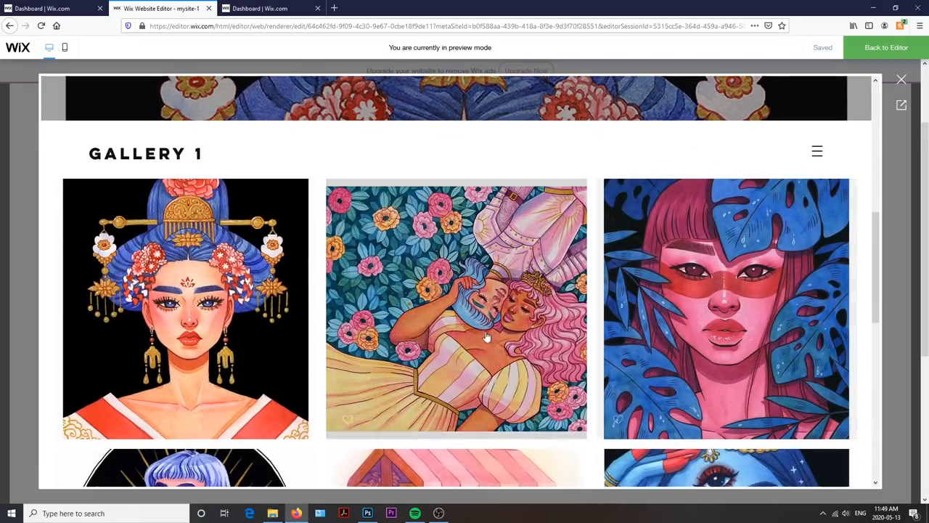
{"action": "scroll", "scroll_direction": "down", "scroll_amount": 3}
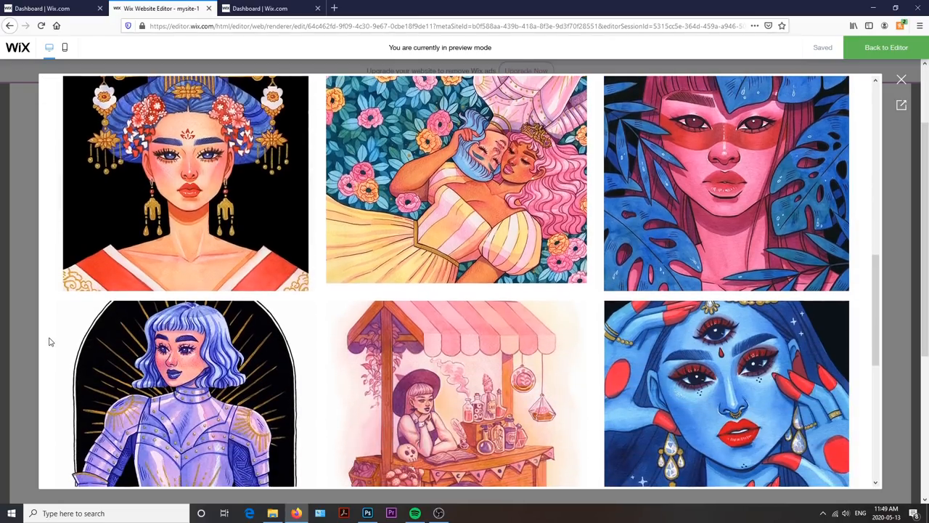
{"action": "left_click", "coordinate": [456, 180]}
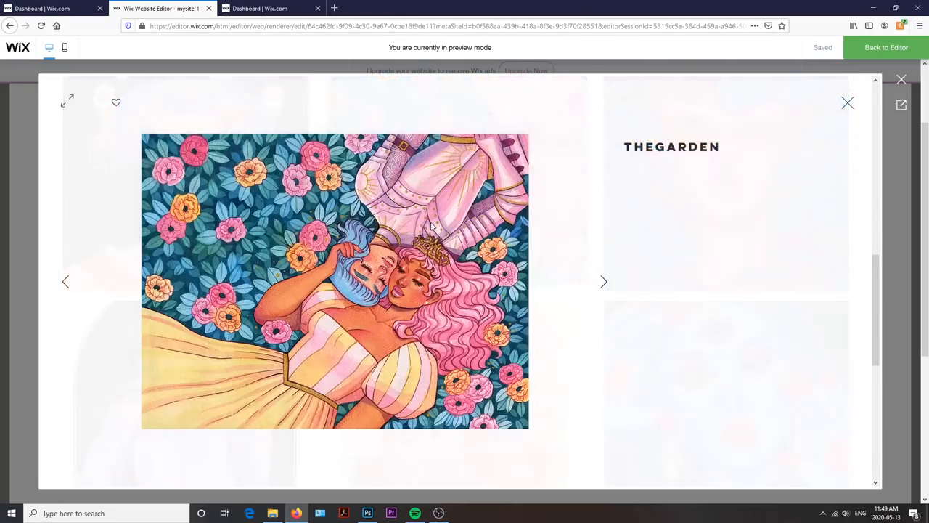
{"action": "left_click", "coordinate": [604, 281]}
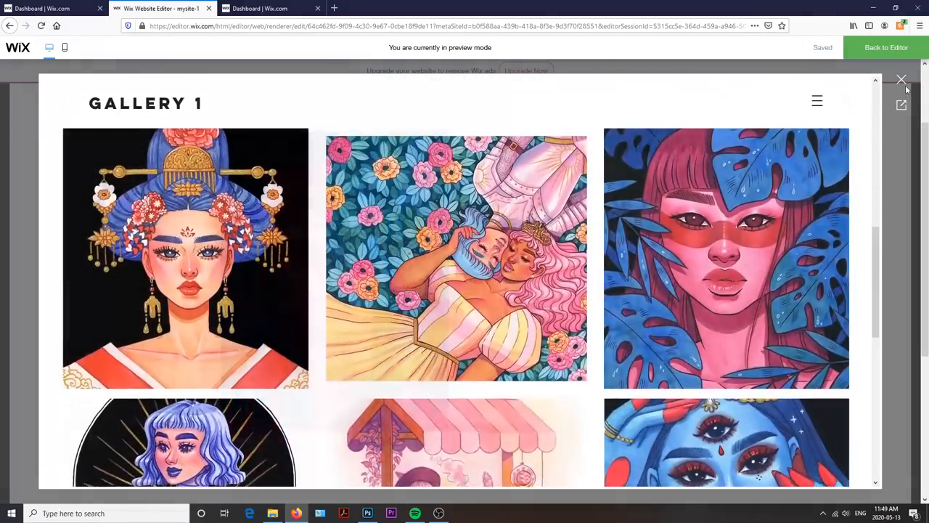
Step: Find the Instagram Feed app via an 'insta' search and add it to the Instagram page
{"action": "left_click", "coordinate": [900, 78]}
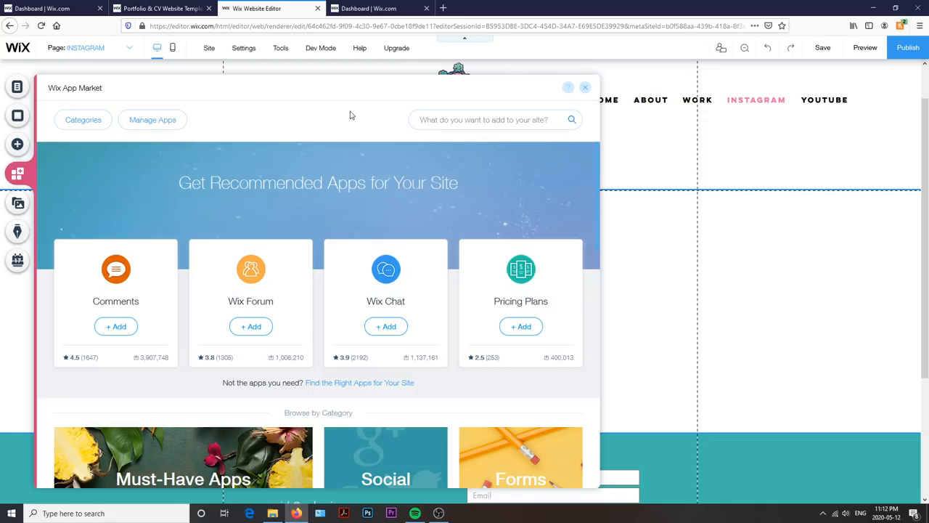
{"action": "left_click", "coordinate": [494, 119]}
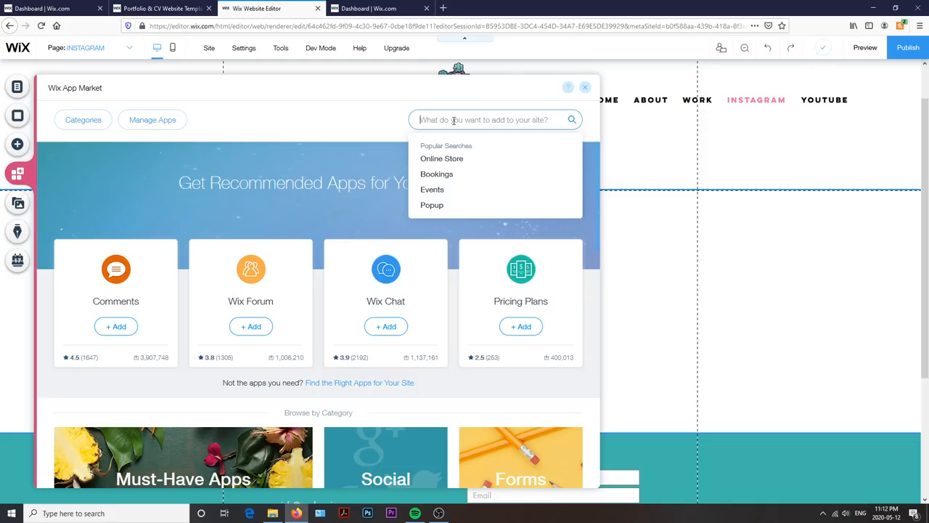
{"action": "type", "text": "insta"}
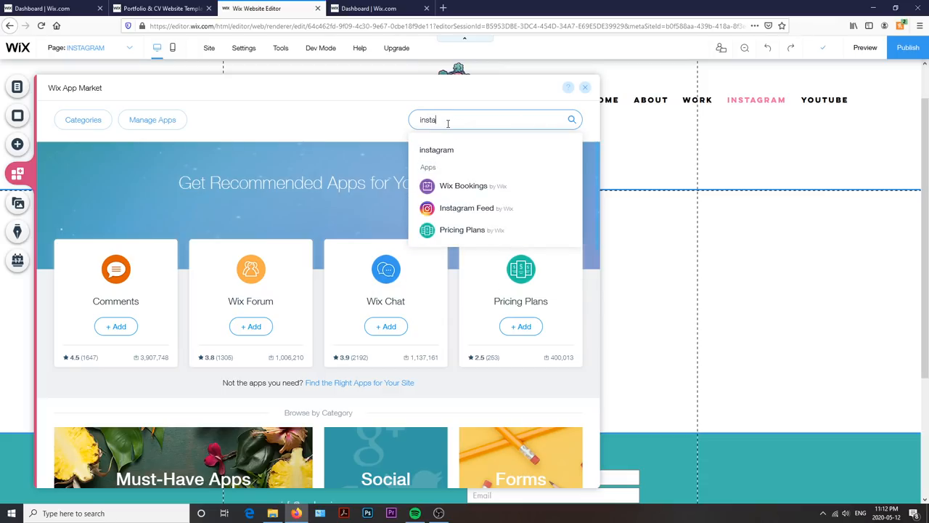
{"action": "left_click", "coordinate": [466, 209]}
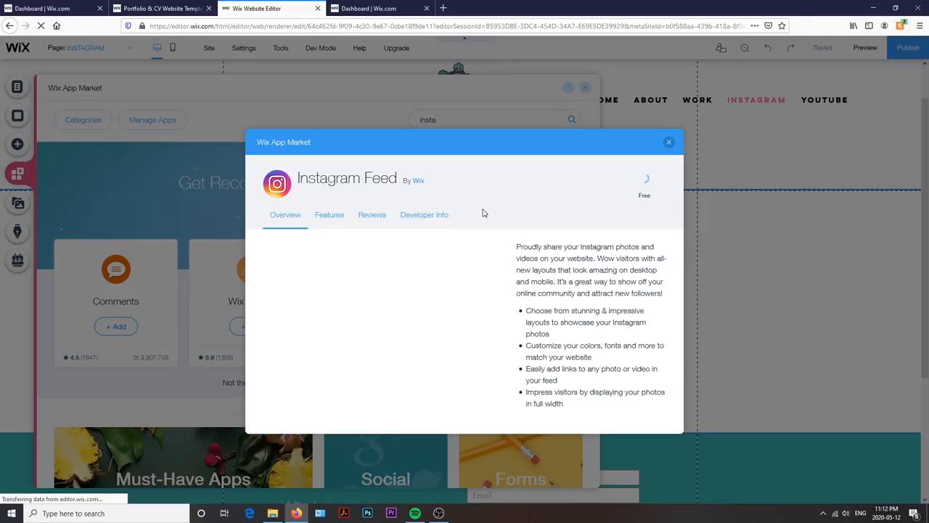
{"action": "left_click", "coordinate": [667, 142]}
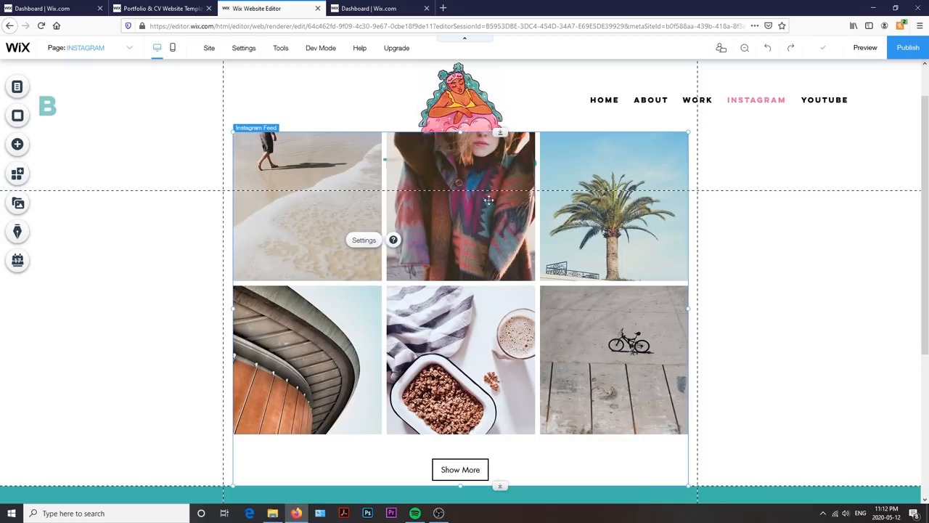
Step: Adjust the feed's Show More button design and preview the three-by-three grid
{"action": "scroll", "scroll_direction": "up", "scroll_amount": 3}
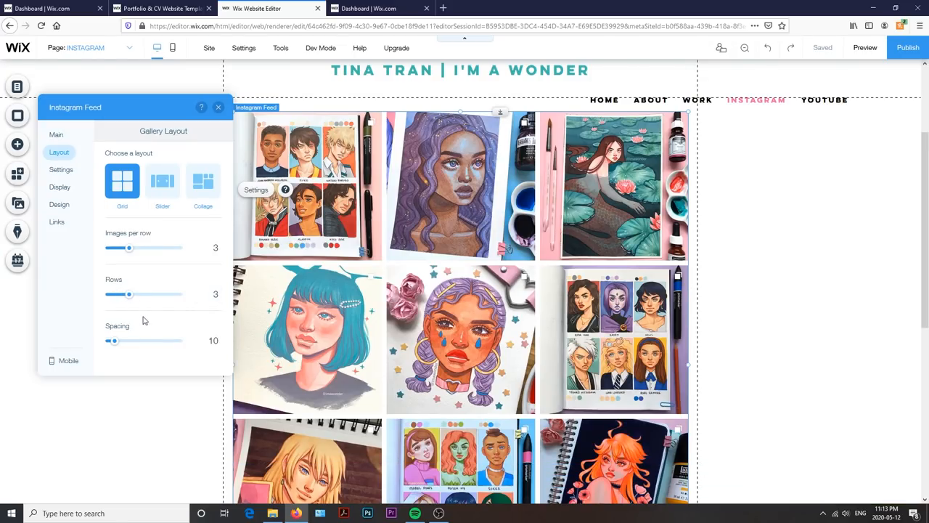
{"action": "left_click", "coordinate": [60, 203]}
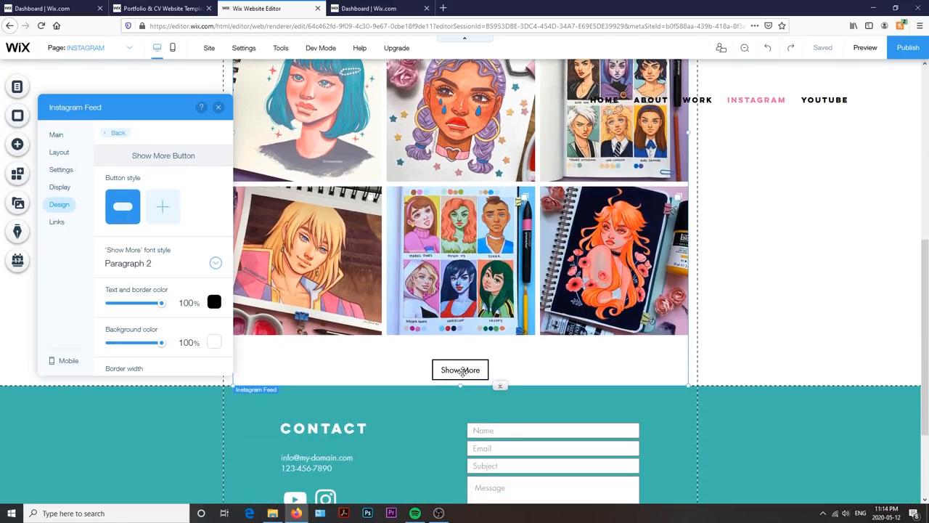
{"action": "left_click", "coordinate": [163, 206]}
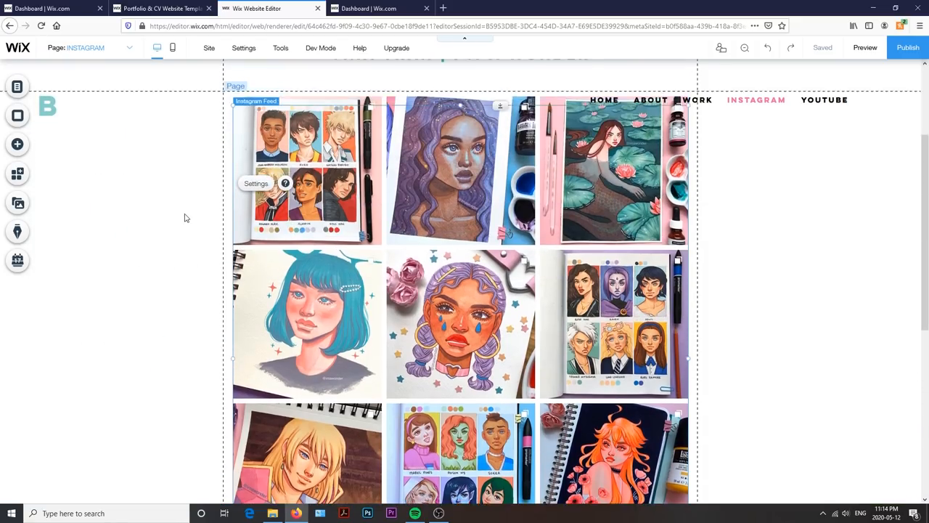
{"action": "left_click", "coordinate": [865, 46]}
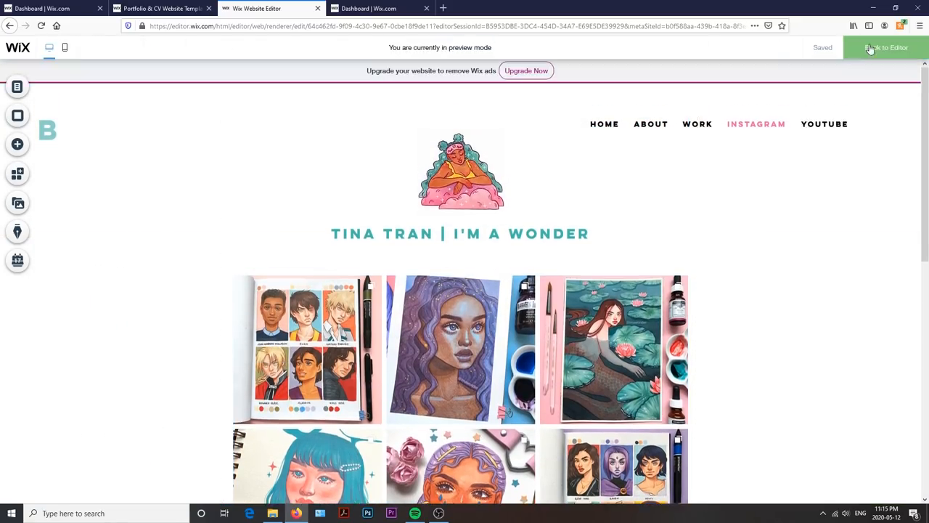
{"action": "scroll", "scroll_direction": "down", "scroll_amount": 3}
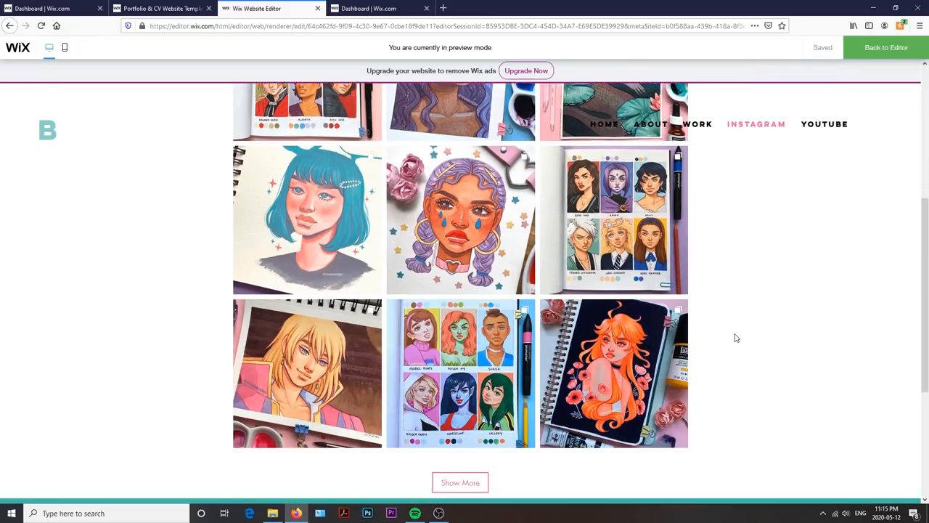
Step: Return to the editor and browse the Video element category for the YouTube page
{"action": "left_click", "coordinate": [886, 47]}
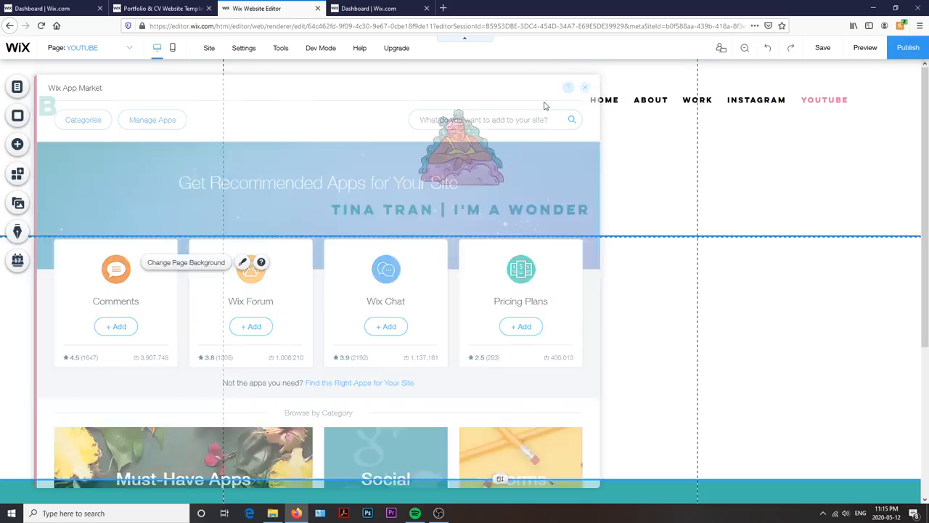
{"action": "left_click", "coordinate": [17, 143]}
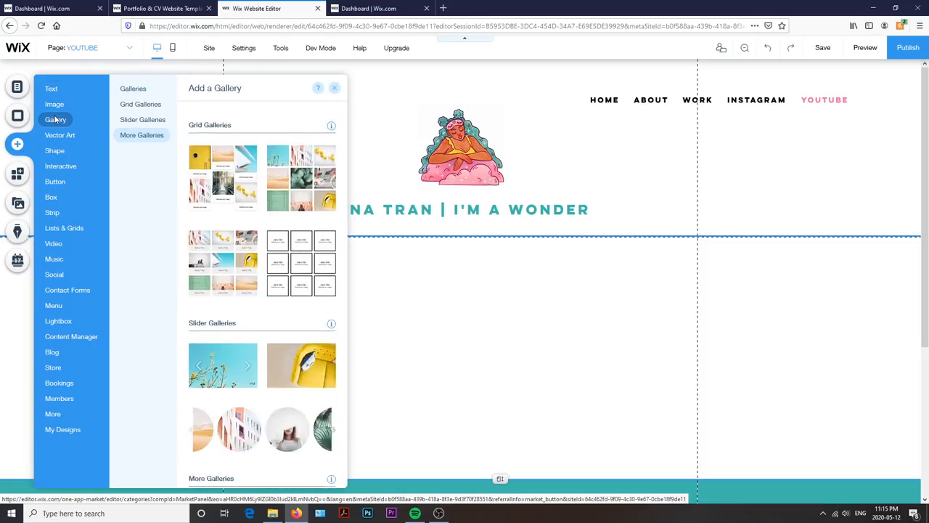
{"action": "left_click", "coordinate": [63, 227]}
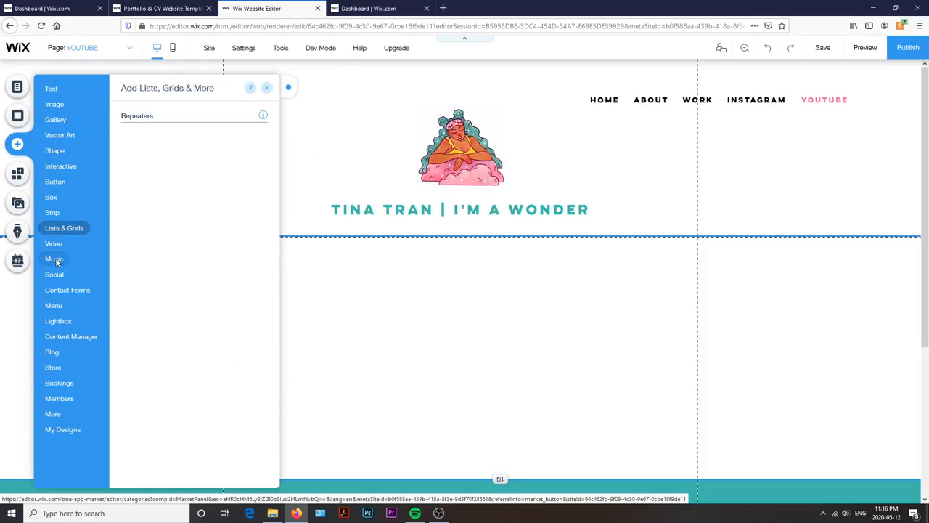
{"action": "left_click", "coordinate": [53, 244]}
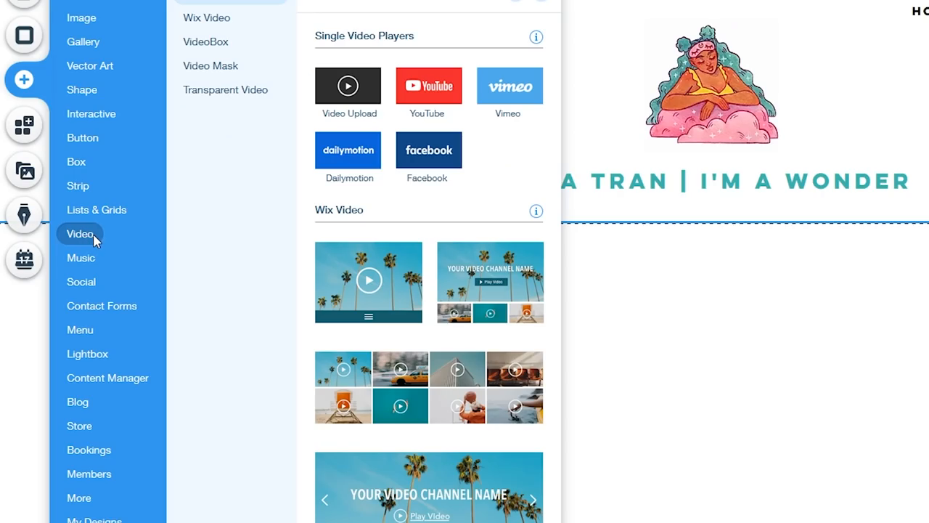
{"action": "mouse_move", "coordinate": [491, 283]}
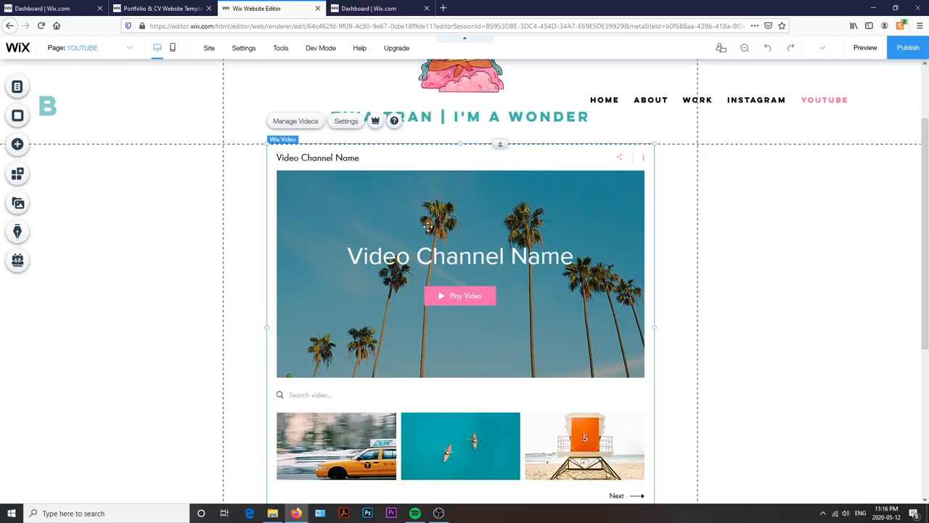
Step: Import the artist's YouTube videos and retitle the channel 'YouTube Channel'
{"action": "scroll", "scroll_direction": "down", "scroll_amount": 3}
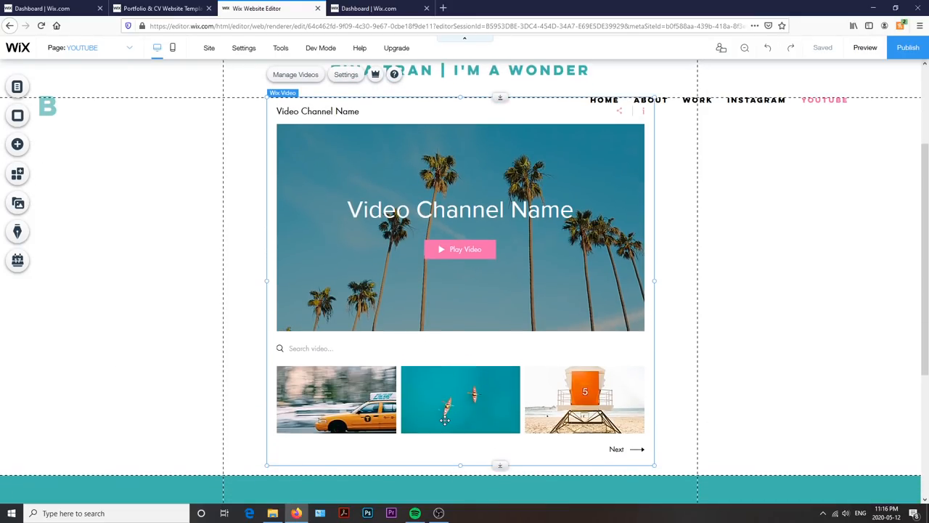
{"action": "left_click", "coordinate": [295, 74]}
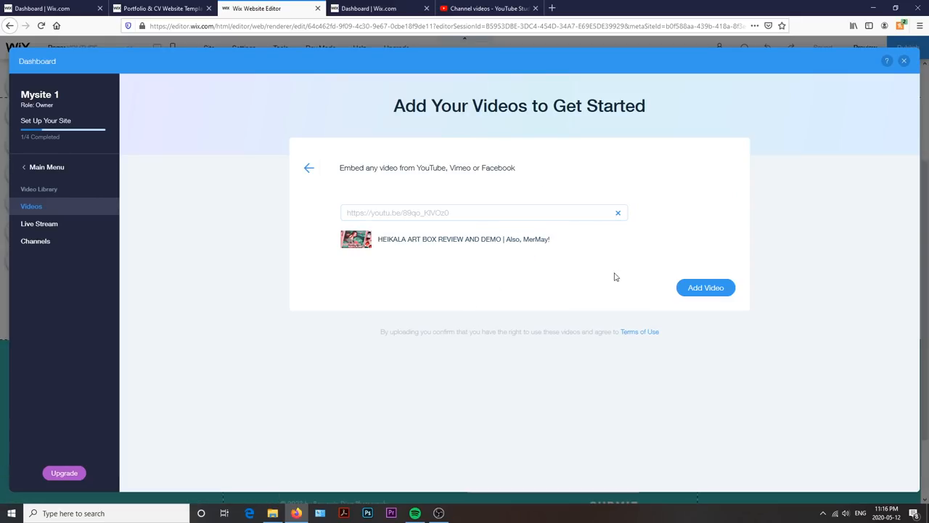
{"action": "left_click", "coordinate": [705, 287]}
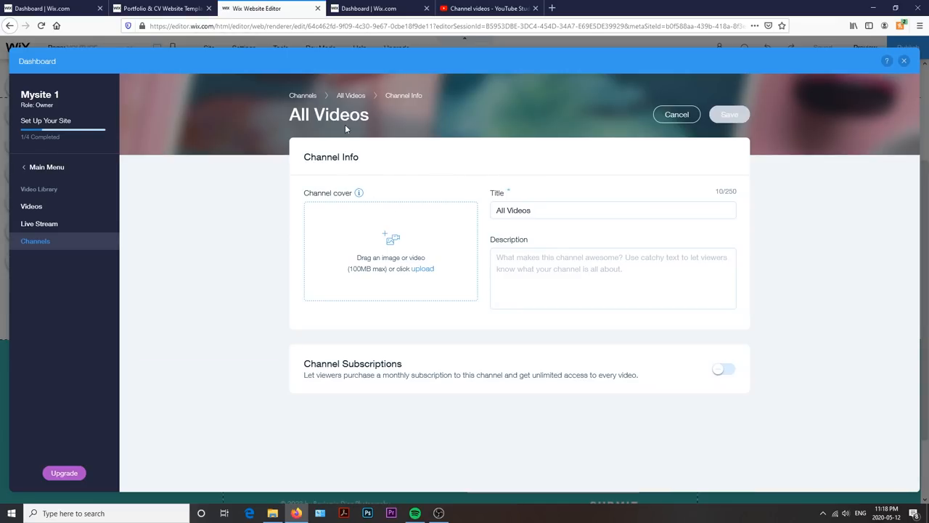
{"action": "left_click", "coordinate": [613, 209]}
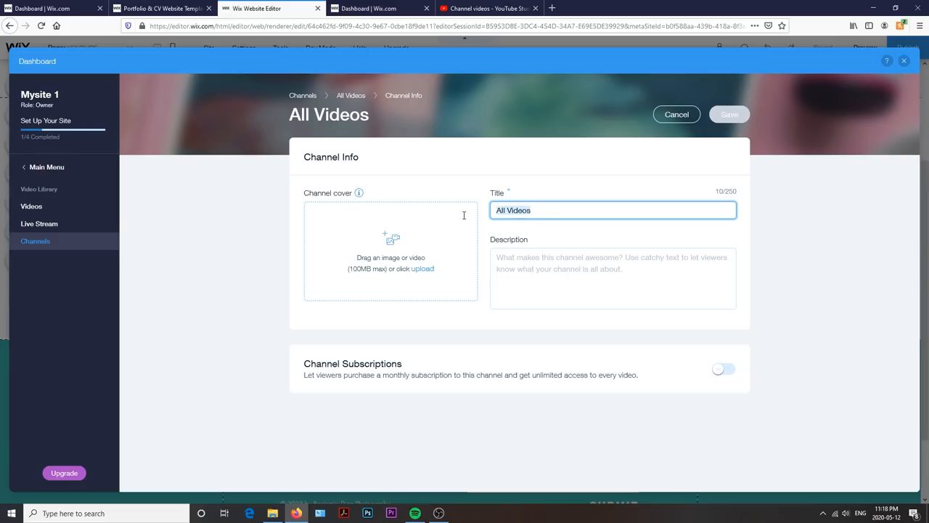
{"action": "type", "text": "YouTube Chan"}
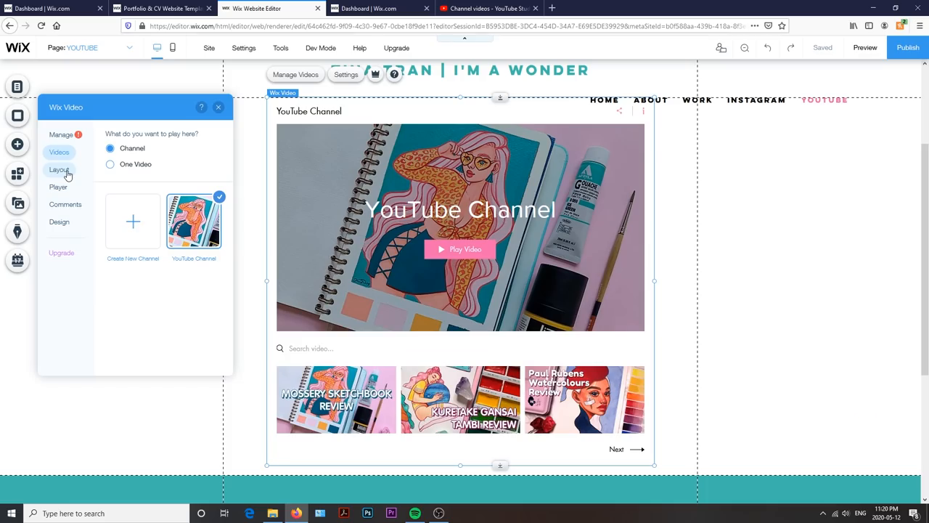
Step: Give the channel player pink uppercase Lulo-style heading text and buttons, then preview the page
{"action": "left_click", "coordinate": [60, 168]}
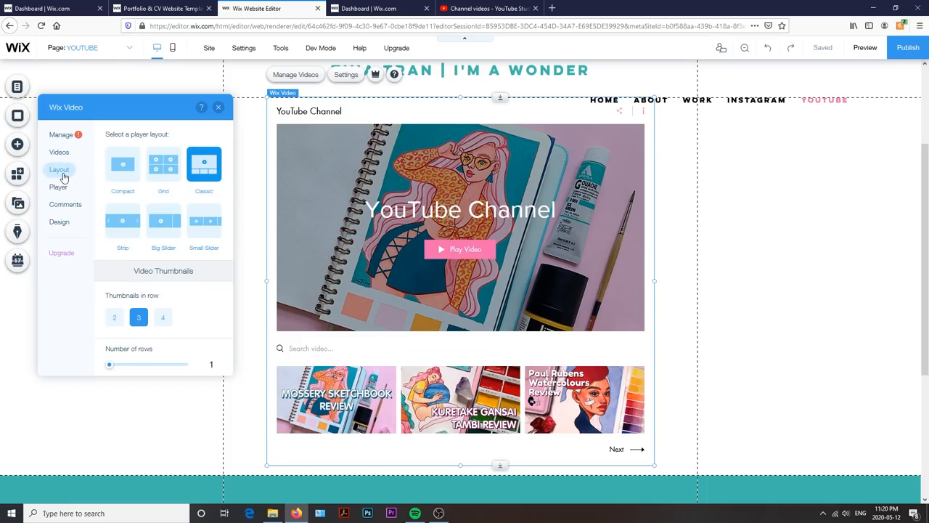
{"action": "mouse_move", "coordinate": [82, 230]}
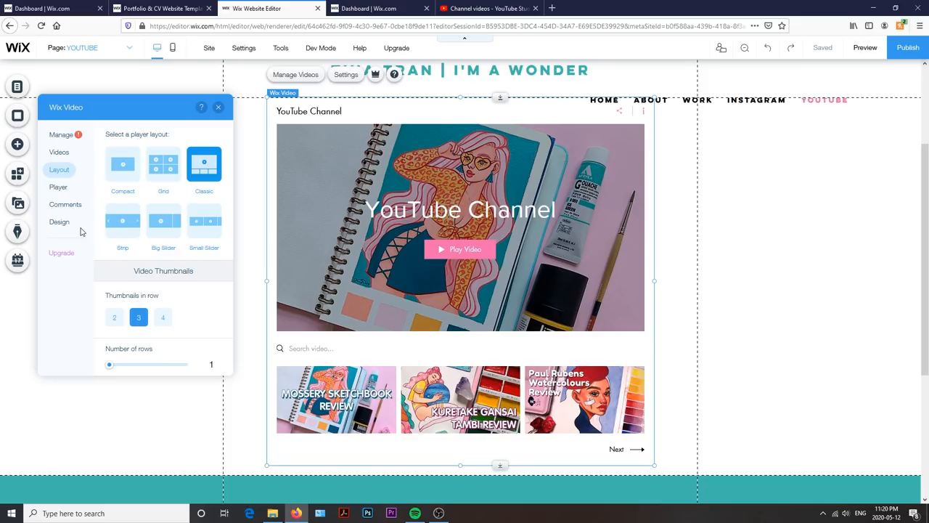
{"action": "left_click", "coordinate": [59, 221]}
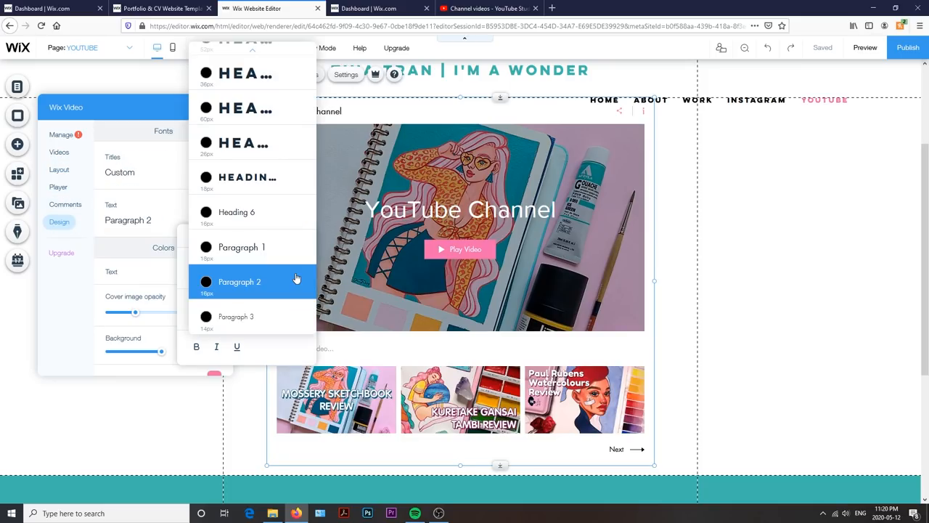
{"action": "left_click", "coordinate": [240, 281]}
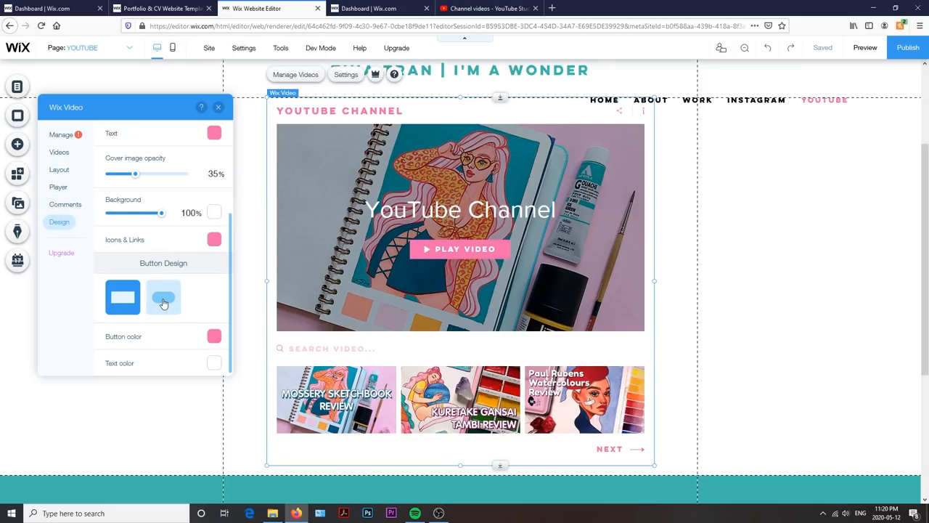
{"action": "left_click", "coordinate": [866, 46]}
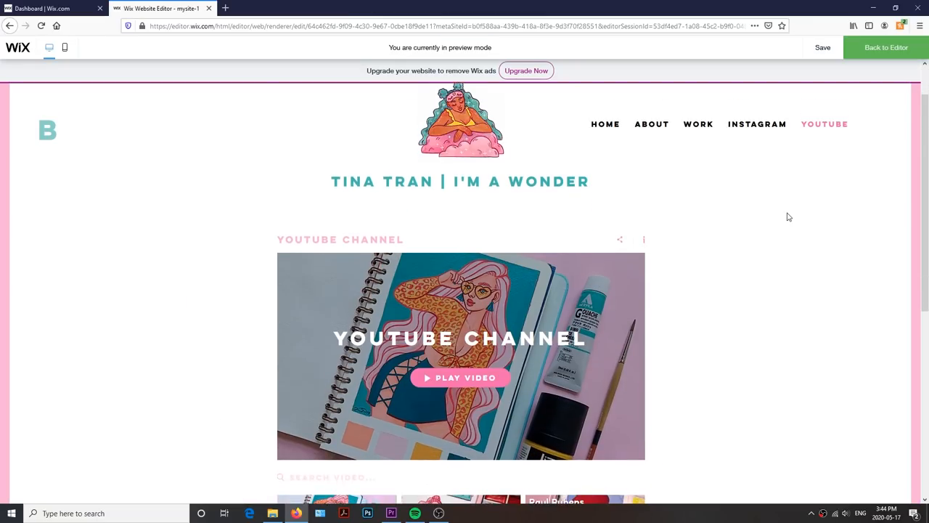
Step: Play the Acrylic Gouache illustration video inside the previewed channel player
{"action": "scroll", "scroll_direction": "down", "scroll_amount": 3}
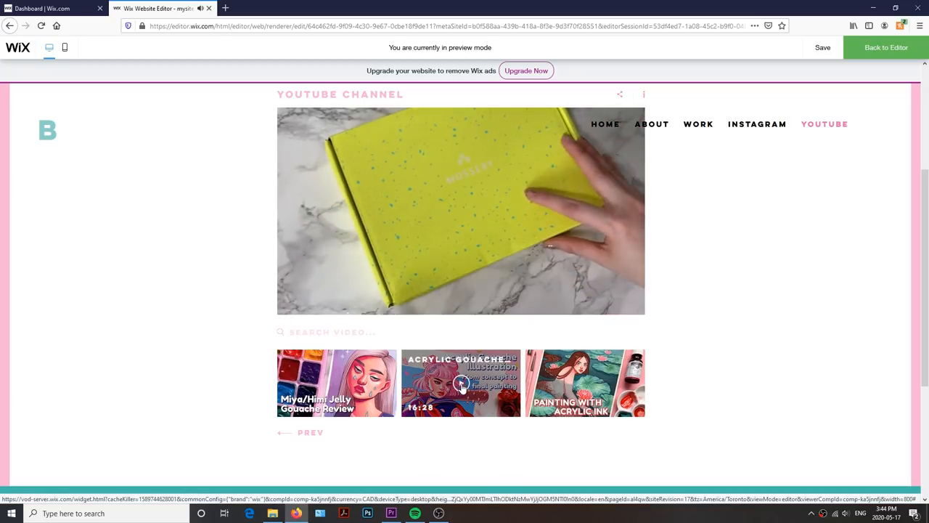
{"action": "left_click", "coordinate": [460, 383]}
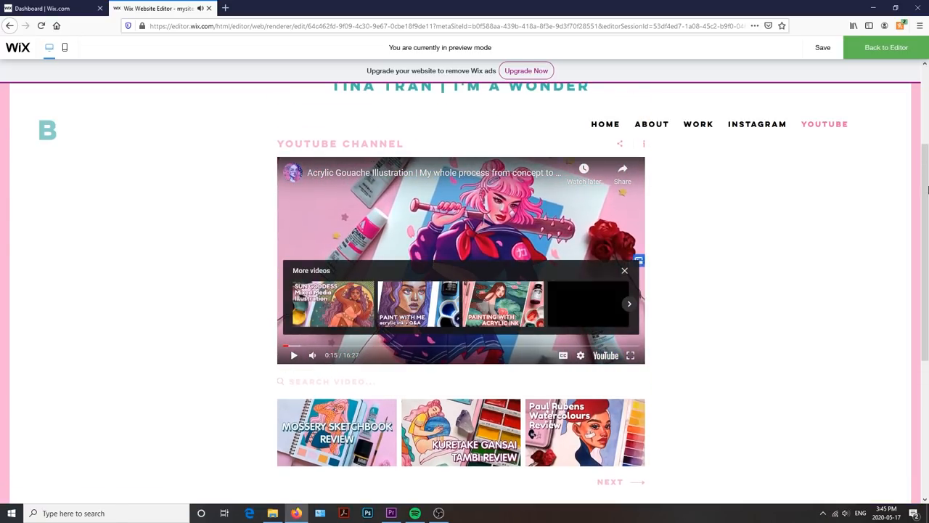
Step: Publish the site live at imawonder.wixsite.com/mysite-1 and view it in a new tab
{"action": "left_click", "coordinate": [886, 46]}
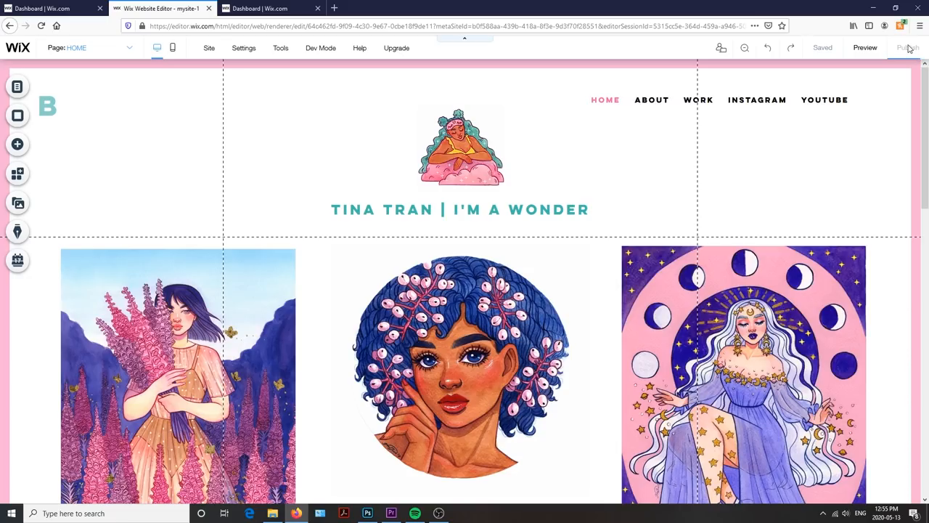
{"action": "left_click", "coordinate": [906, 46]}
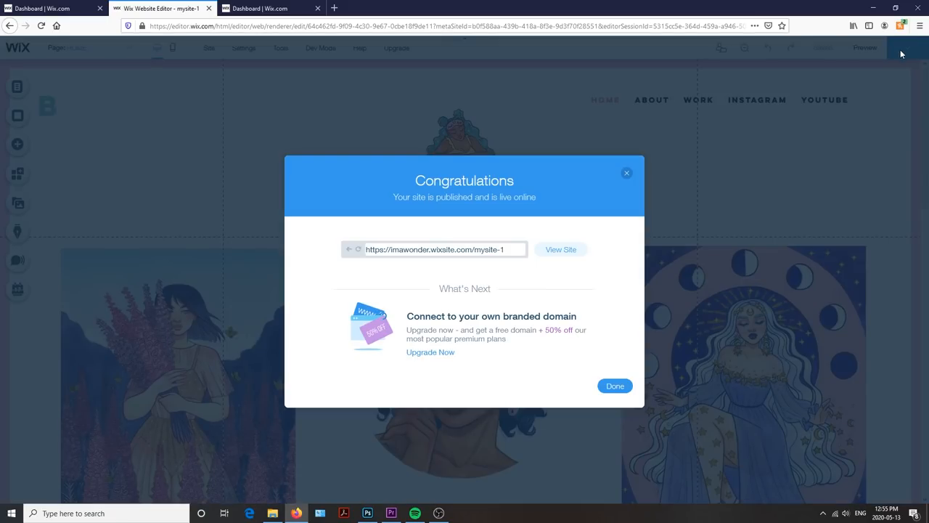
{"action": "mouse_move", "coordinate": [595, 259]}
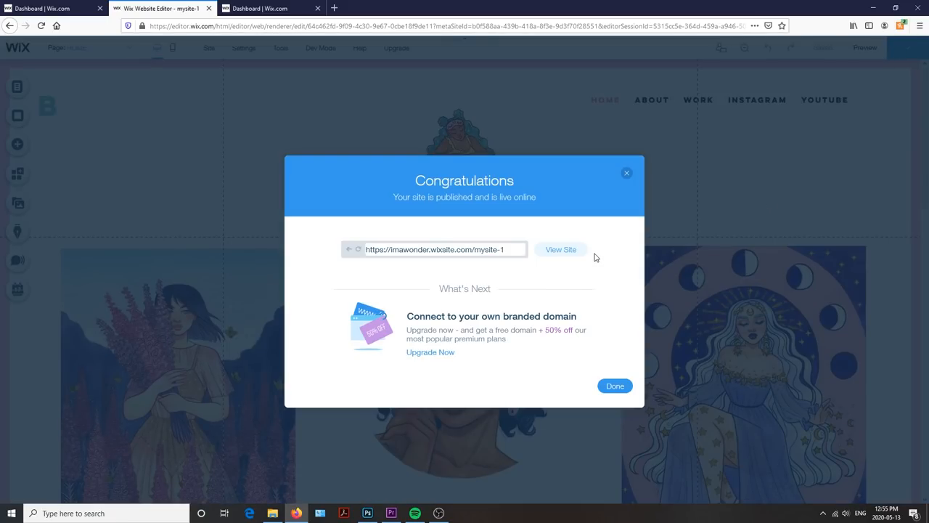
{"action": "mouse_move", "coordinate": [601, 366]}
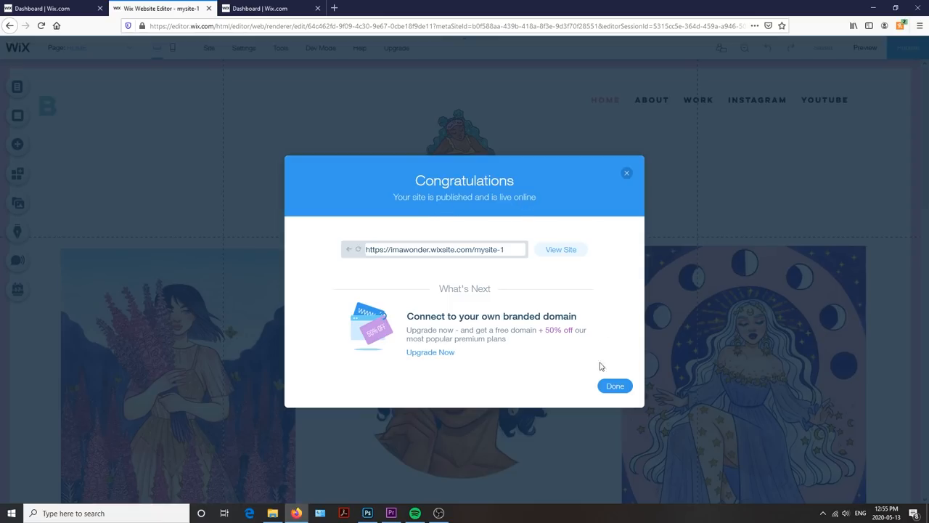
{"action": "left_click", "coordinate": [615, 386]}
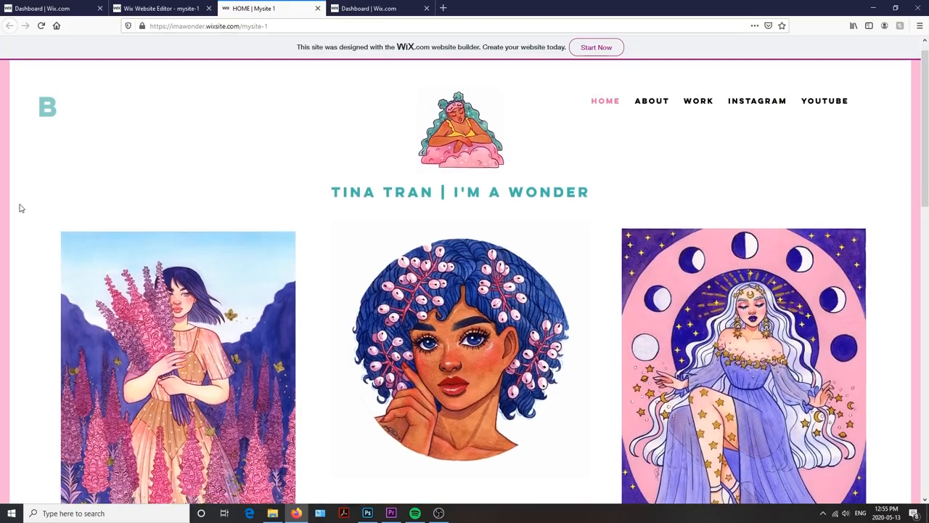
{"action": "scroll", "scroll_direction": "down", "scroll_amount": 3}
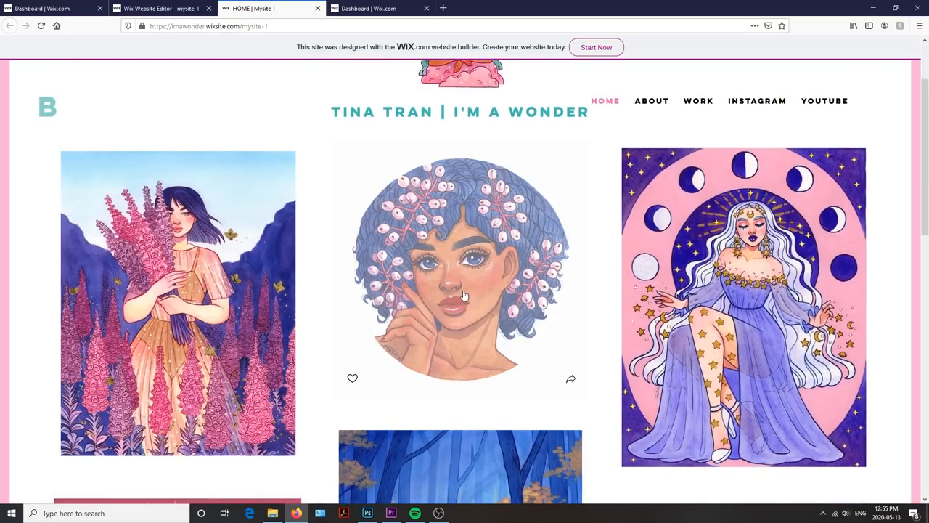
{"action": "scroll", "scroll_direction": "down", "scroll_amount": 3}
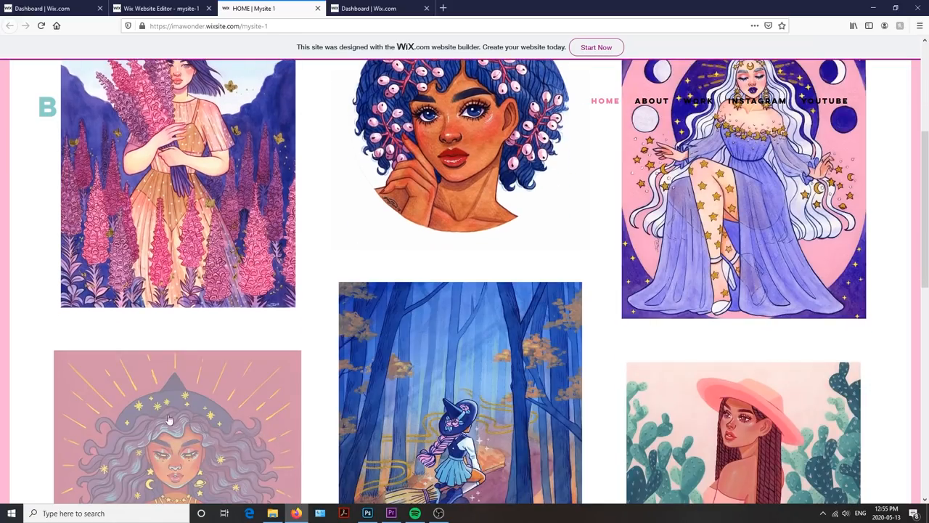
{"action": "scroll", "scroll_direction": "down", "scroll_amount": 3}
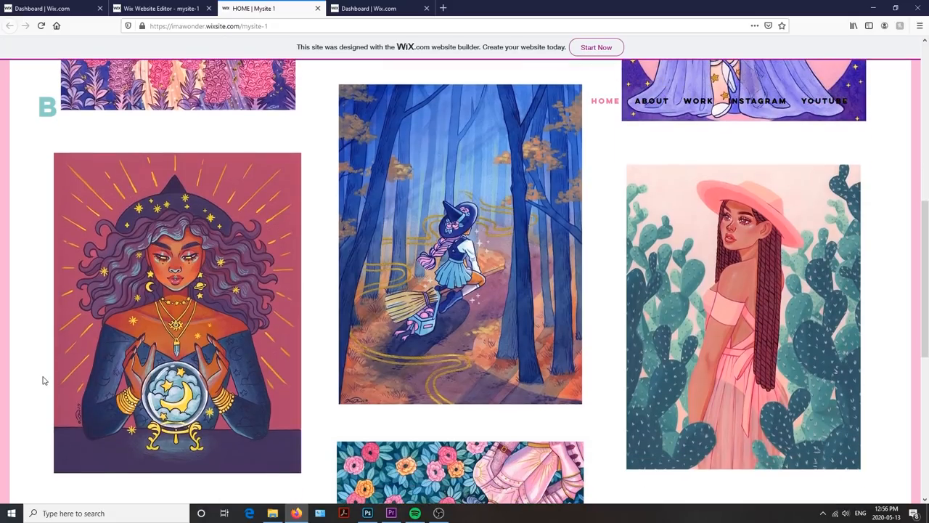
{"action": "scroll", "scroll_direction": "down", "scroll_amount": 3}
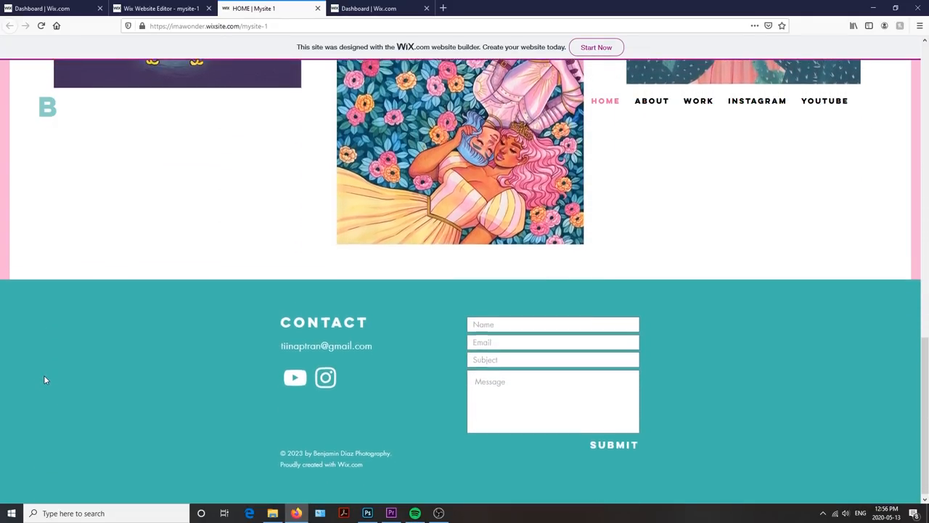
{"action": "scroll", "scroll_direction": "up", "scroll_amount": 3}
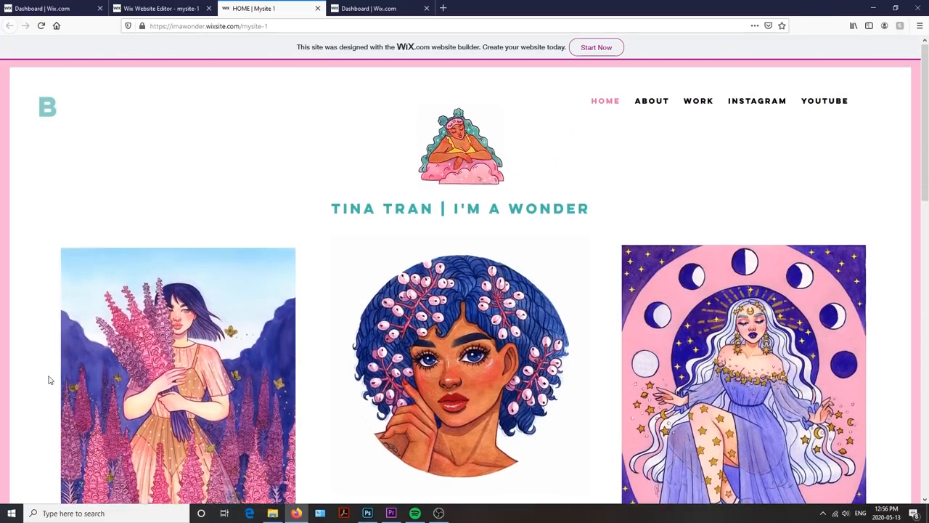
{"action": "left_click", "coordinate": [177, 375]}
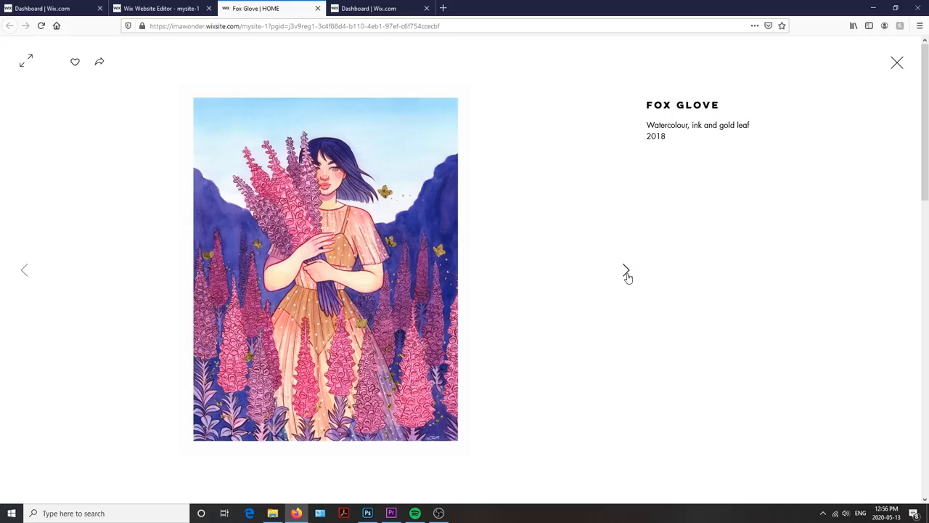
{"action": "left_click", "coordinate": [626, 268]}
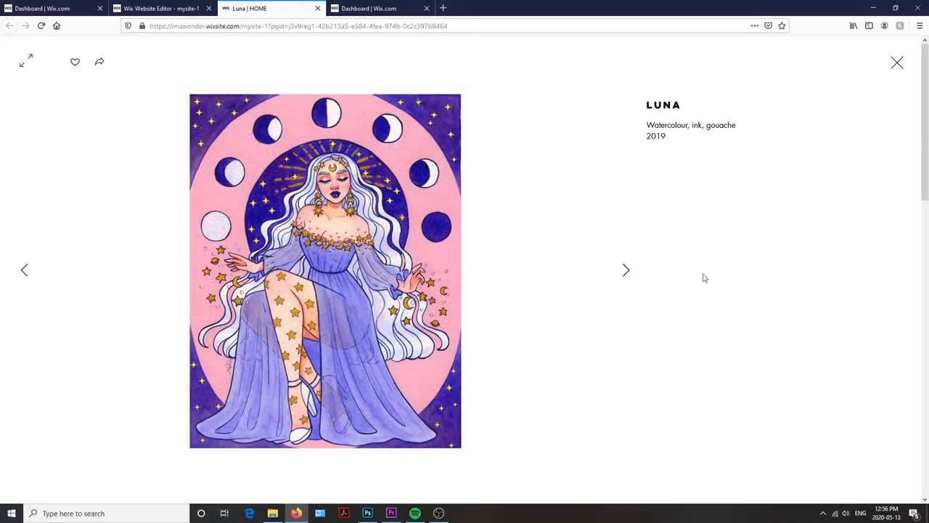
{"action": "left_click", "coordinate": [898, 62]}
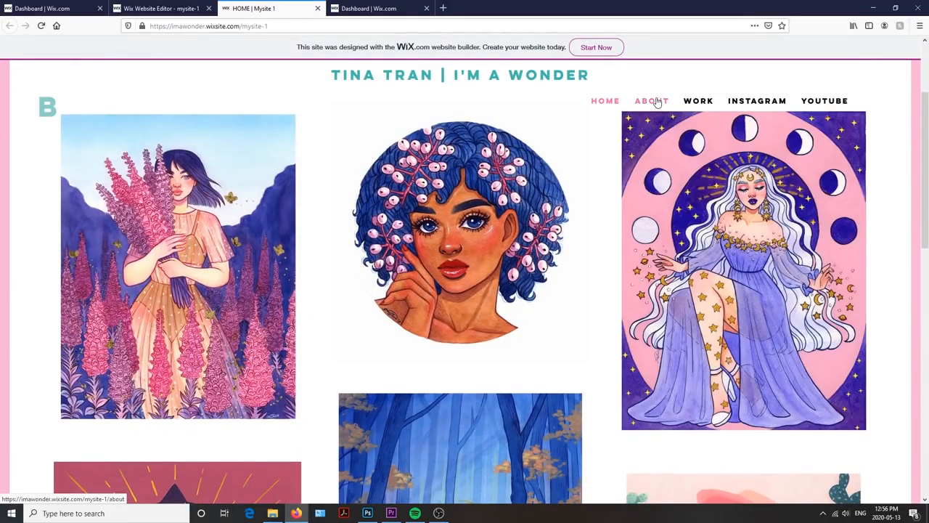
Step: Browse the live About page through the bio down to the contact footer
{"action": "left_click", "coordinate": [650, 100]}
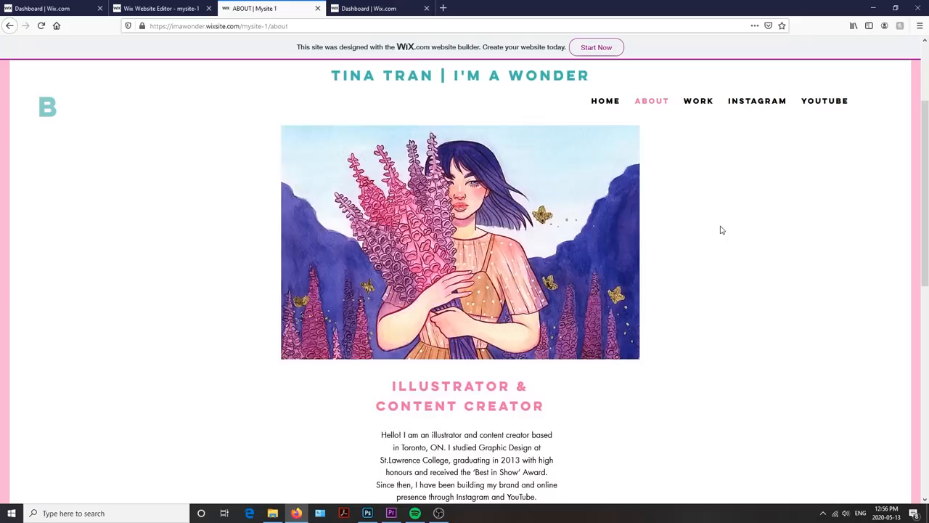
{"action": "scroll", "scroll_direction": "up", "scroll_amount": 3}
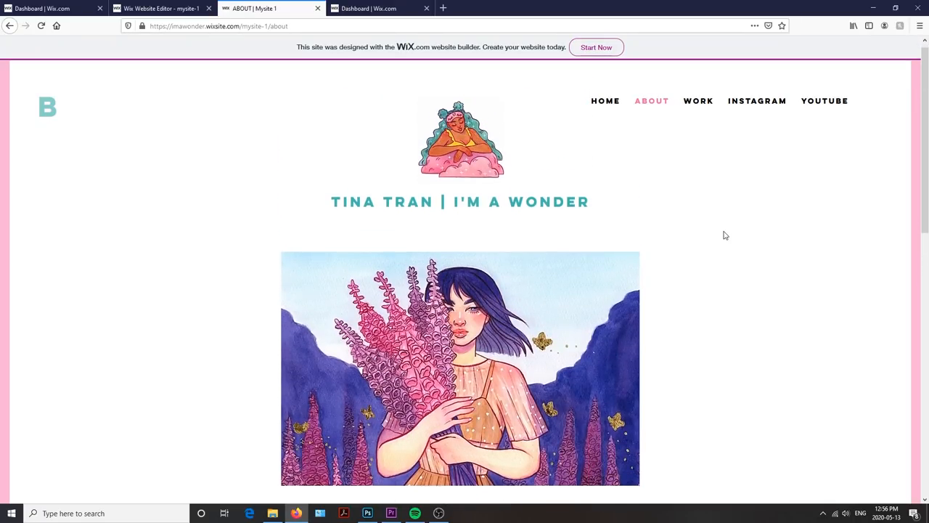
{"action": "scroll", "scroll_direction": "down", "scroll_amount": 3}
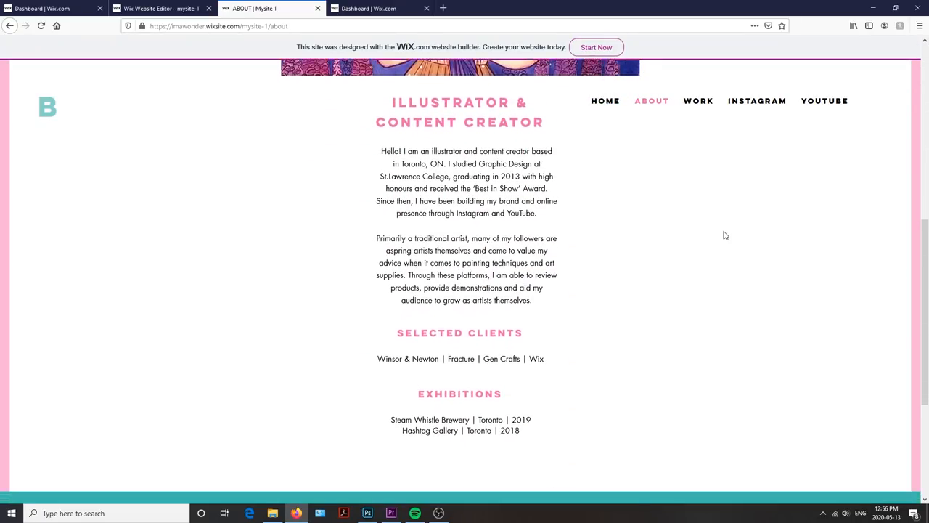
{"action": "scroll", "scroll_direction": "down", "scroll_amount": 3}
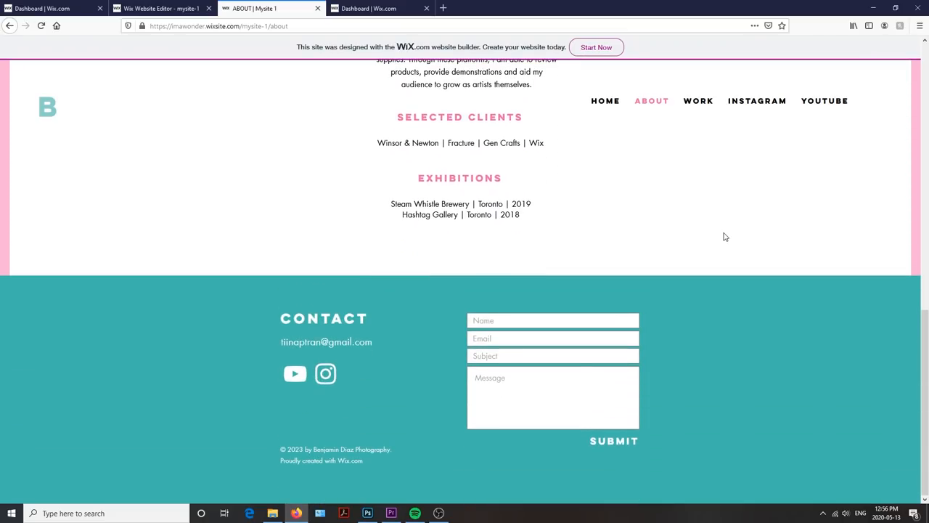
{"action": "mouse_move", "coordinate": [295, 373]}
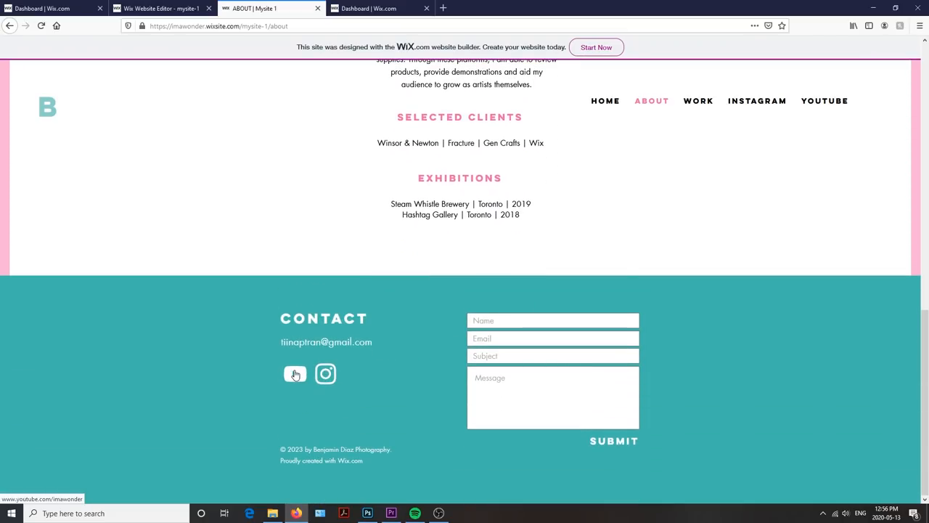
{"action": "scroll", "scroll_direction": "up", "scroll_amount": 3}
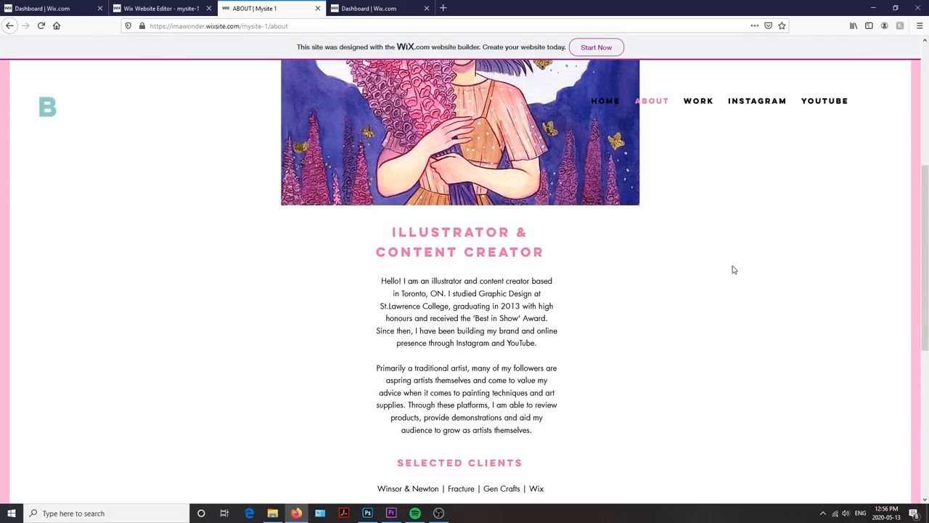
Step: Bring up the live Work page showing its three project albums
{"action": "left_click", "coordinate": [697, 101]}
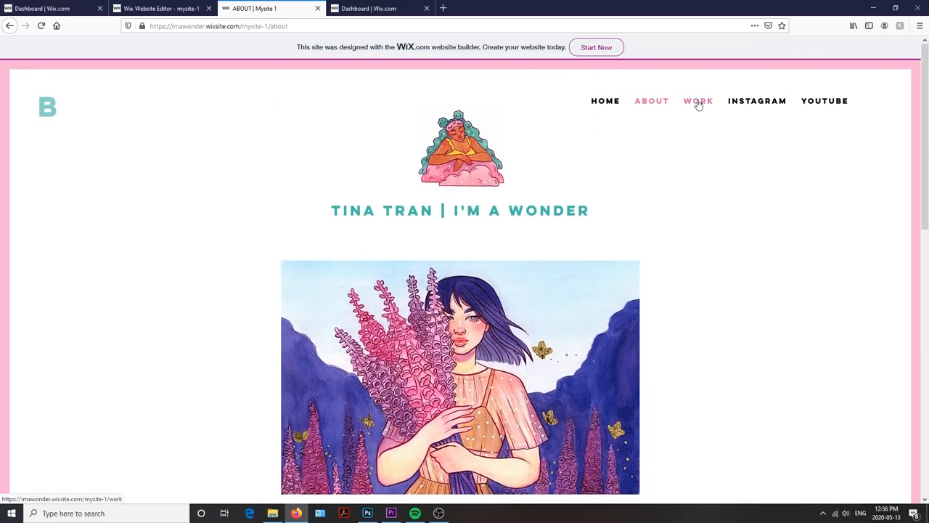
{"action": "left_click", "coordinate": [697, 101]}
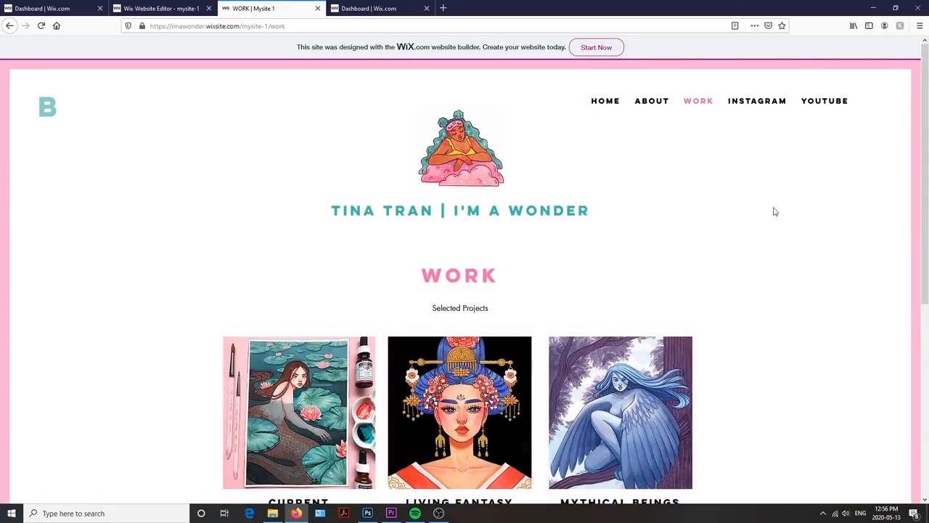
{"action": "scroll", "scroll_direction": "down", "scroll_amount": 3}
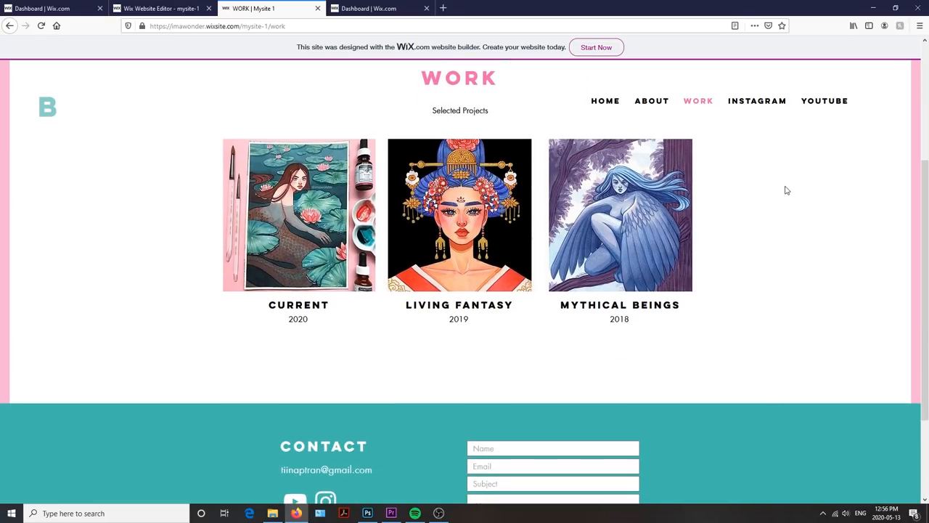
{"action": "mouse_move", "coordinate": [757, 101]}
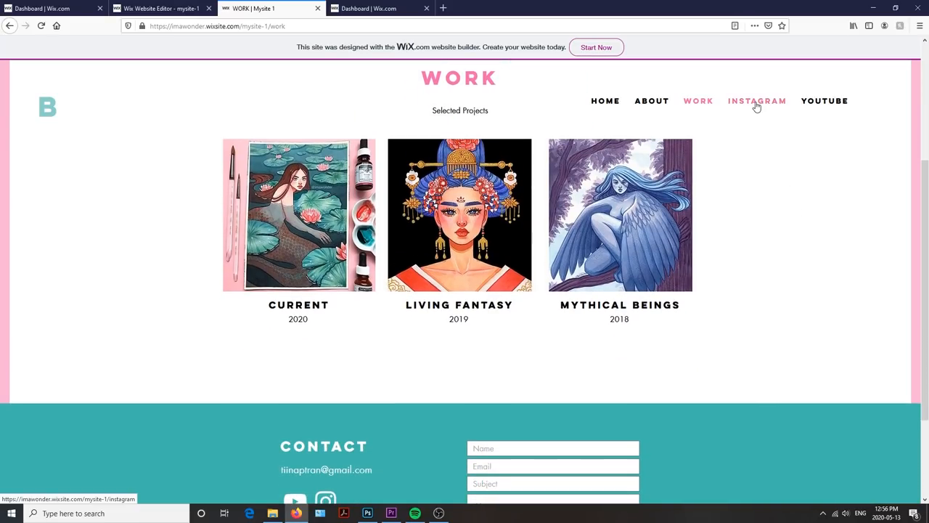
Step: Browse the live Instagram page down through its artwork feed
{"action": "left_click", "coordinate": [756, 100]}
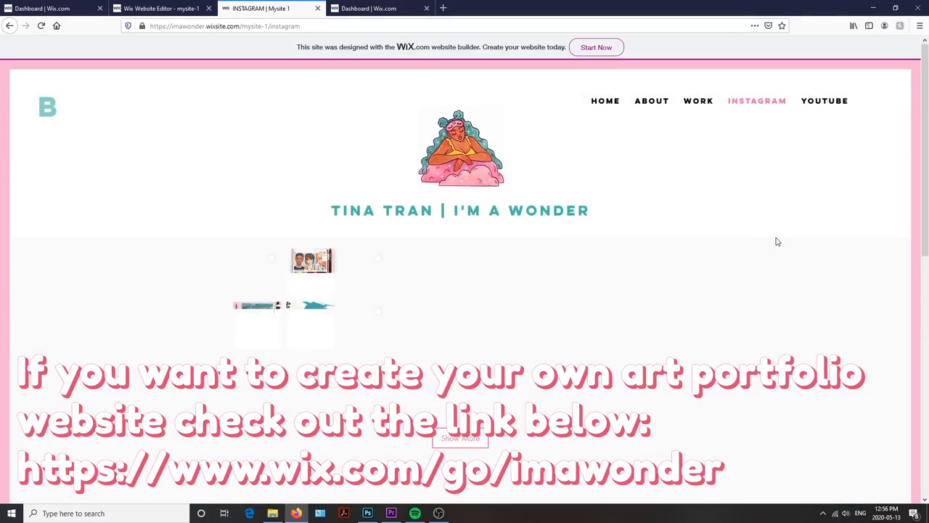
{"action": "scroll", "scroll_direction": "down", "scroll_amount": 3}
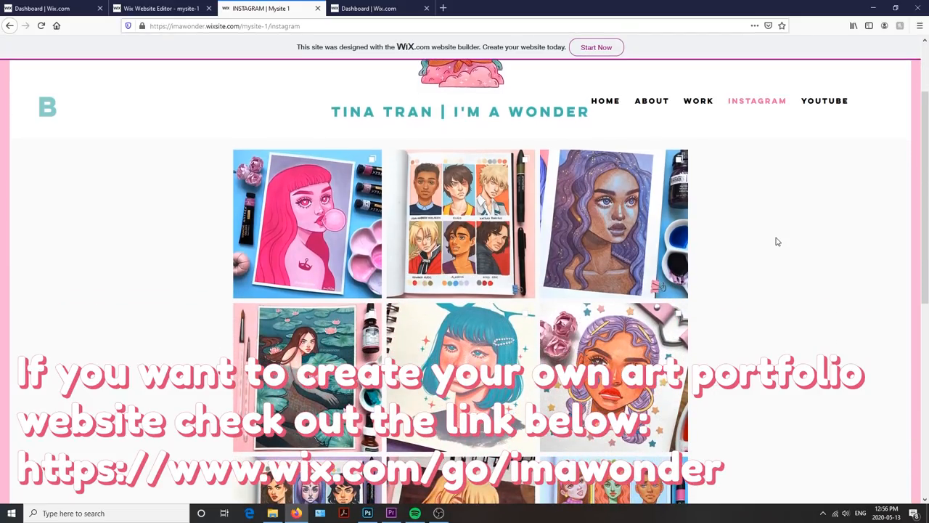
{"action": "scroll", "scroll_direction": "down", "scroll_amount": 3}
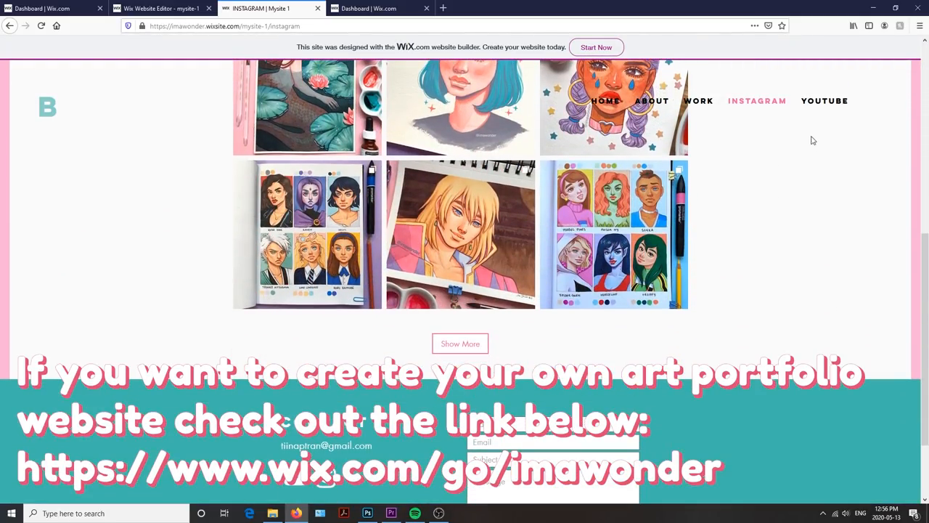
Step: Bring up the live YouTube page with its channel player
{"action": "left_click", "coordinate": [825, 100]}
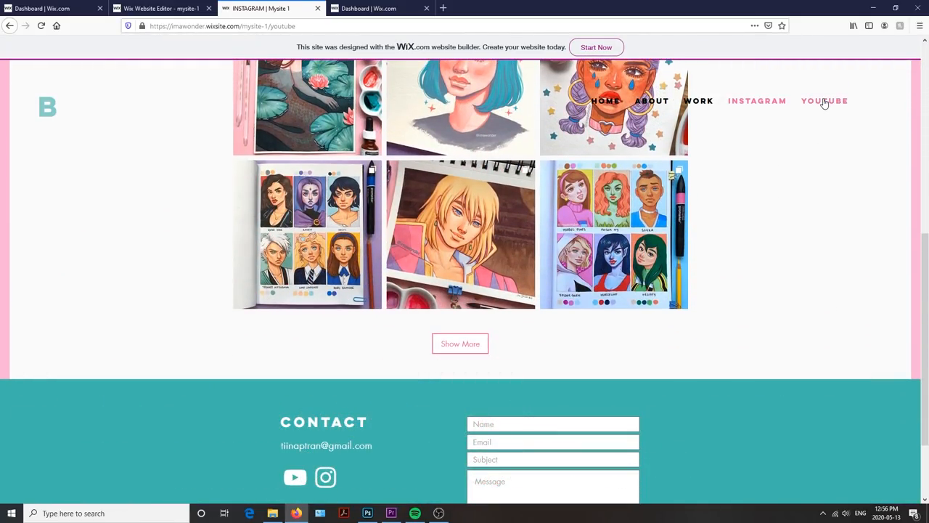
{"action": "left_click", "coordinate": [825, 100]}
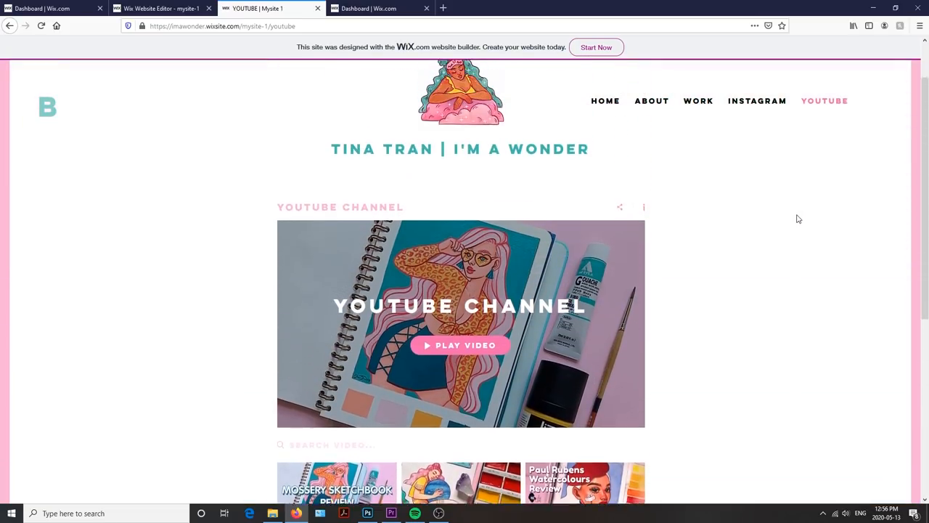
{"action": "scroll", "scroll_direction": "up", "scroll_amount": 3}
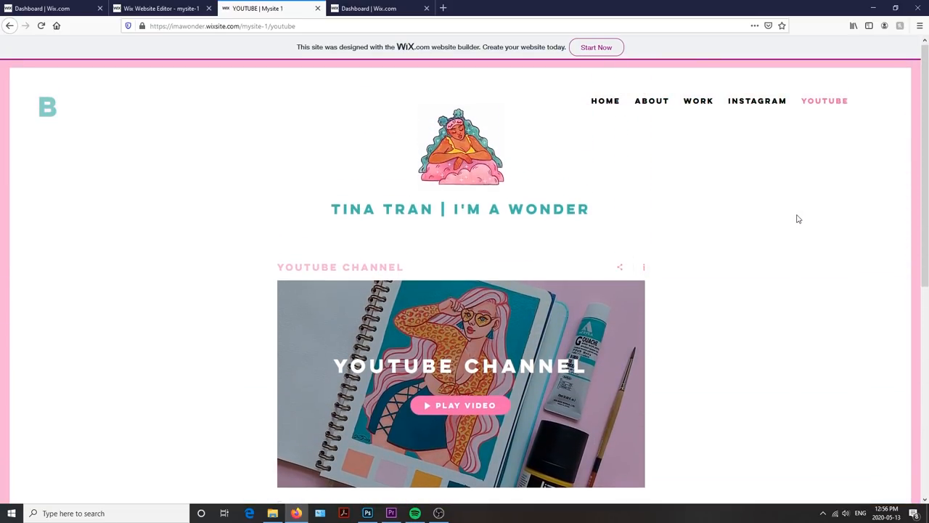